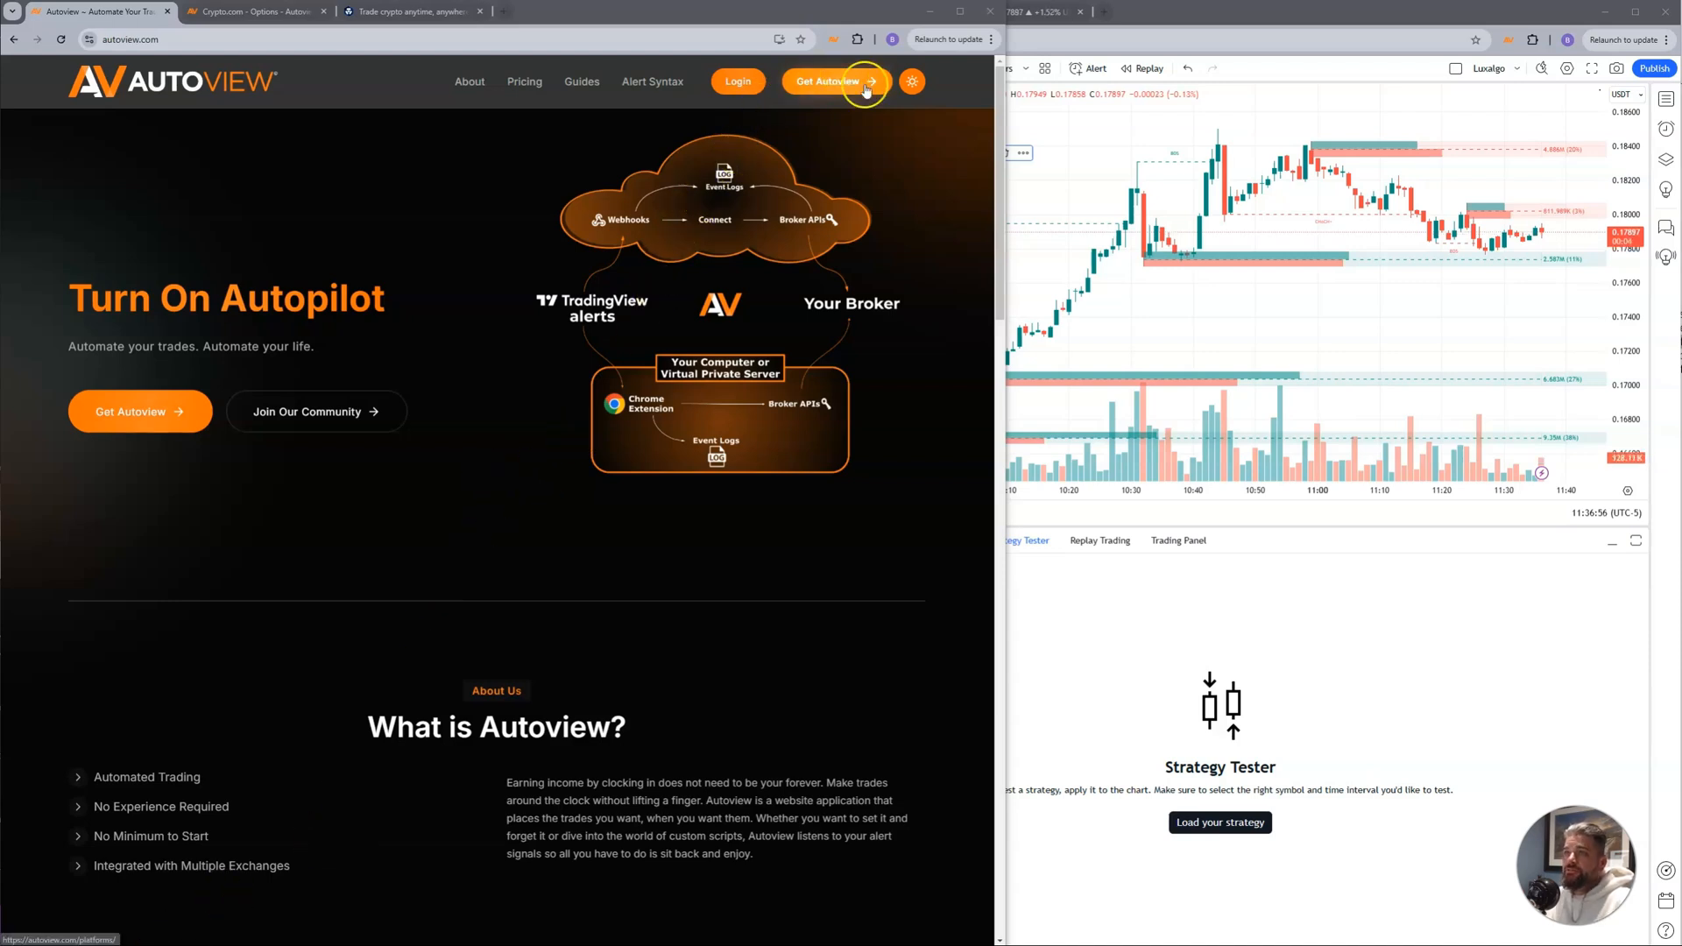
View Autoview's platforms page with Chrome extension and web platform options.
{"action": "left_click", "coordinate": [834, 82]}
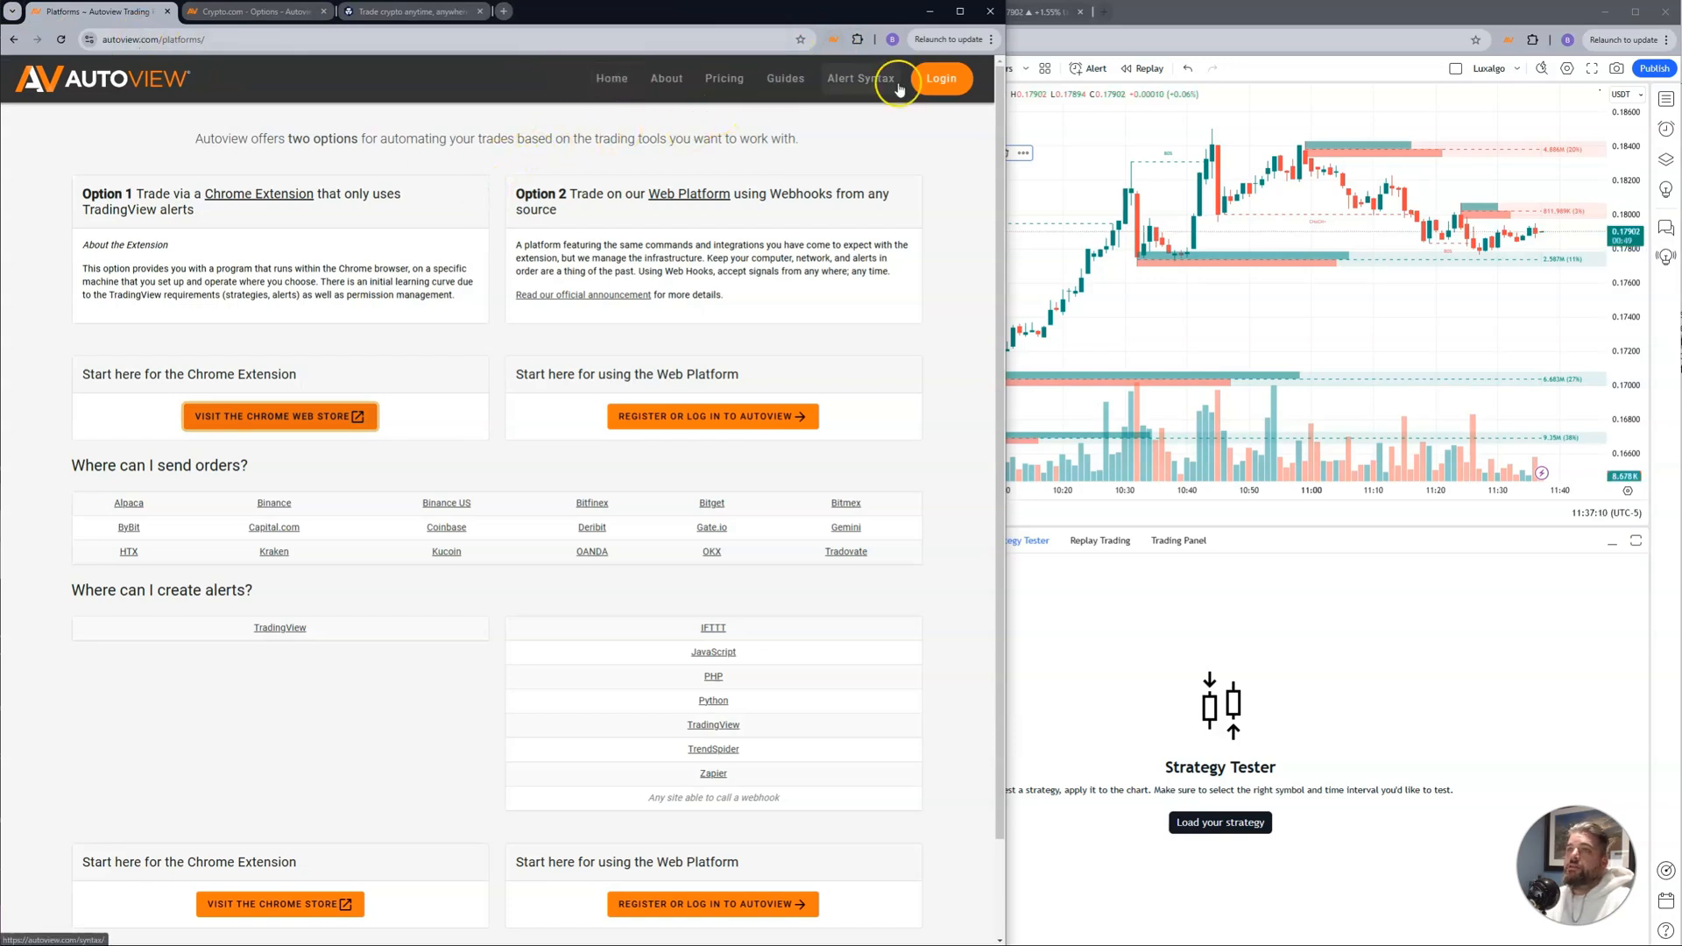
Log in, subscribe to the free Crypto.com brokerage plan, and reach the extension's Crypto.com settings.
{"action": "left_click", "coordinate": [941, 77]}
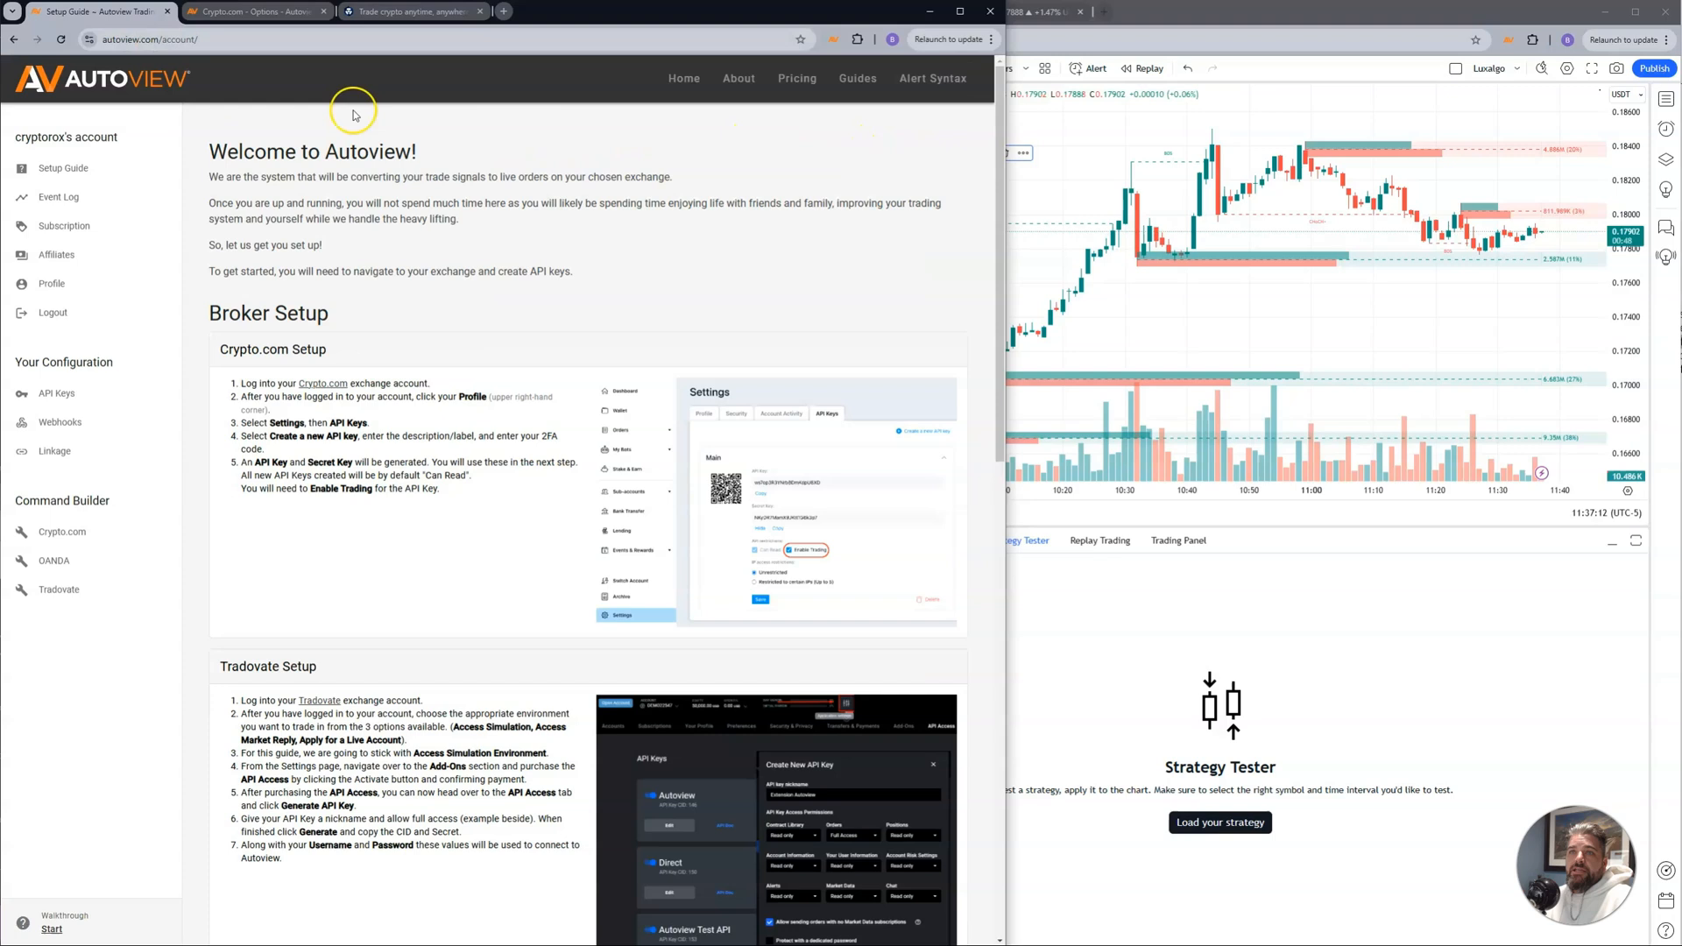
{"action": "left_click", "coordinate": [63, 226]}
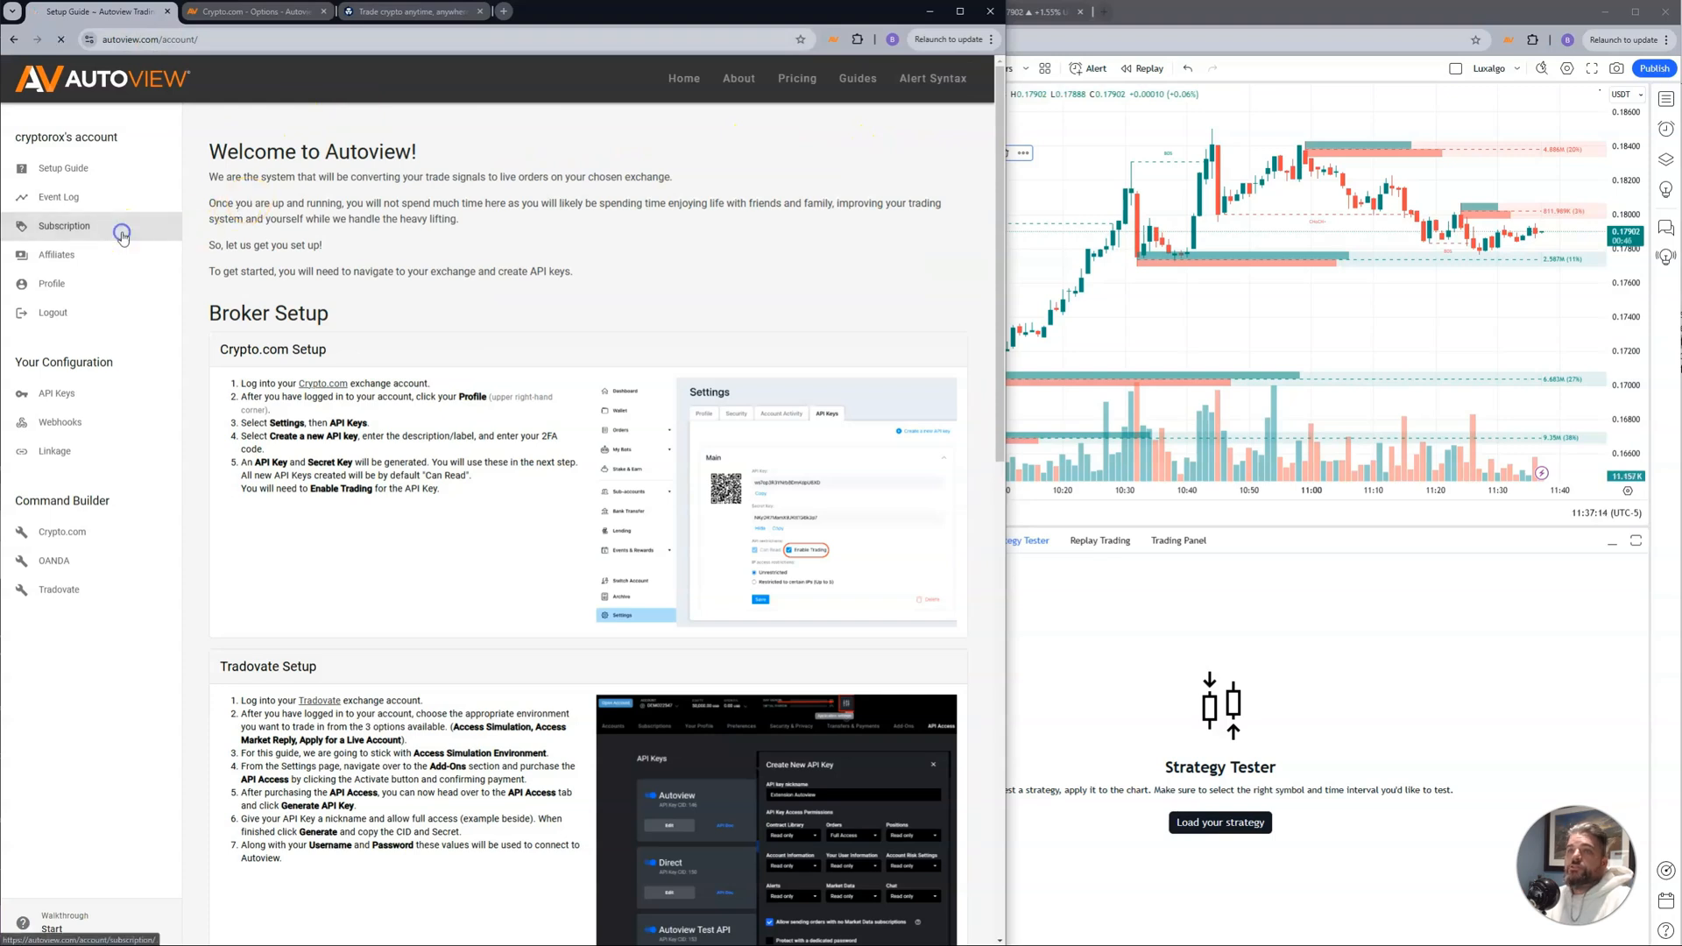
{"action": "left_click", "coordinate": [63, 226]}
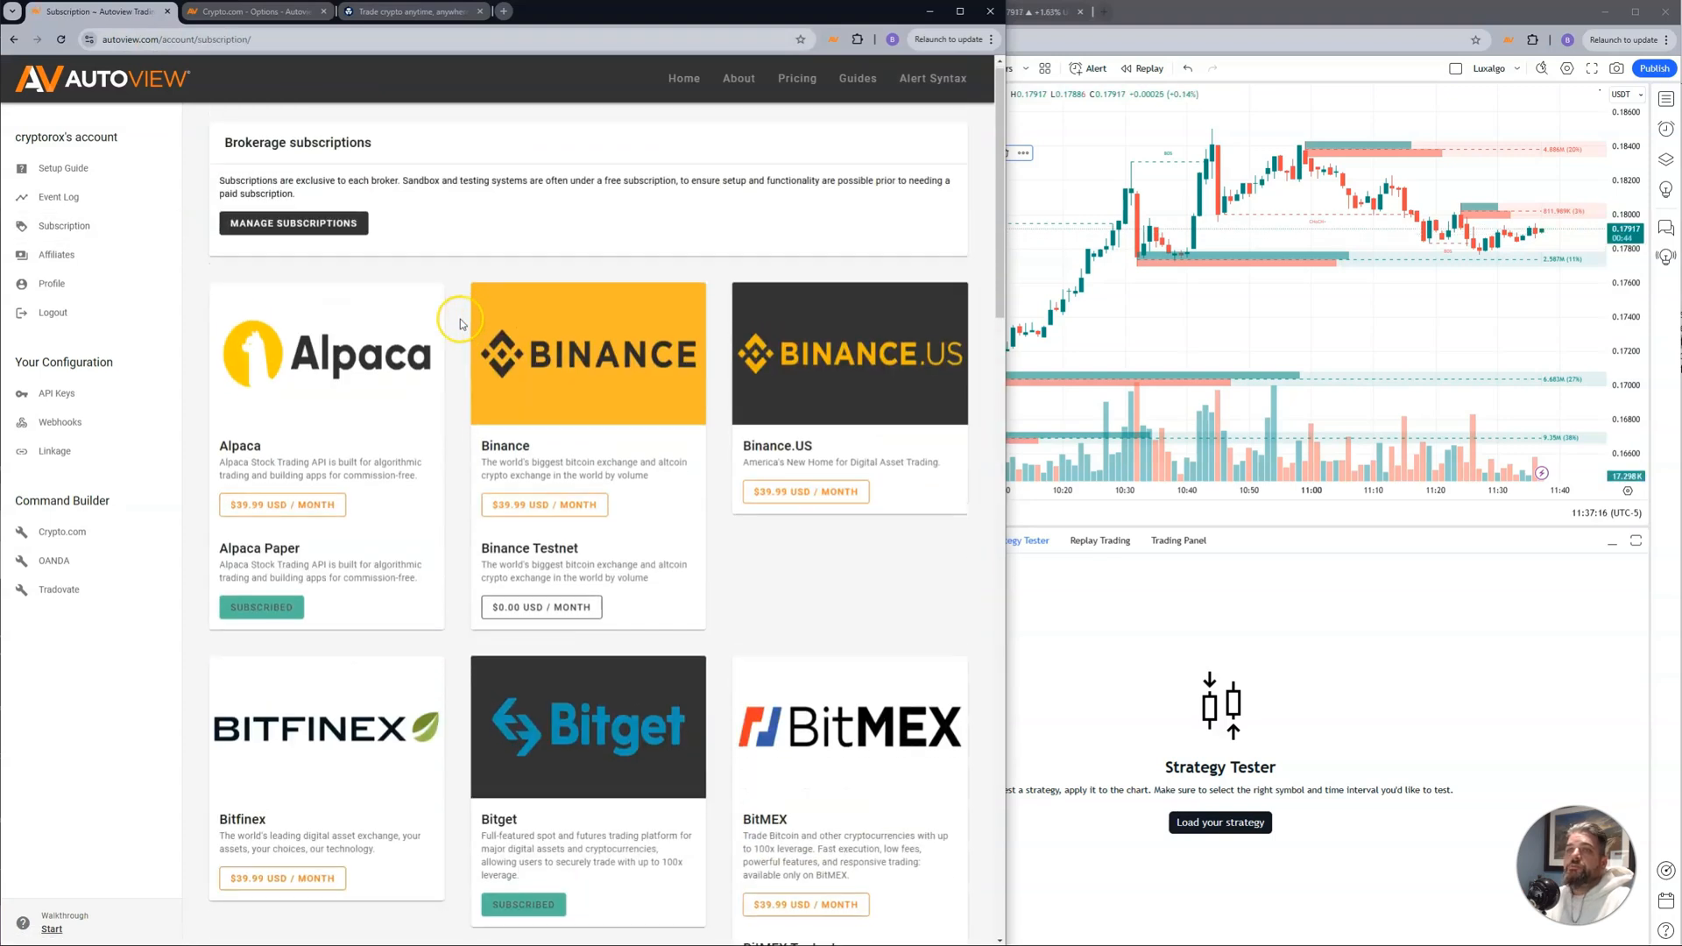
{"action": "scroll", "scroll_direction": "down", "scroll_amount": 3}
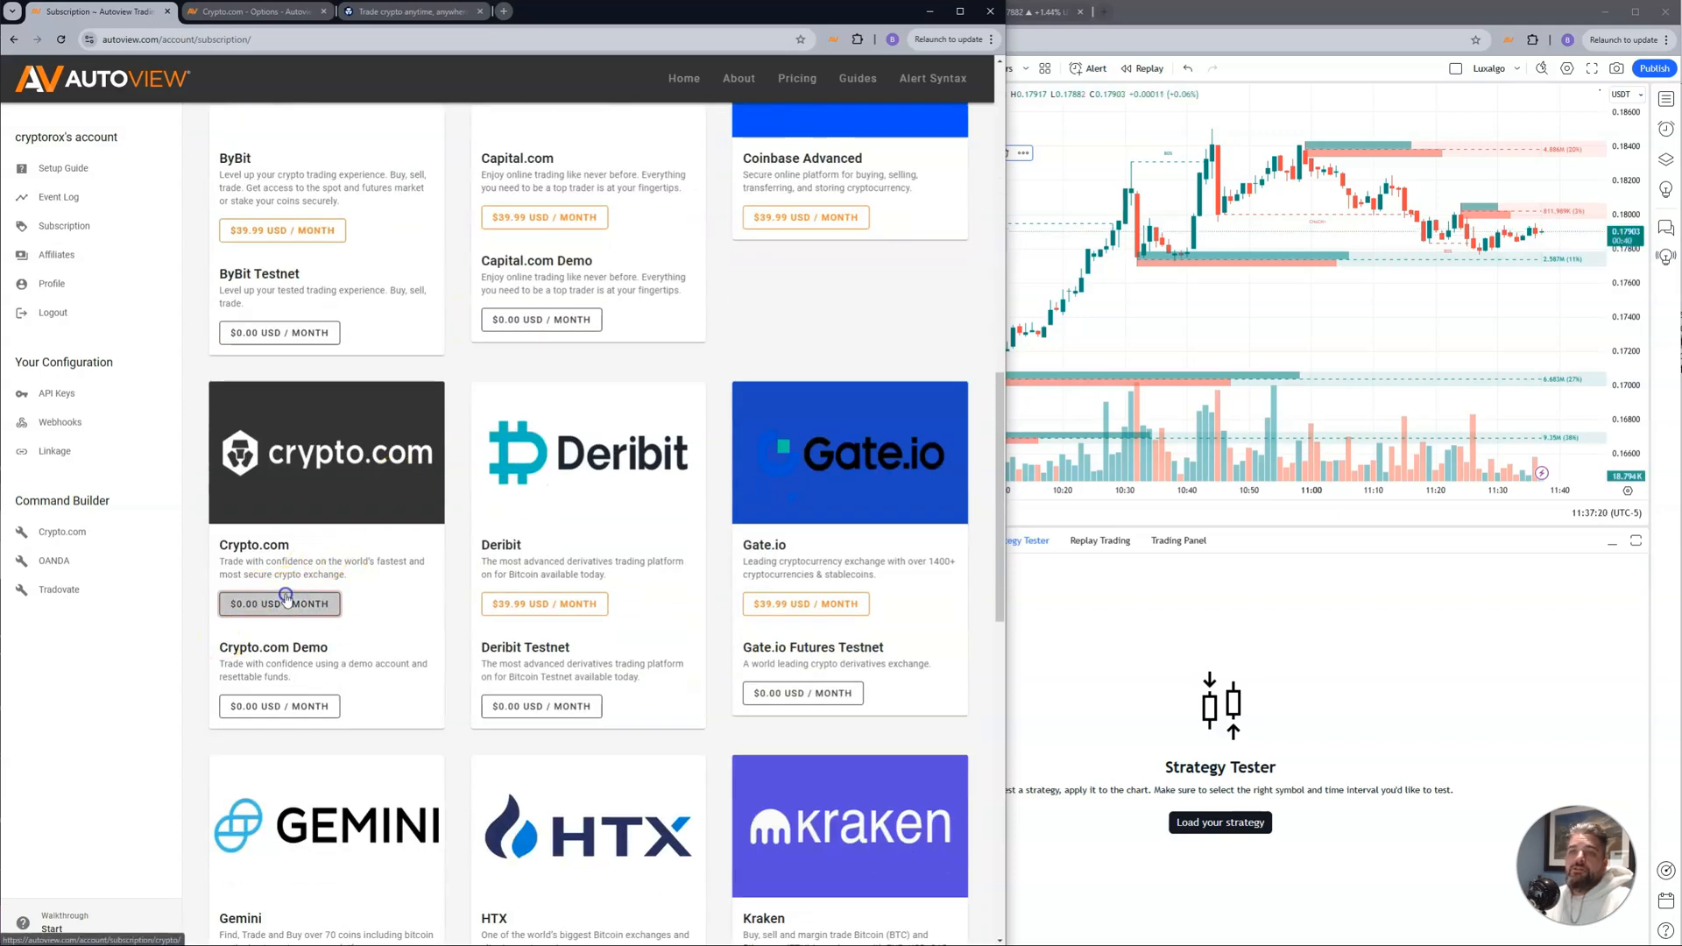
{"action": "left_click", "coordinate": [278, 603]}
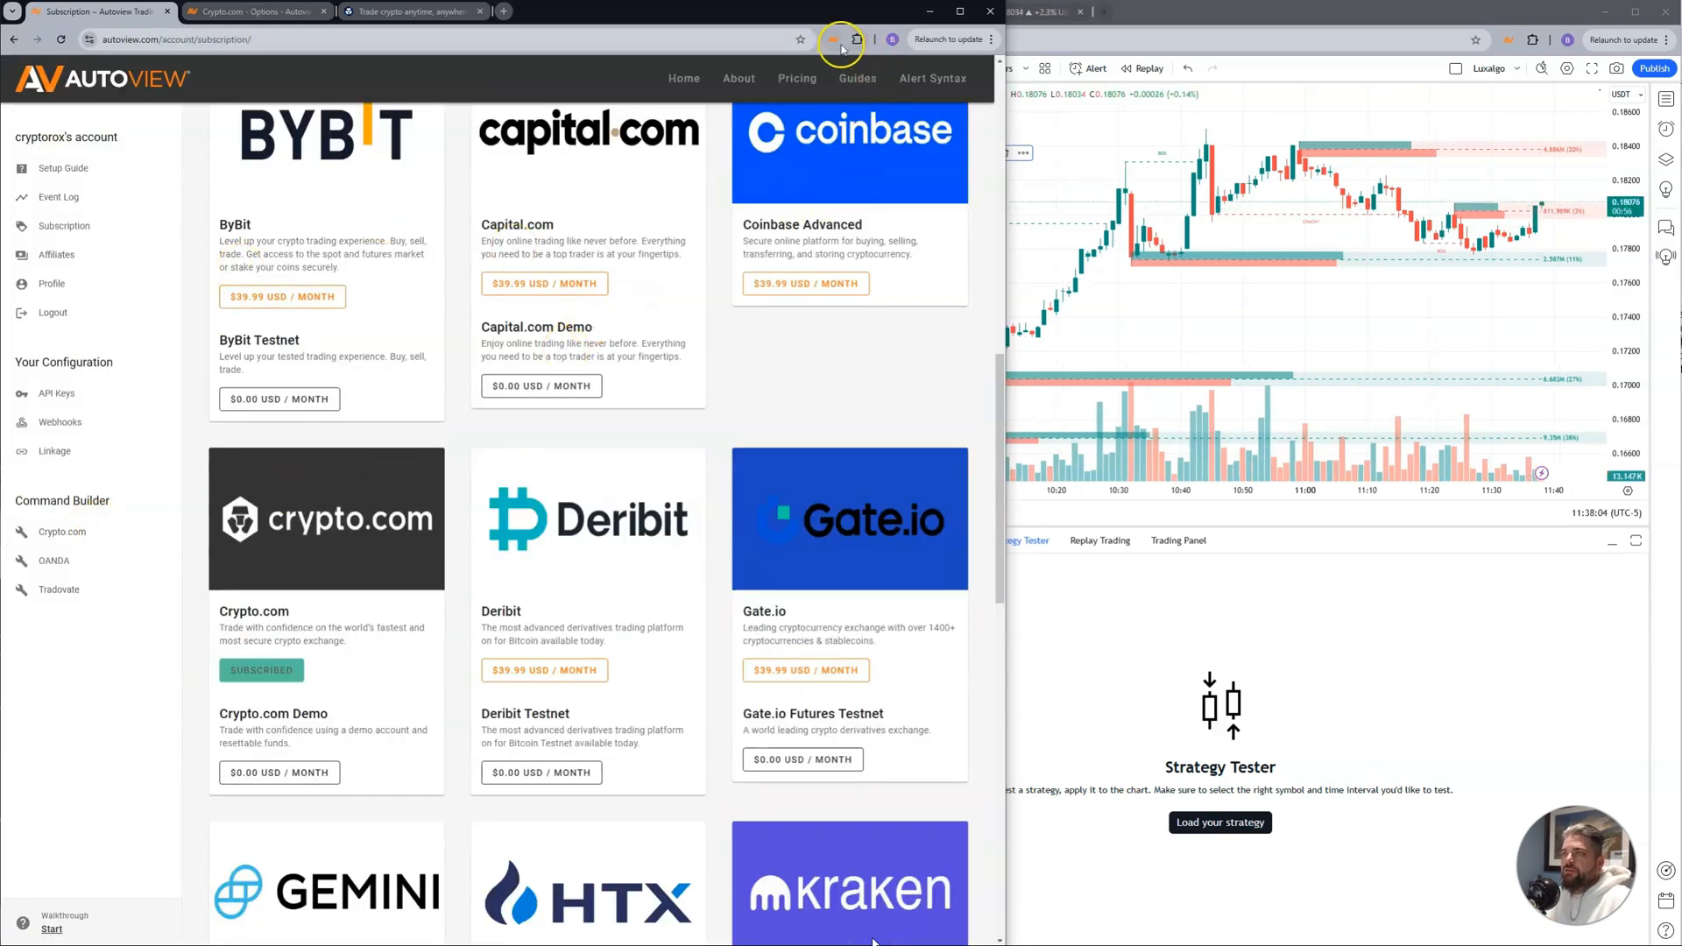
{"action": "left_click", "coordinate": [254, 13]}
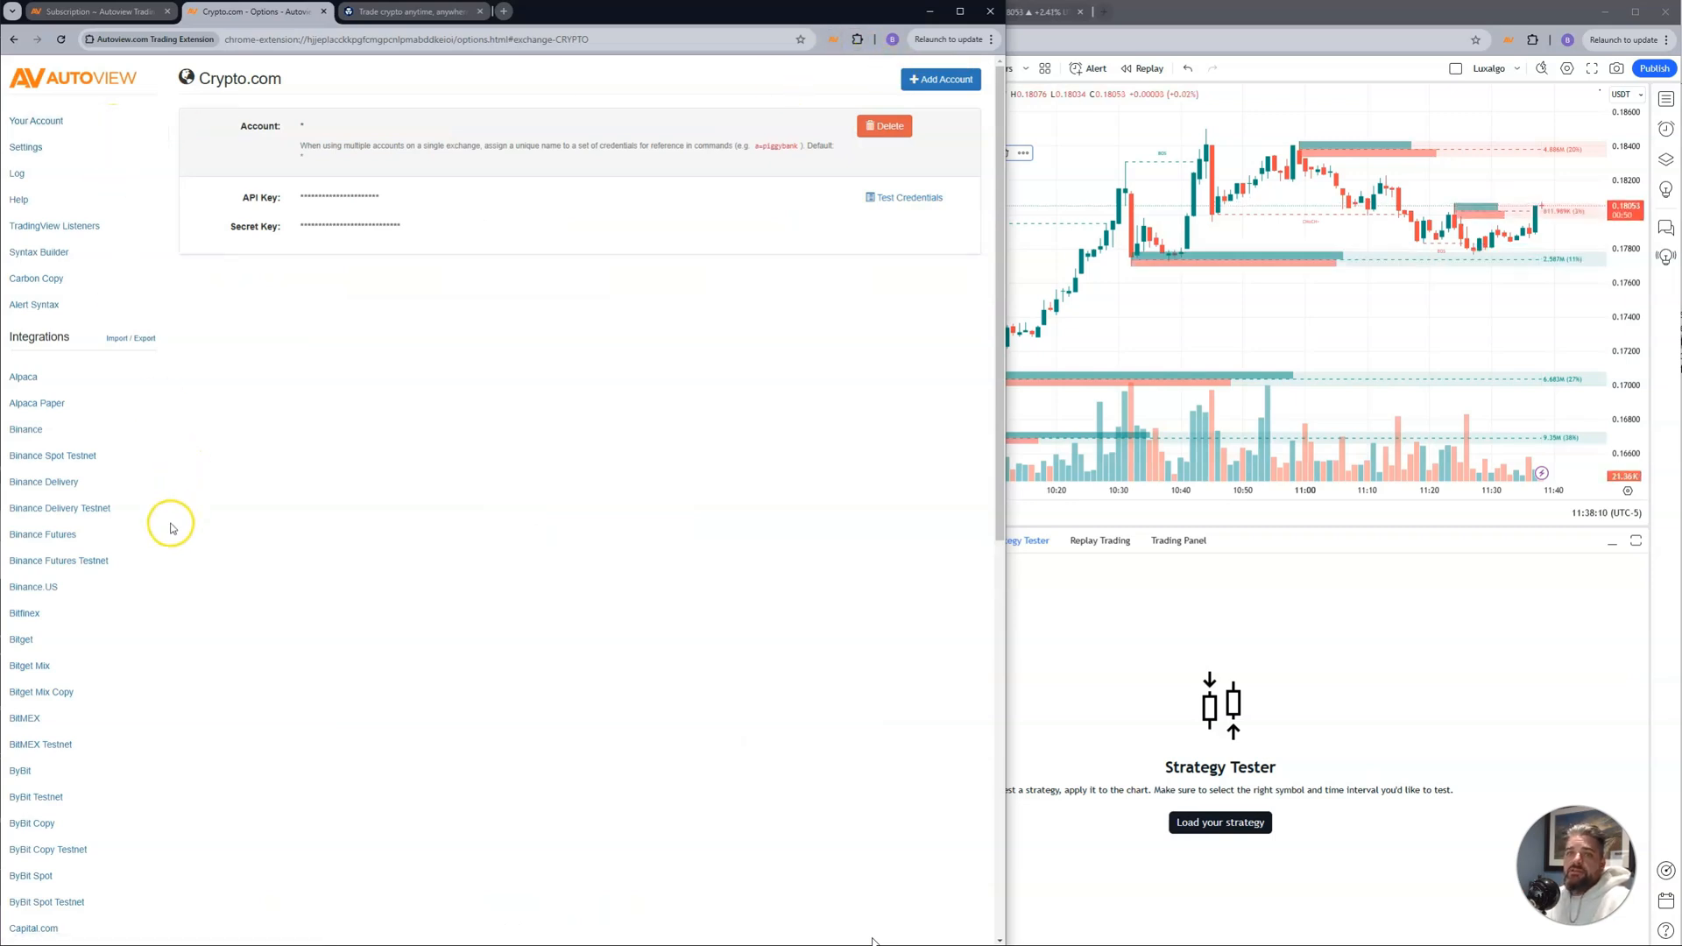
Start a new Crypto.com account in the extension and switch to the Crypto.com Exchange dashboard.
{"action": "scroll", "scroll_direction": "down", "scroll_amount": 3}
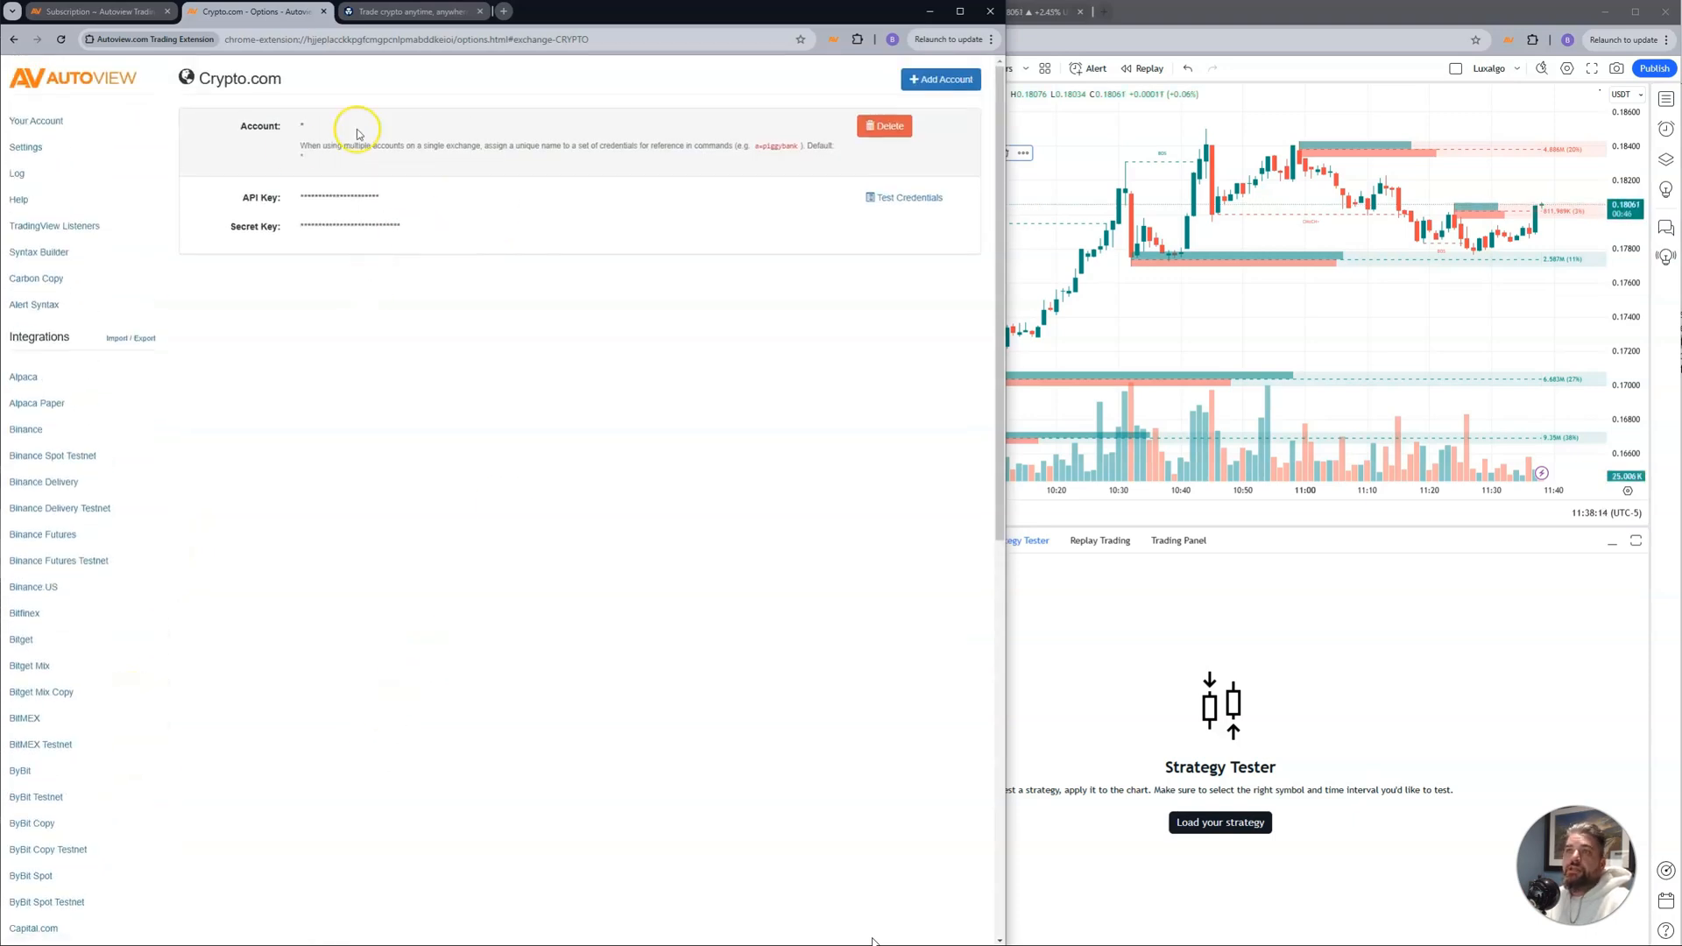
{"action": "left_click", "coordinate": [939, 78]}
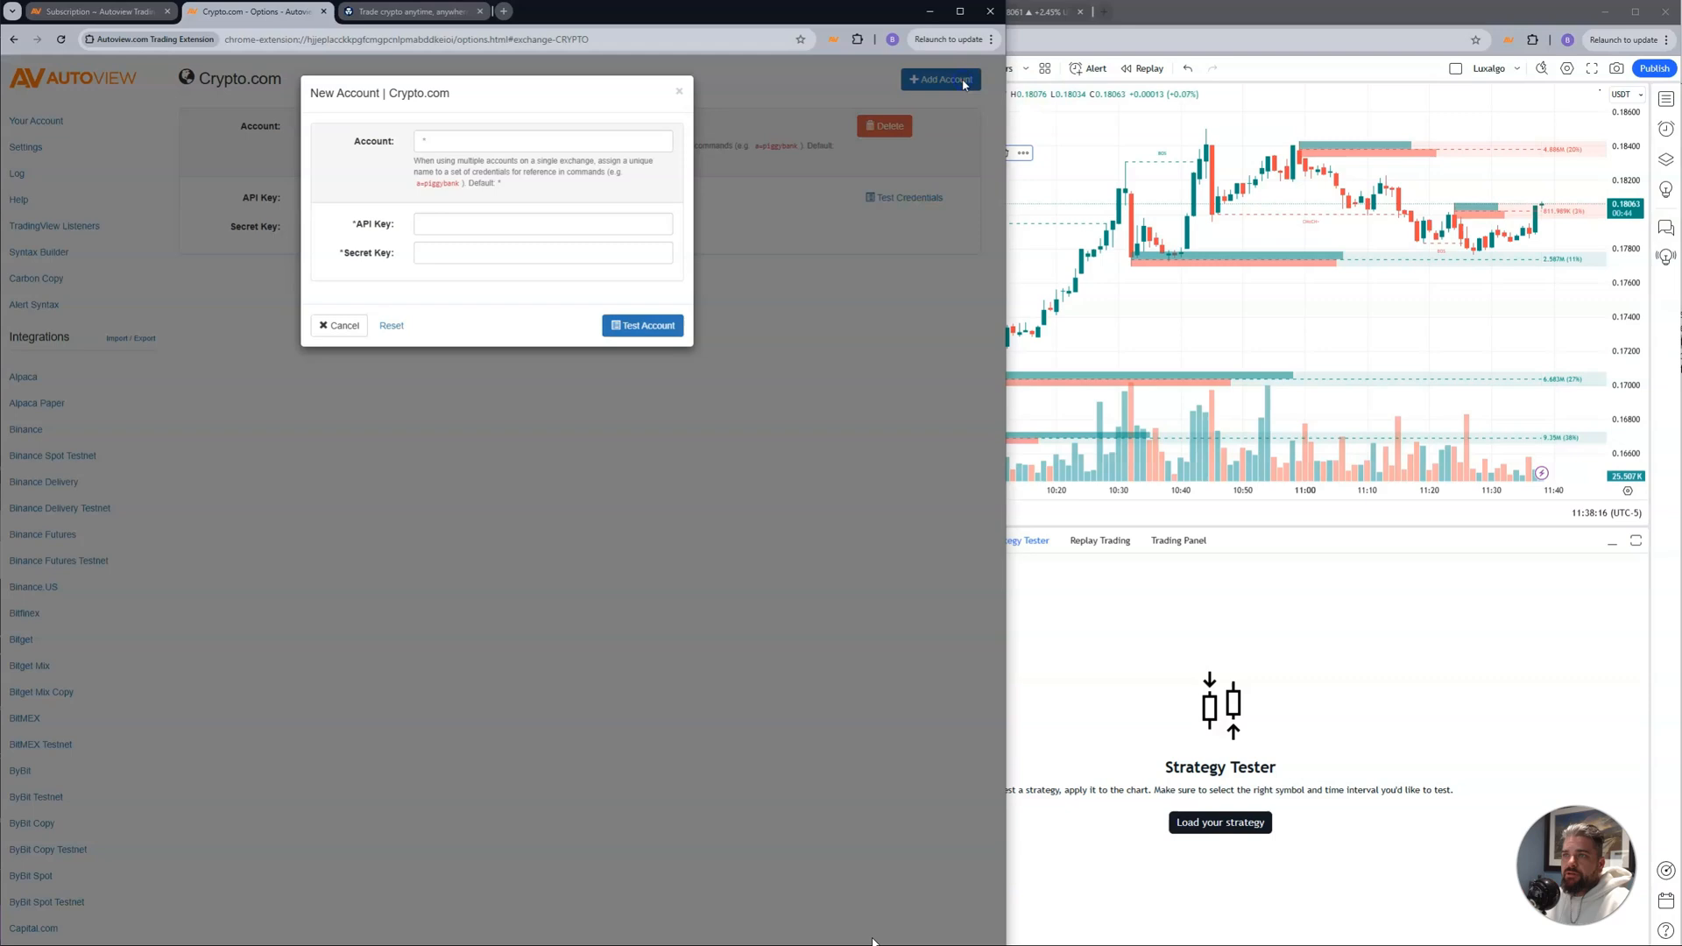
{"action": "left_click", "coordinate": [413, 12]}
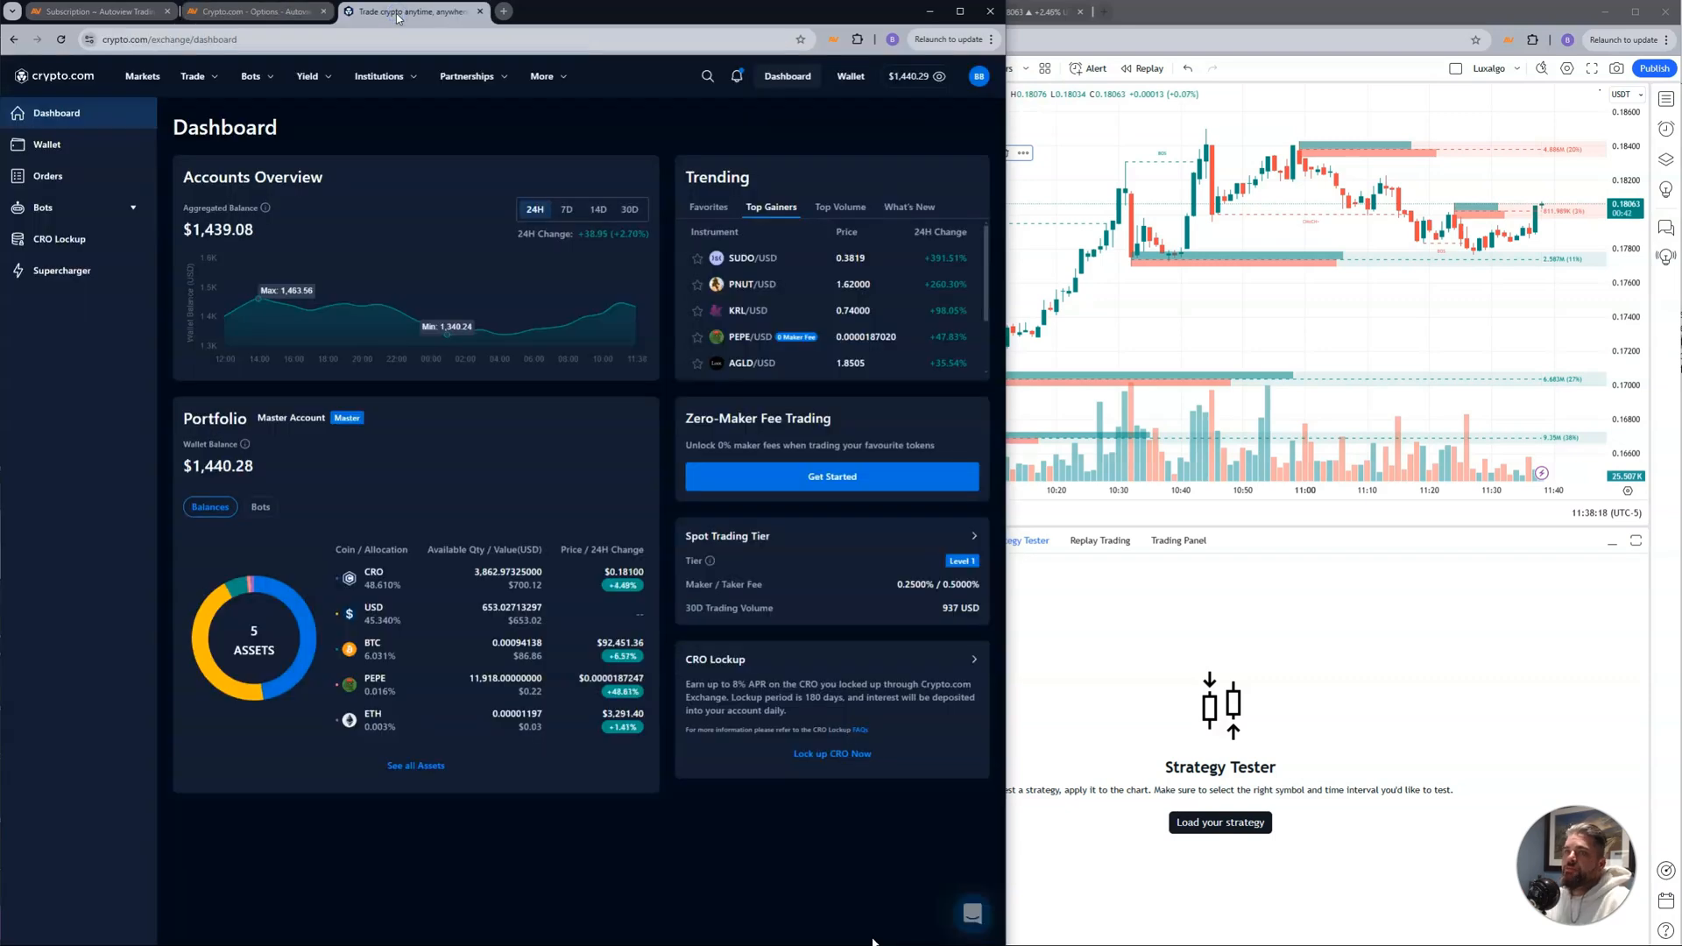
Reach the exchange's API Keys settings, start a new key, and return to Autoview subscriptions.
{"action": "left_click", "coordinate": [978, 75]}
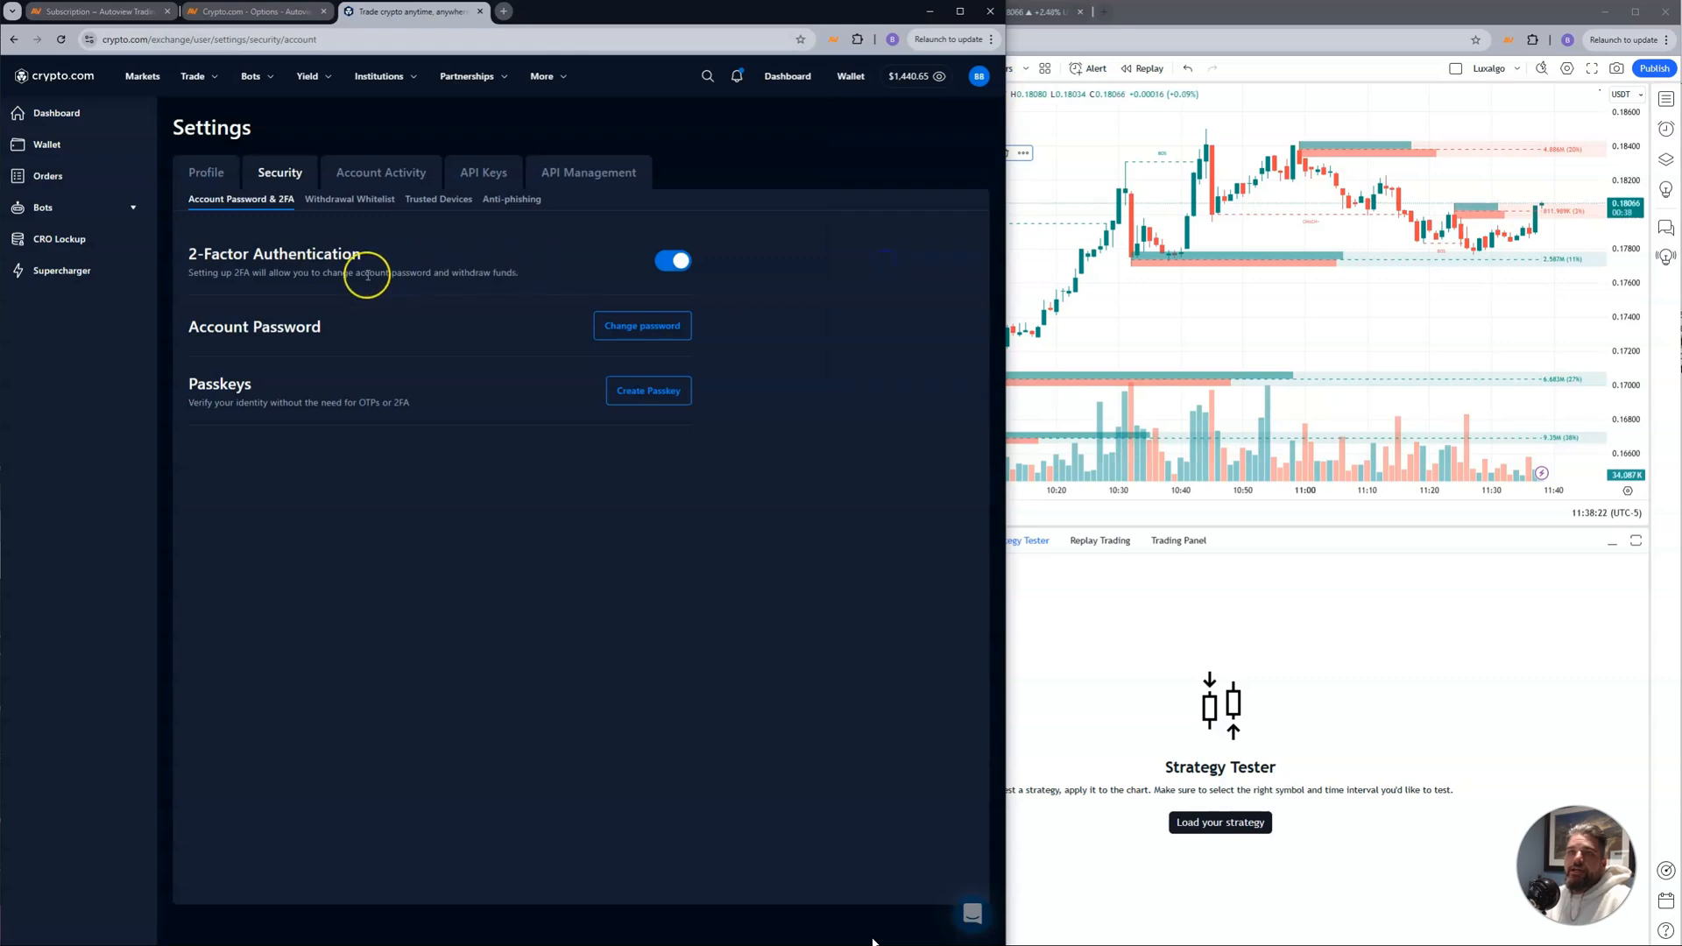
{"action": "left_click", "coordinate": [482, 173]}
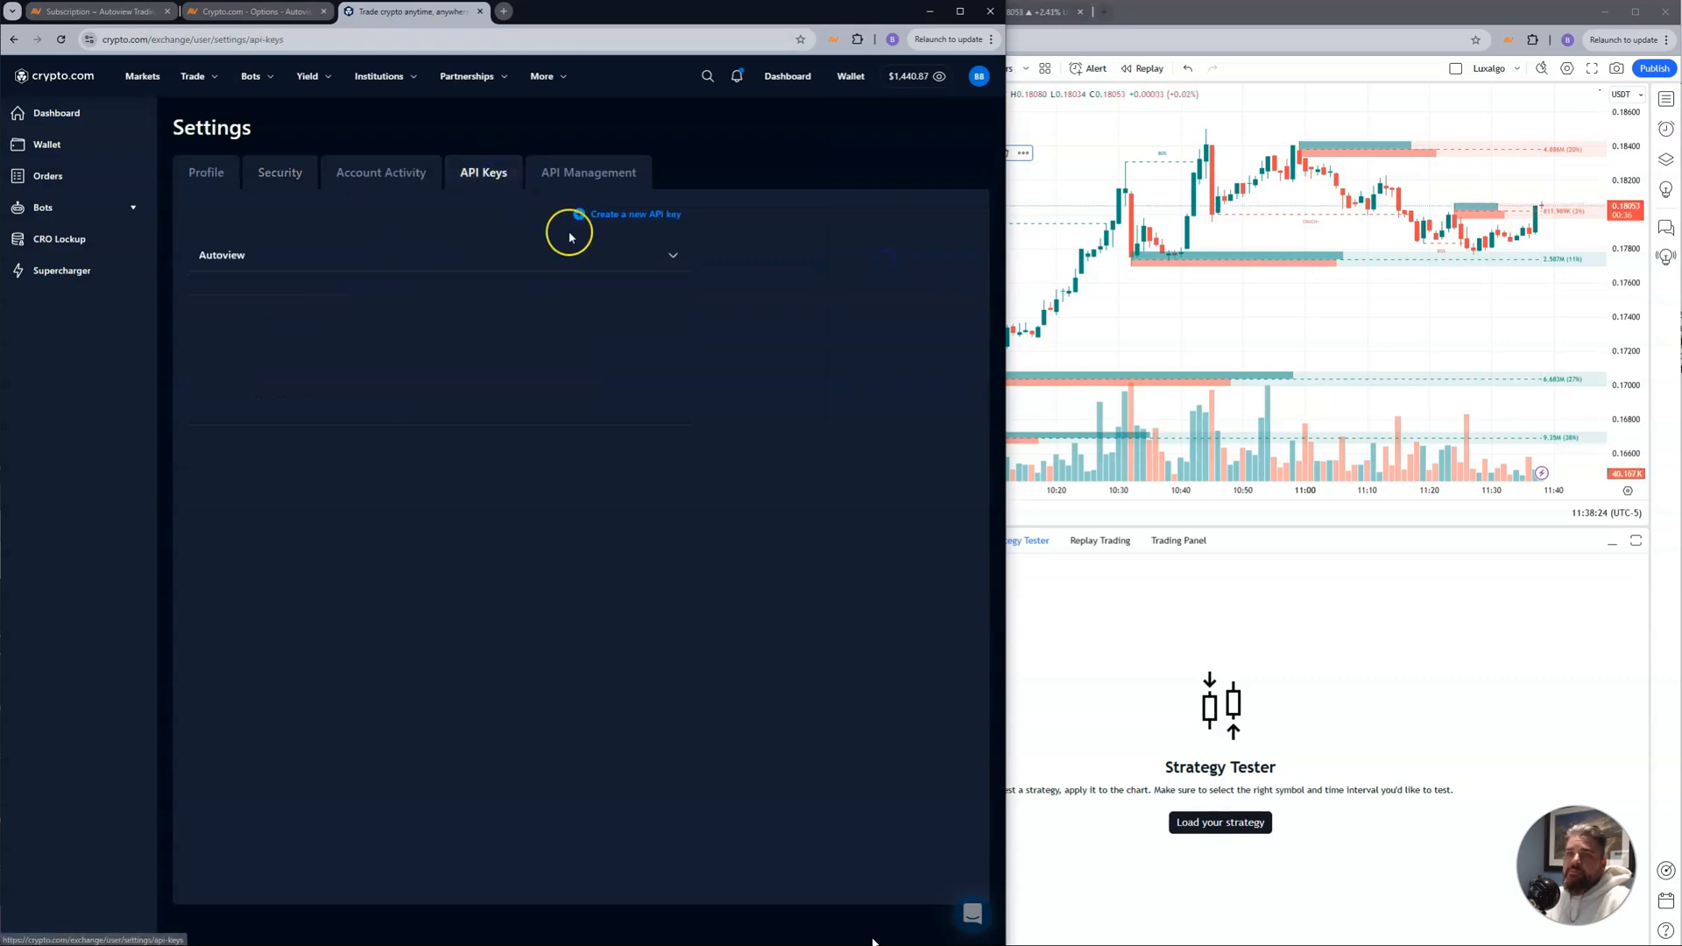
{"action": "left_click", "coordinate": [634, 214]}
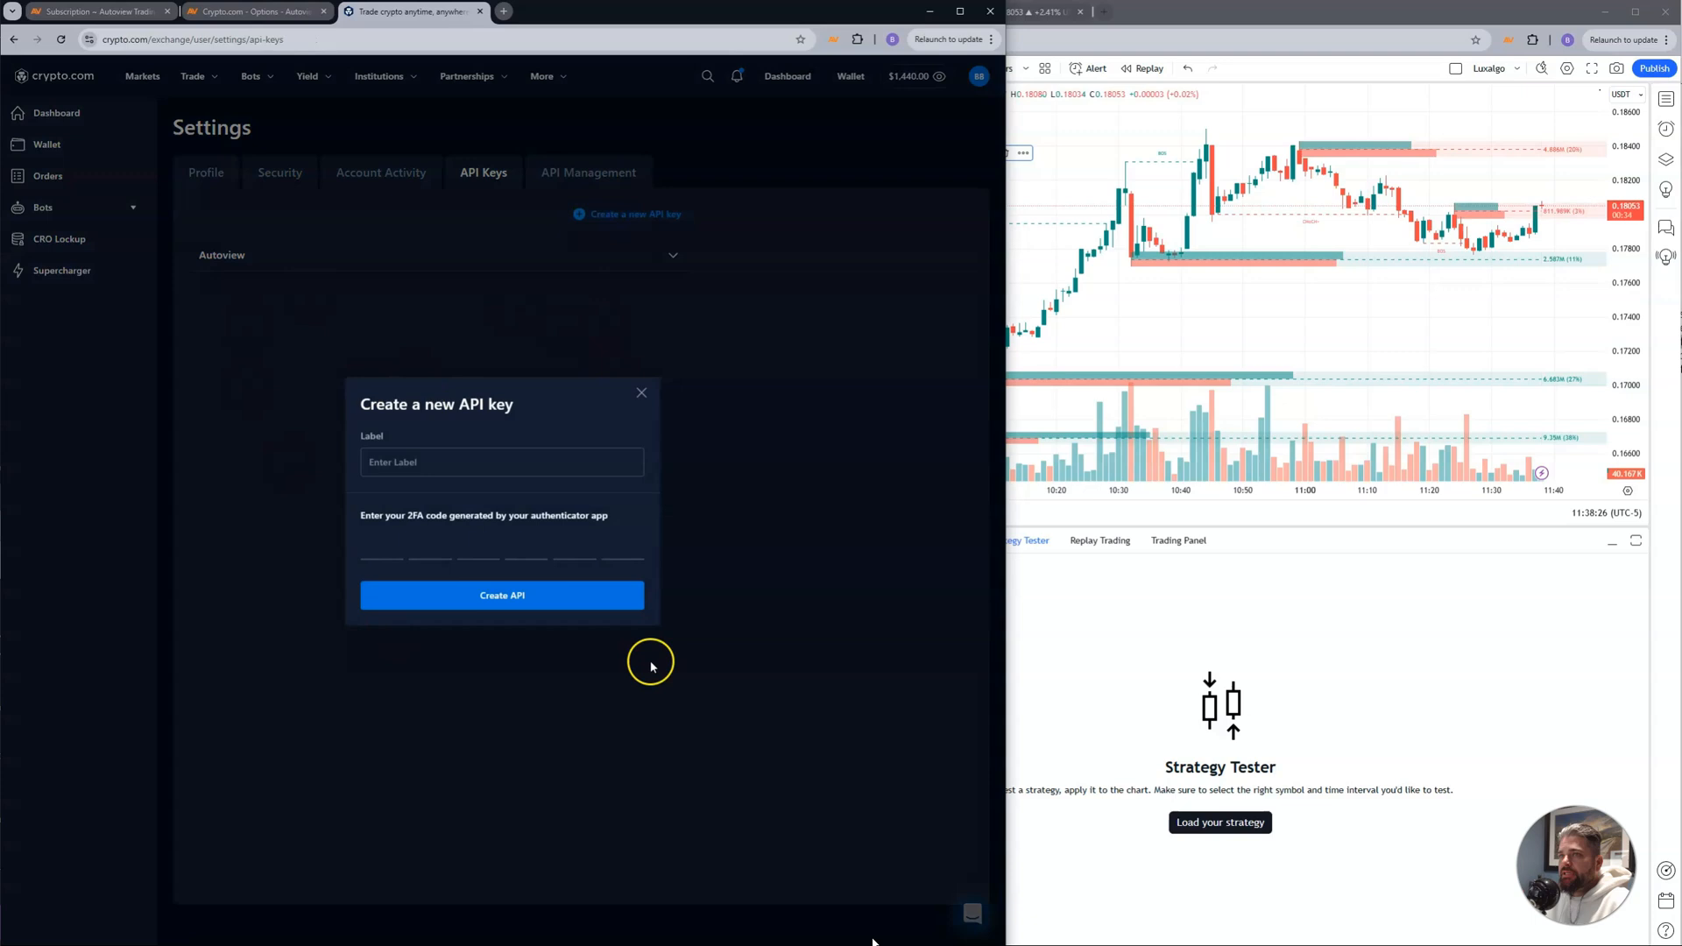
{"action": "left_click", "coordinate": [641, 390]}
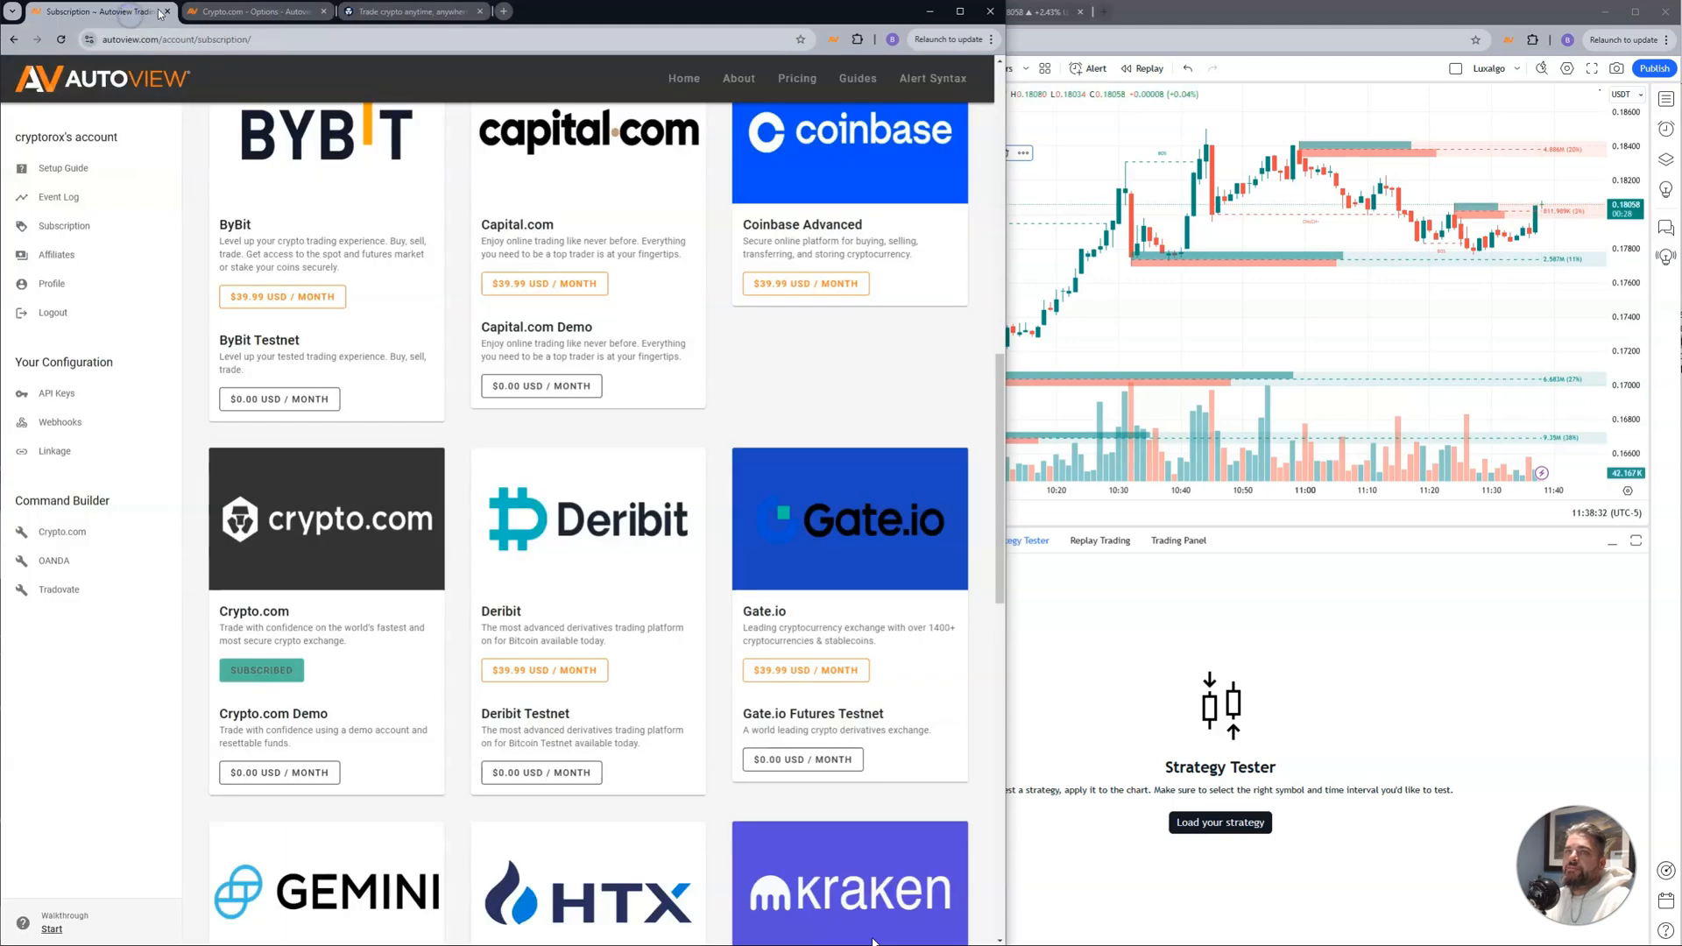
Test and save the new Crypto.com account with its API and secret keys.
{"action": "left_click", "coordinate": [252, 10]}
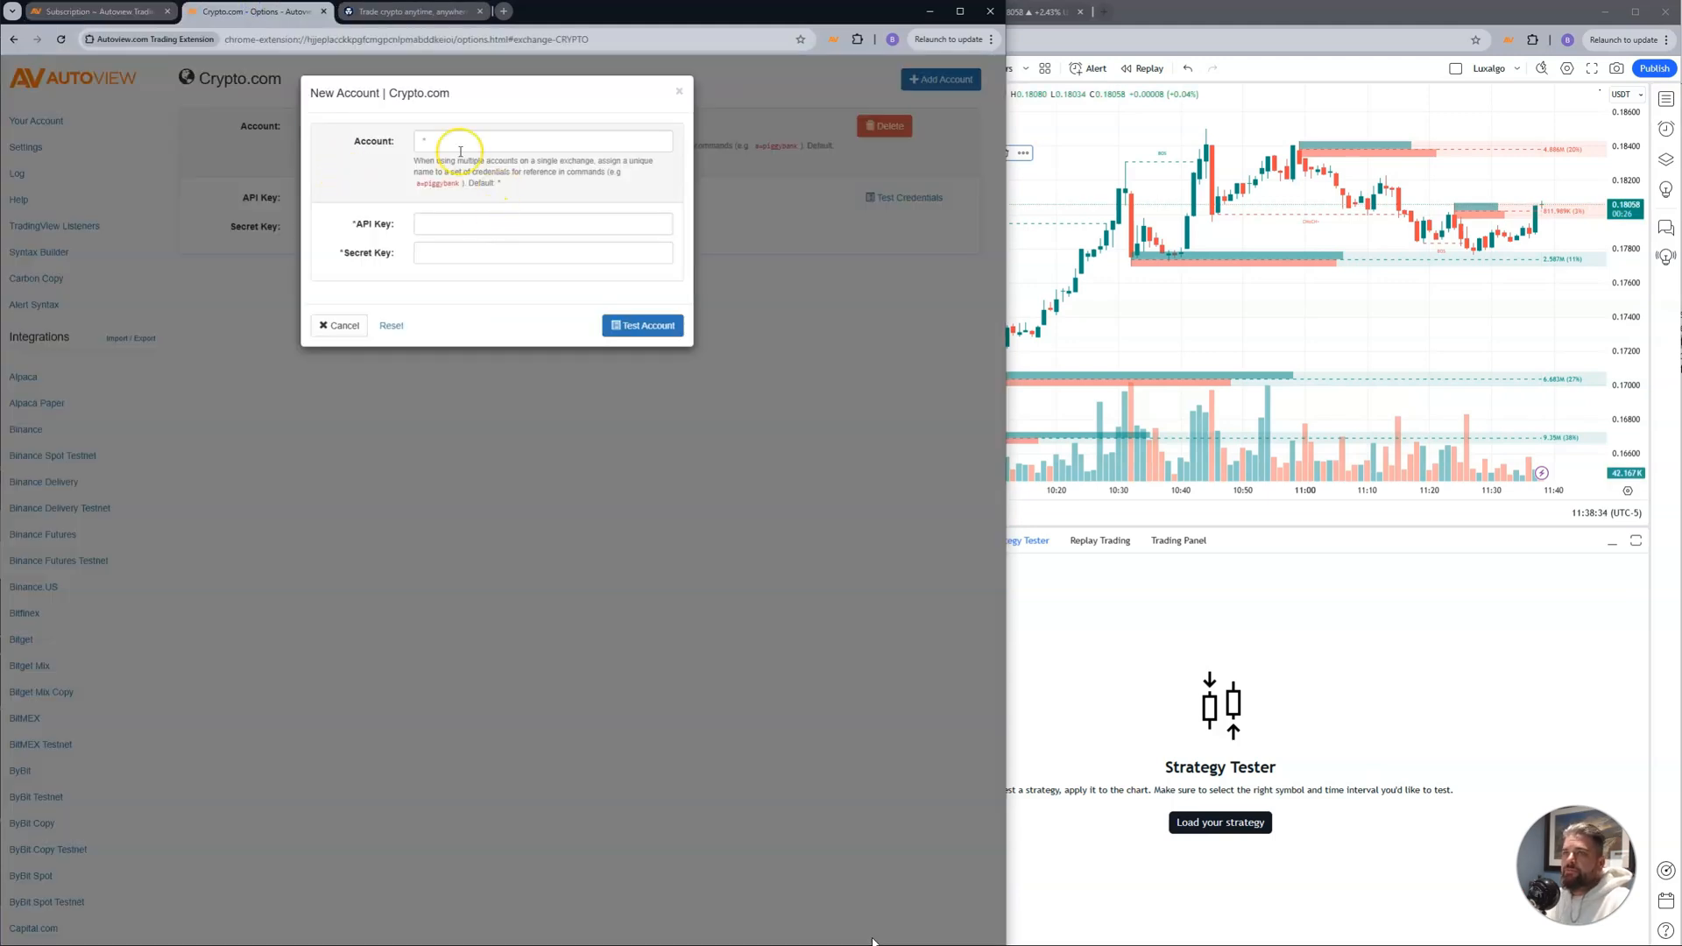
{"action": "left_click", "coordinate": [542, 222]}
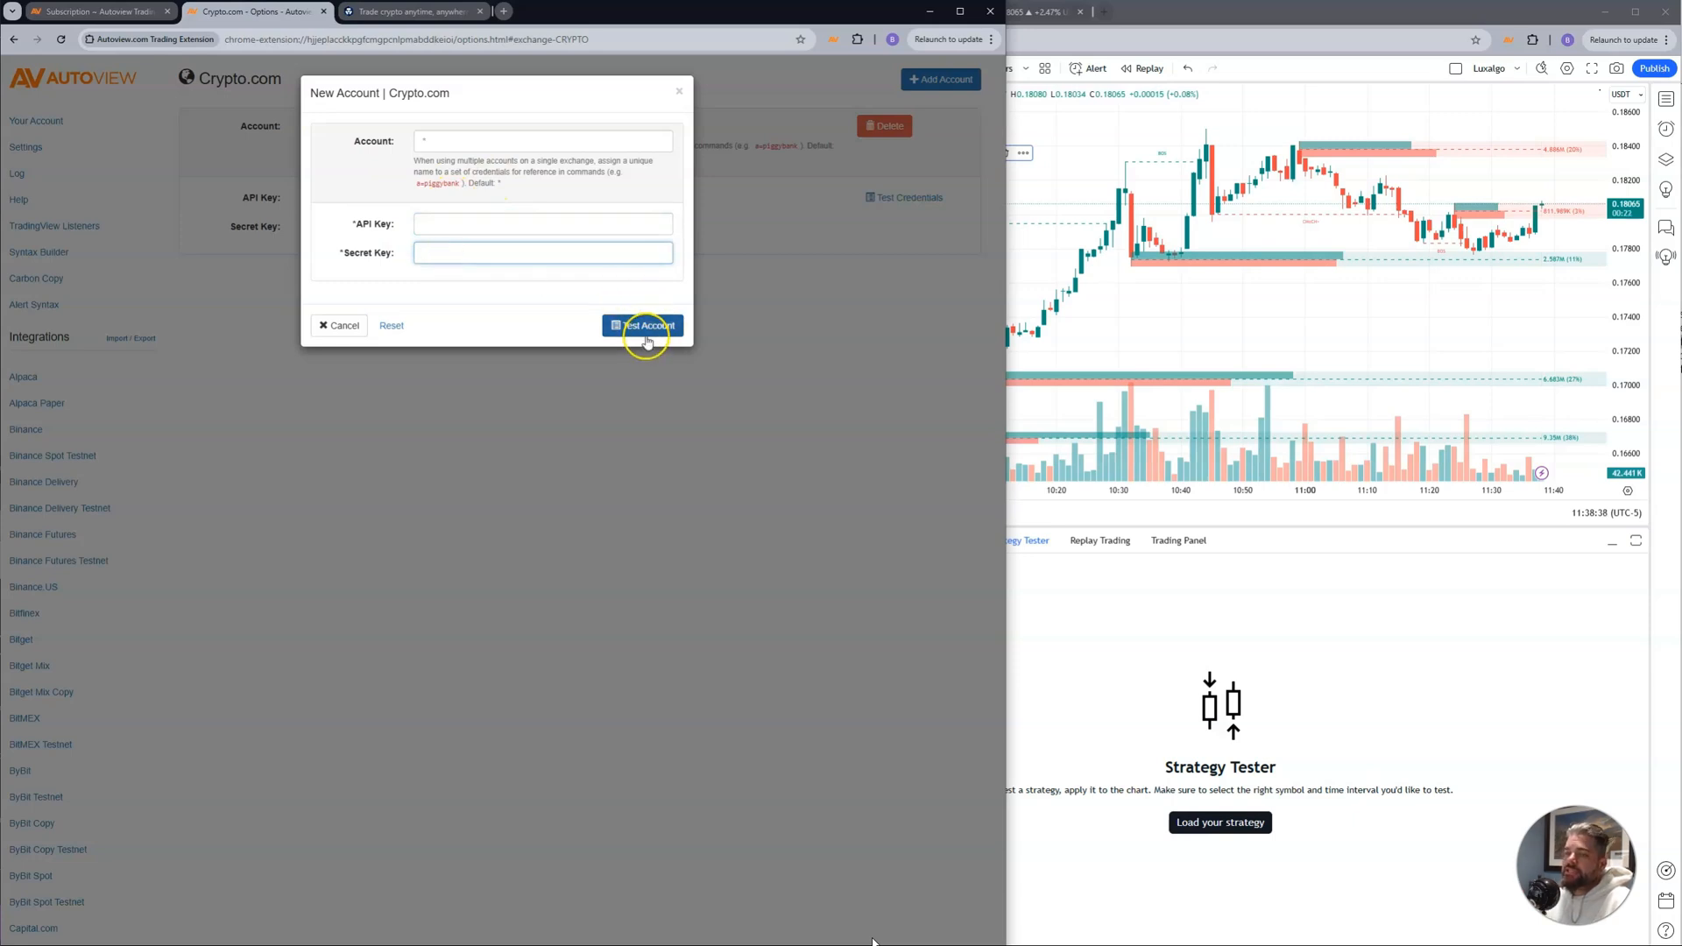
{"action": "left_click", "coordinate": [643, 326]}
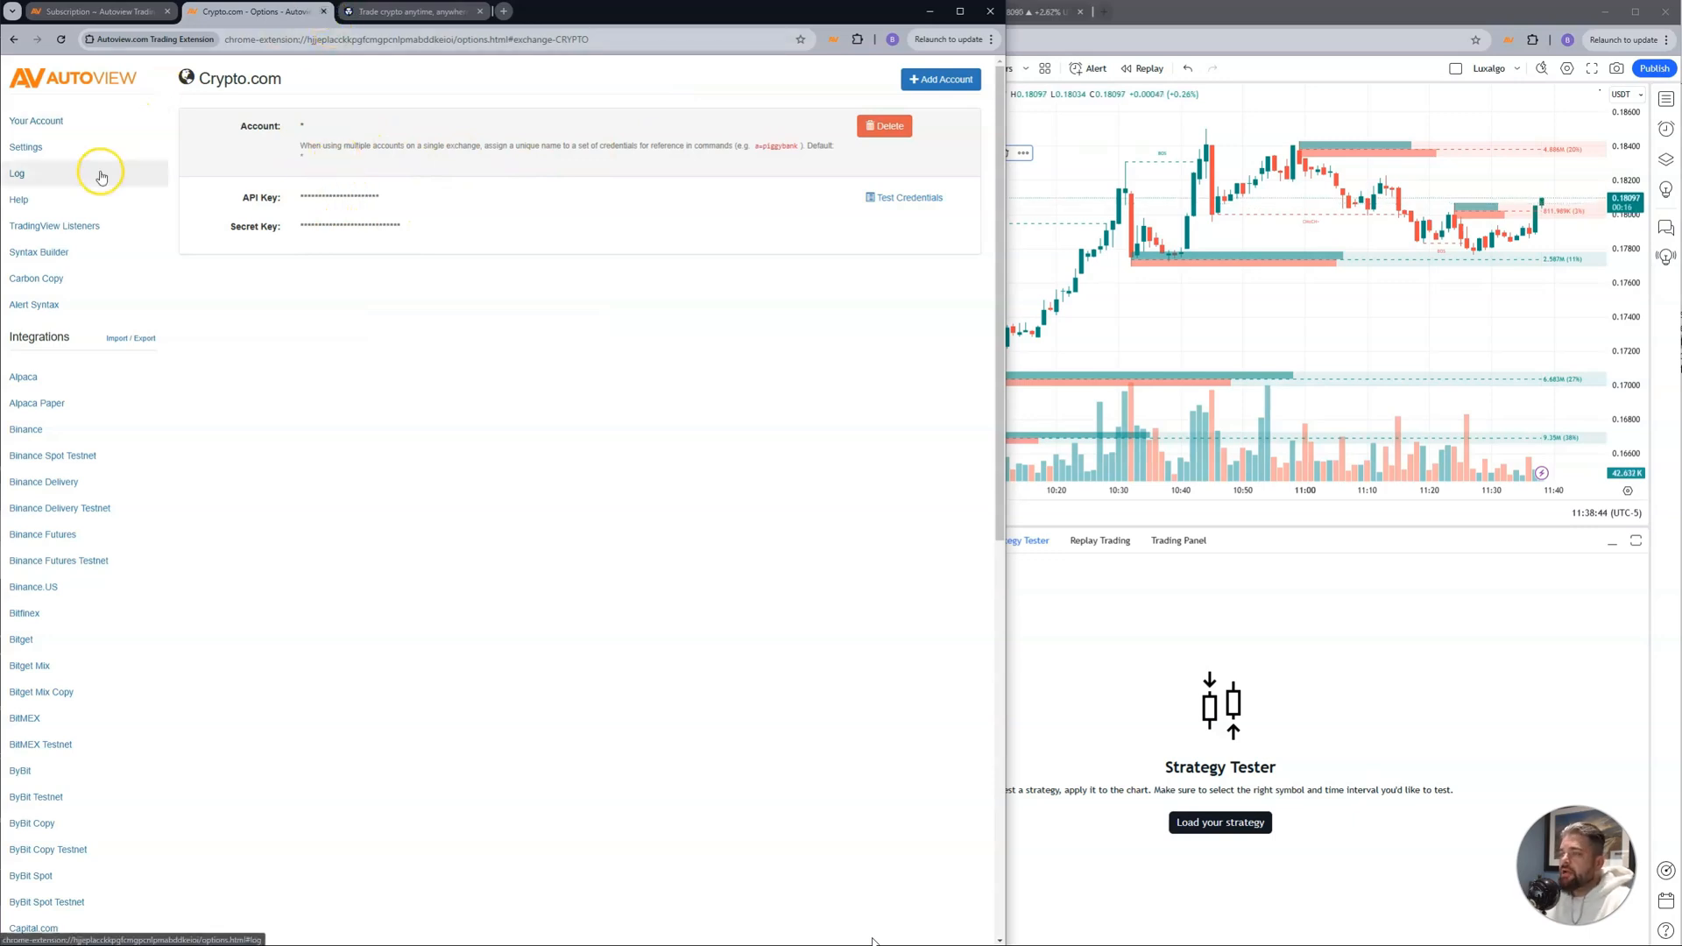
Clear the extension's event log and return to the Autoview subscriptions page.
{"action": "left_click", "coordinate": [16, 173]}
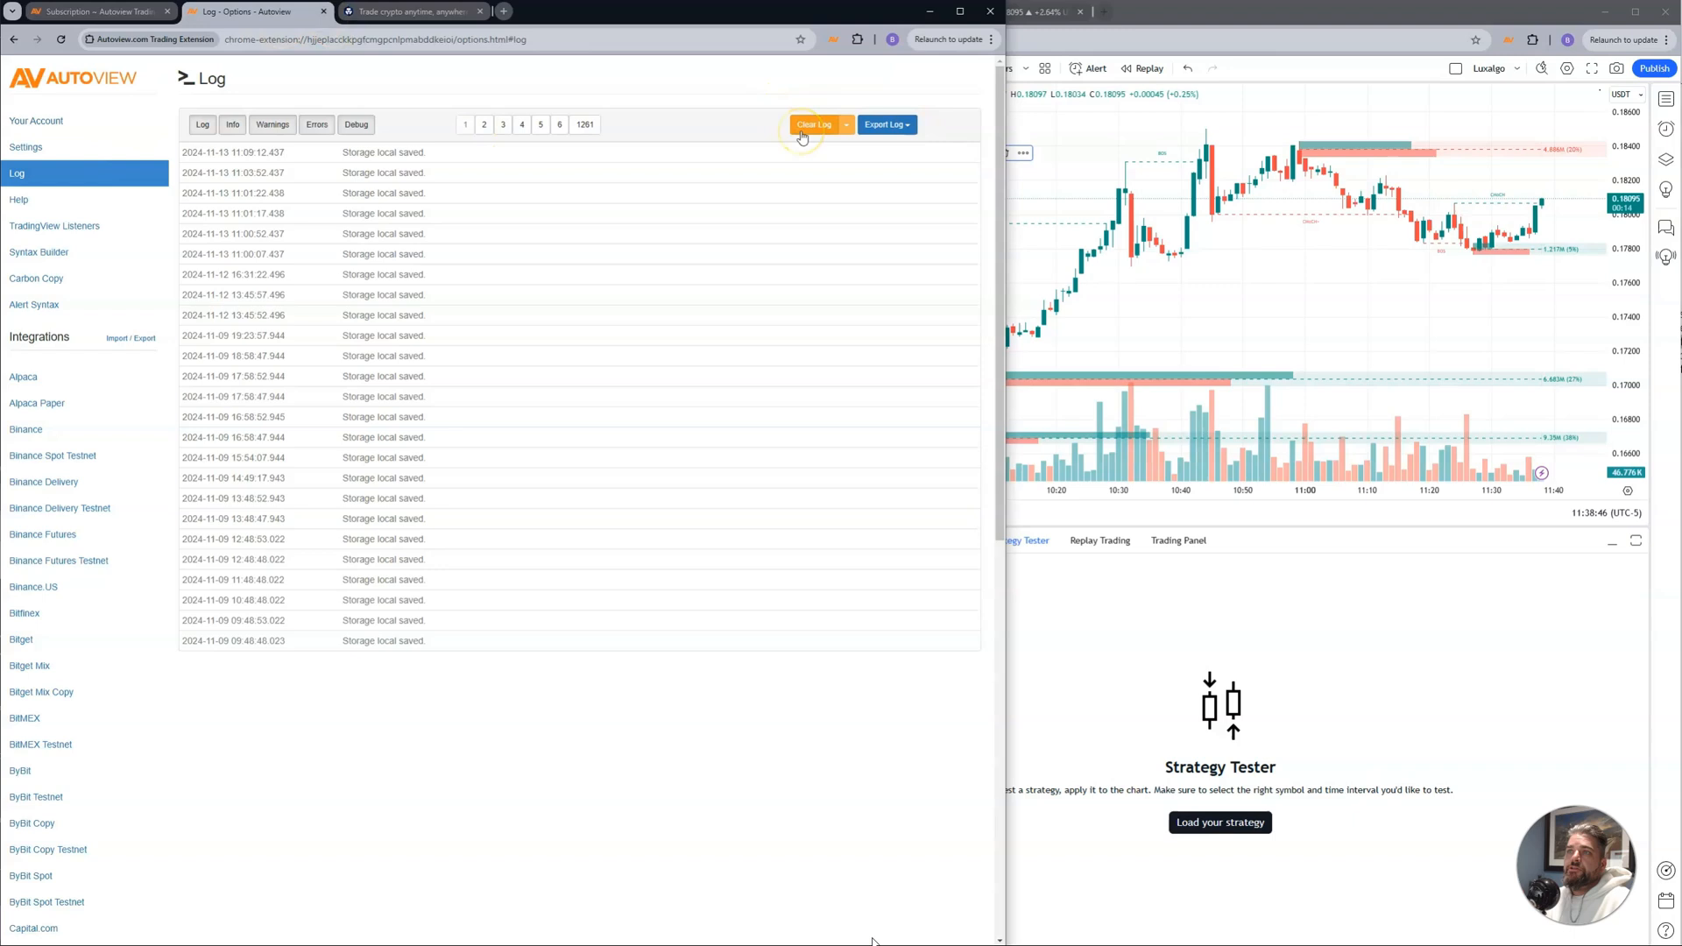
{"action": "left_click", "coordinate": [814, 125]}
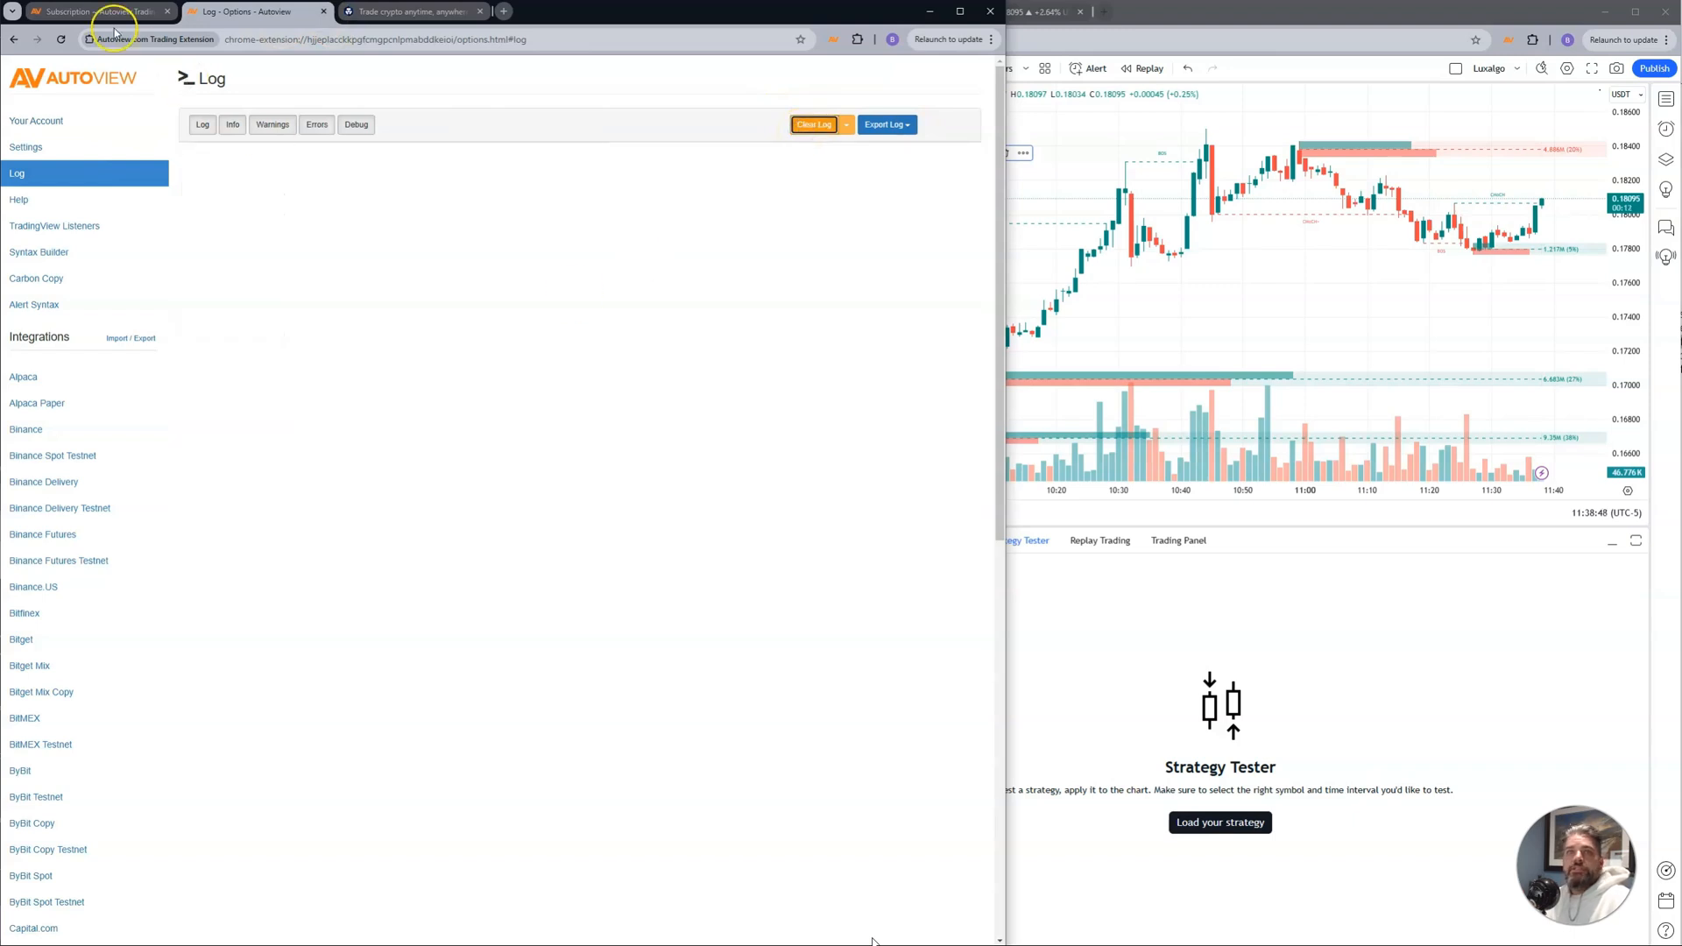
{"action": "left_click", "coordinate": [97, 10]}
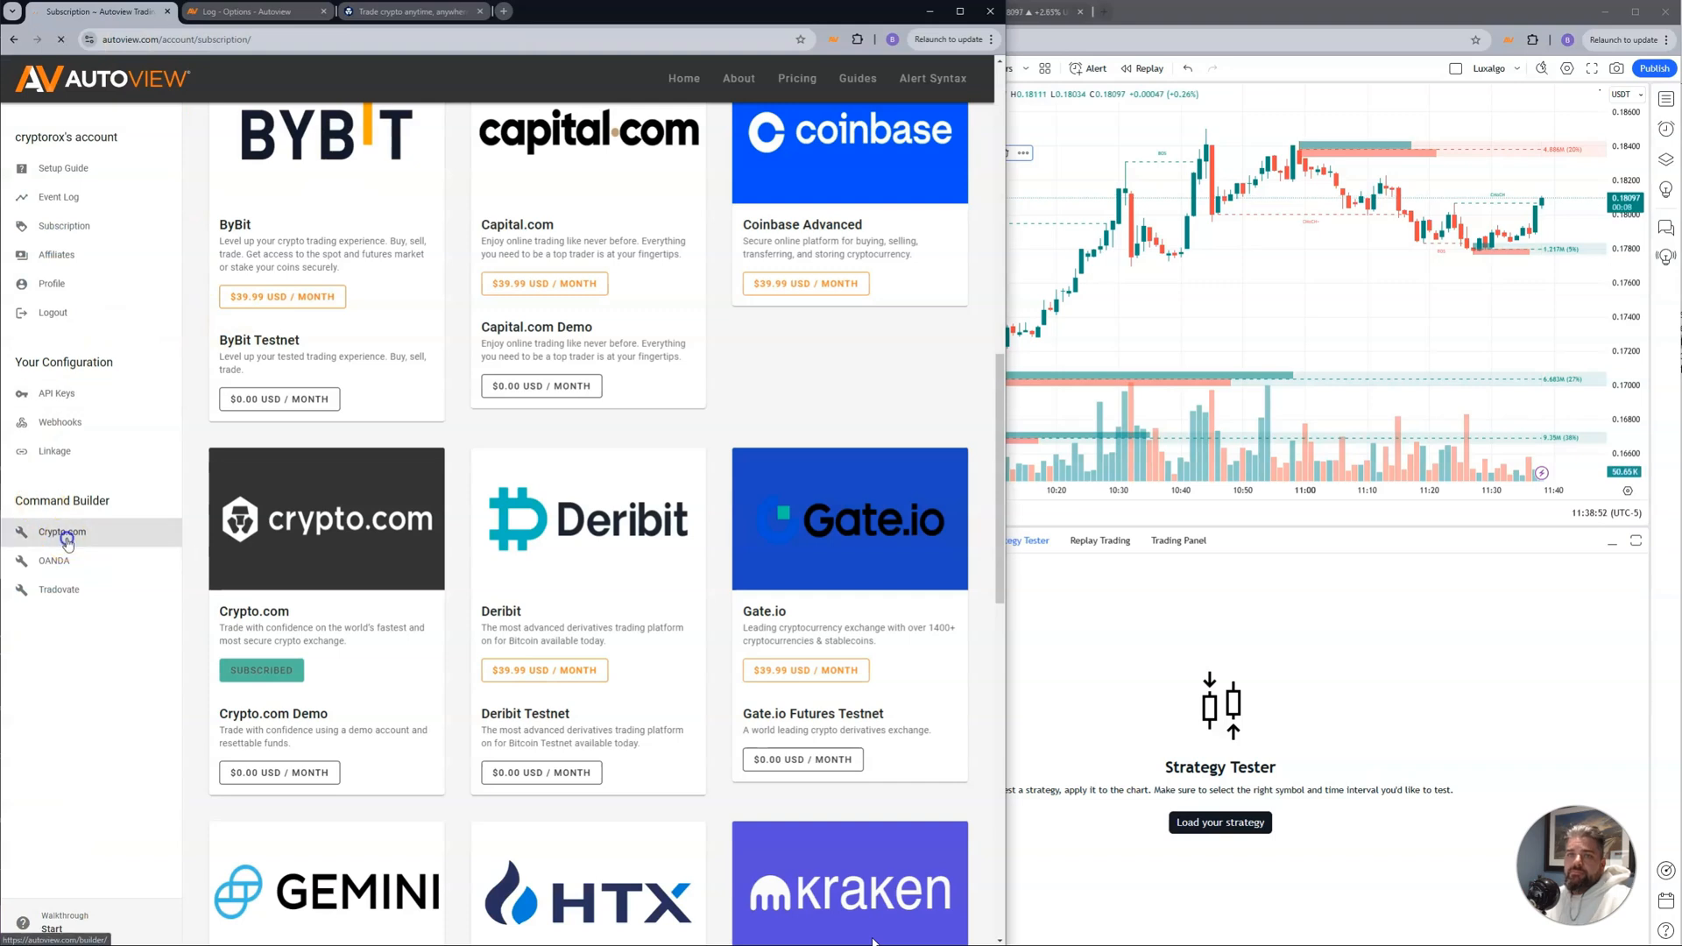
In the Crypto.com command builder, start an undelayed CRO_USD buy order.
{"action": "left_click", "coordinate": [61, 533]}
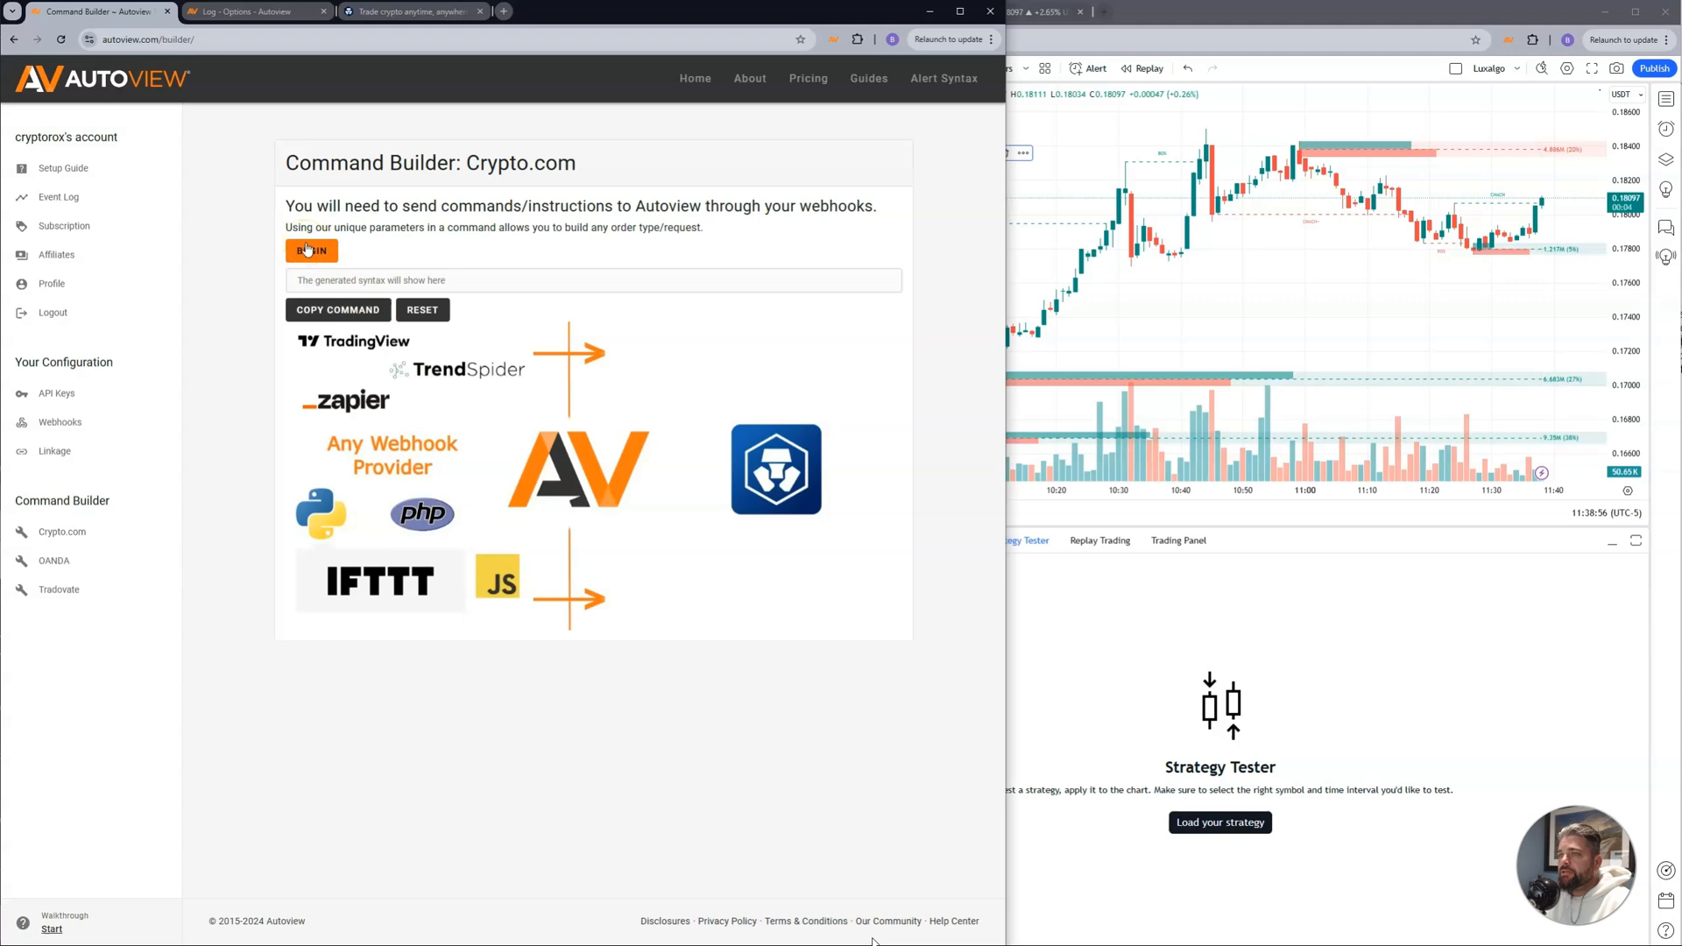
{"action": "left_click", "coordinate": [312, 251]}
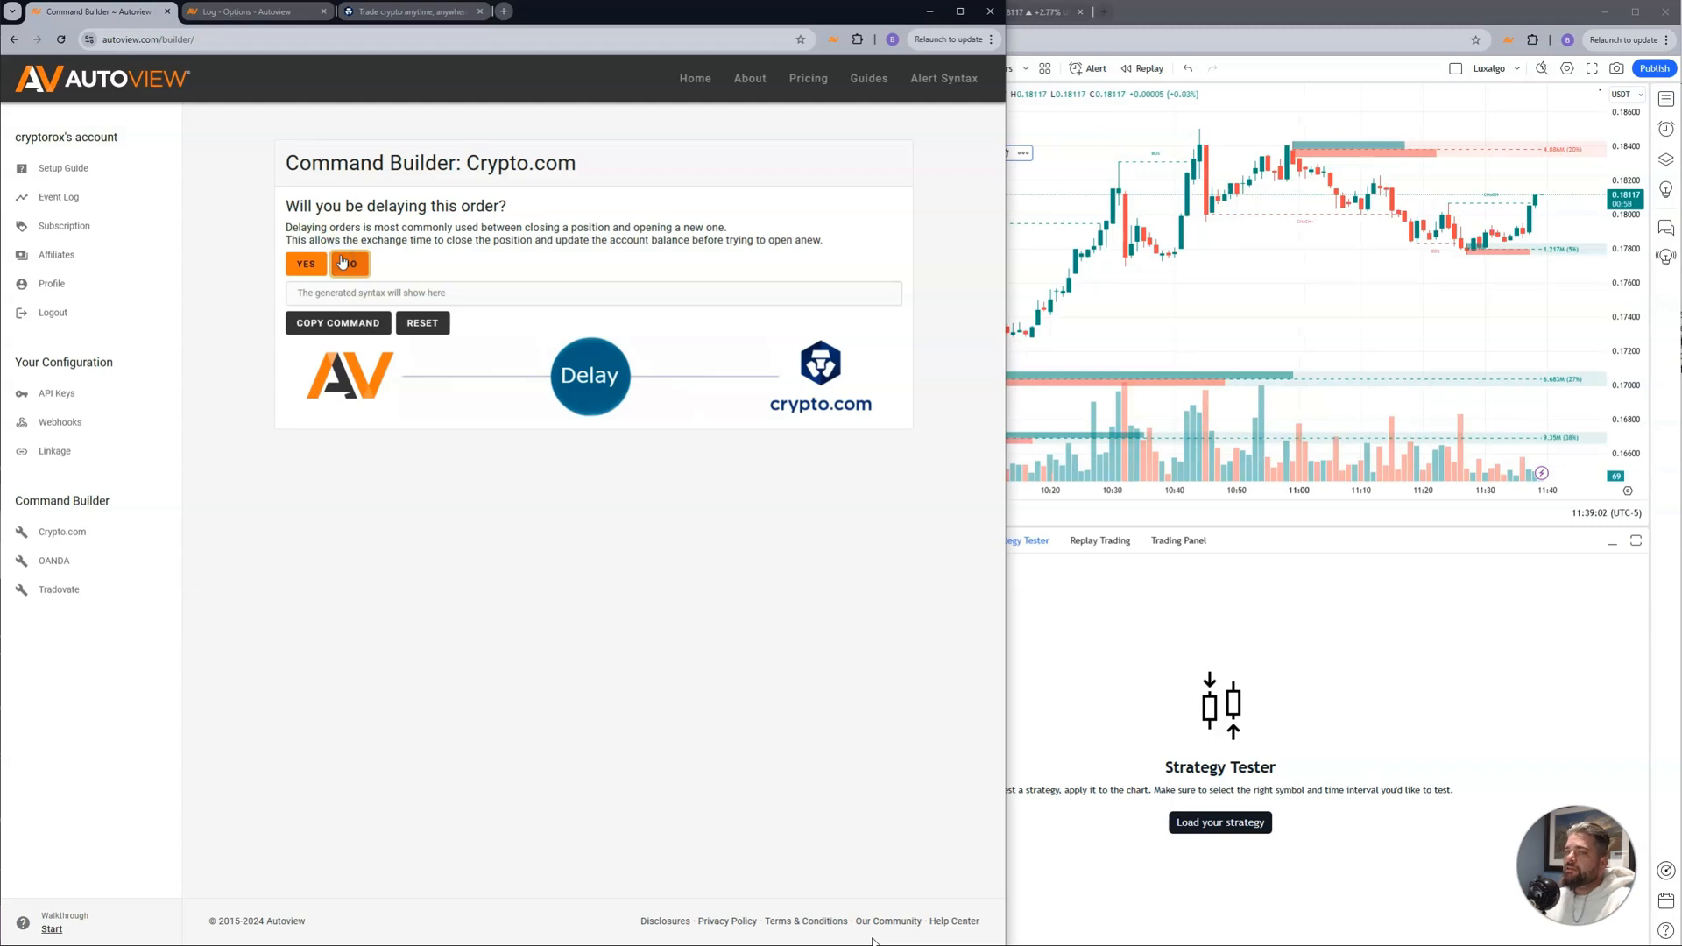
{"action": "left_click", "coordinate": [349, 263]}
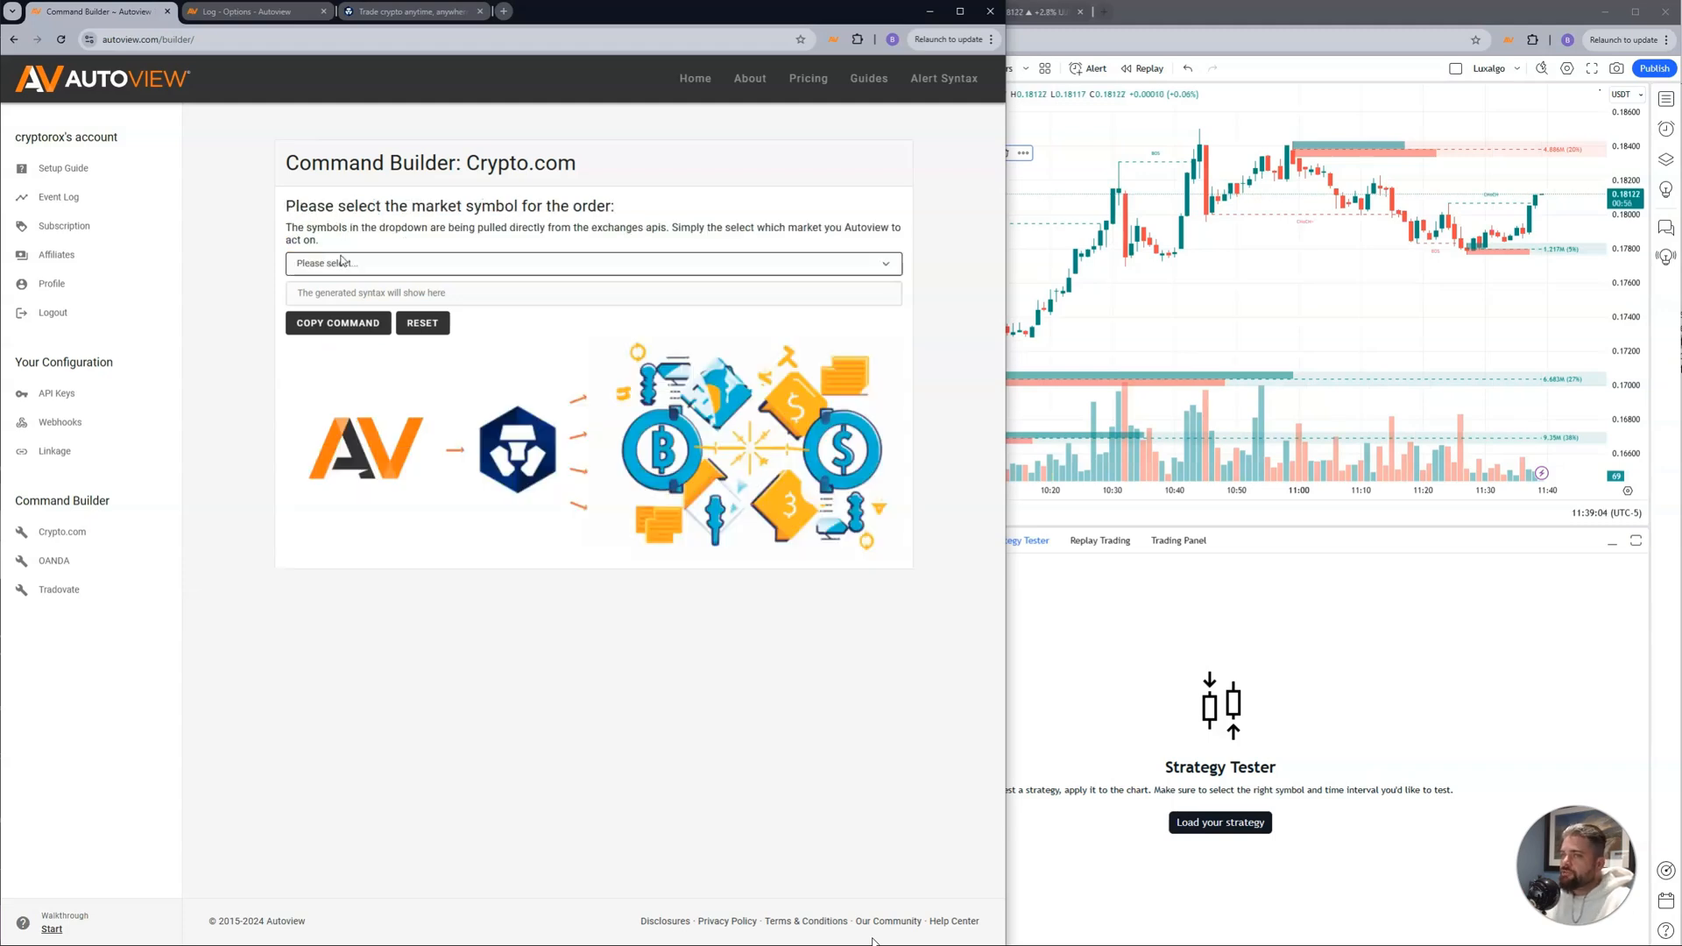
{"action": "left_click", "coordinate": [592, 263]}
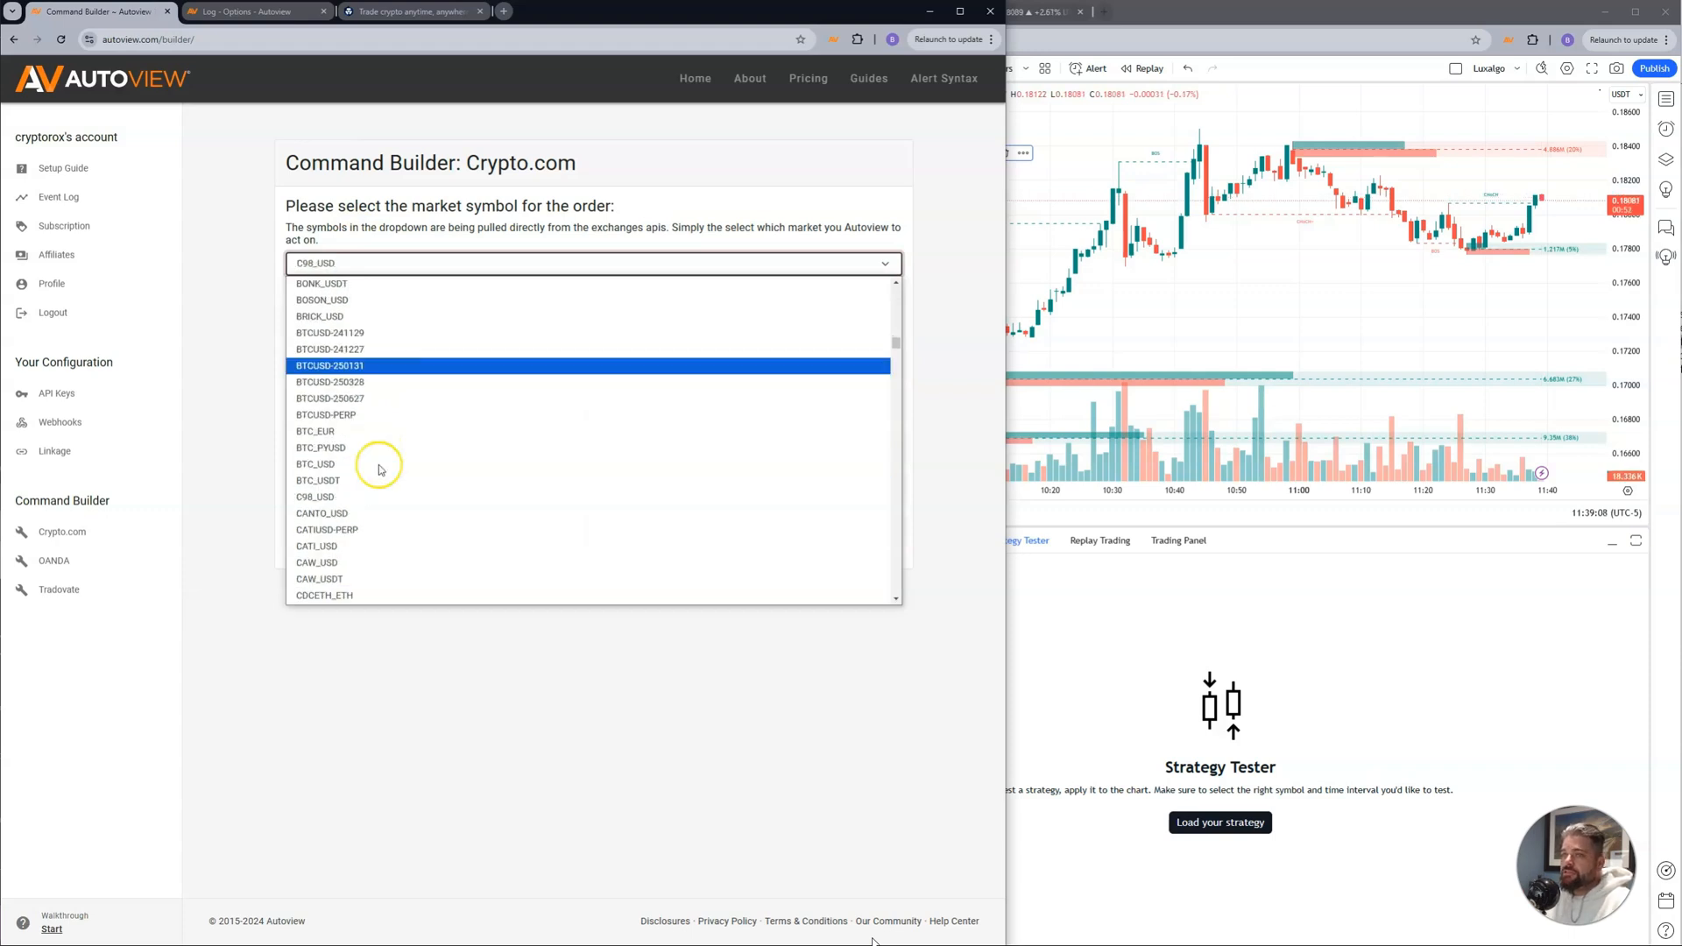
{"action": "scroll", "scroll_direction": "down", "scroll_amount": 3}
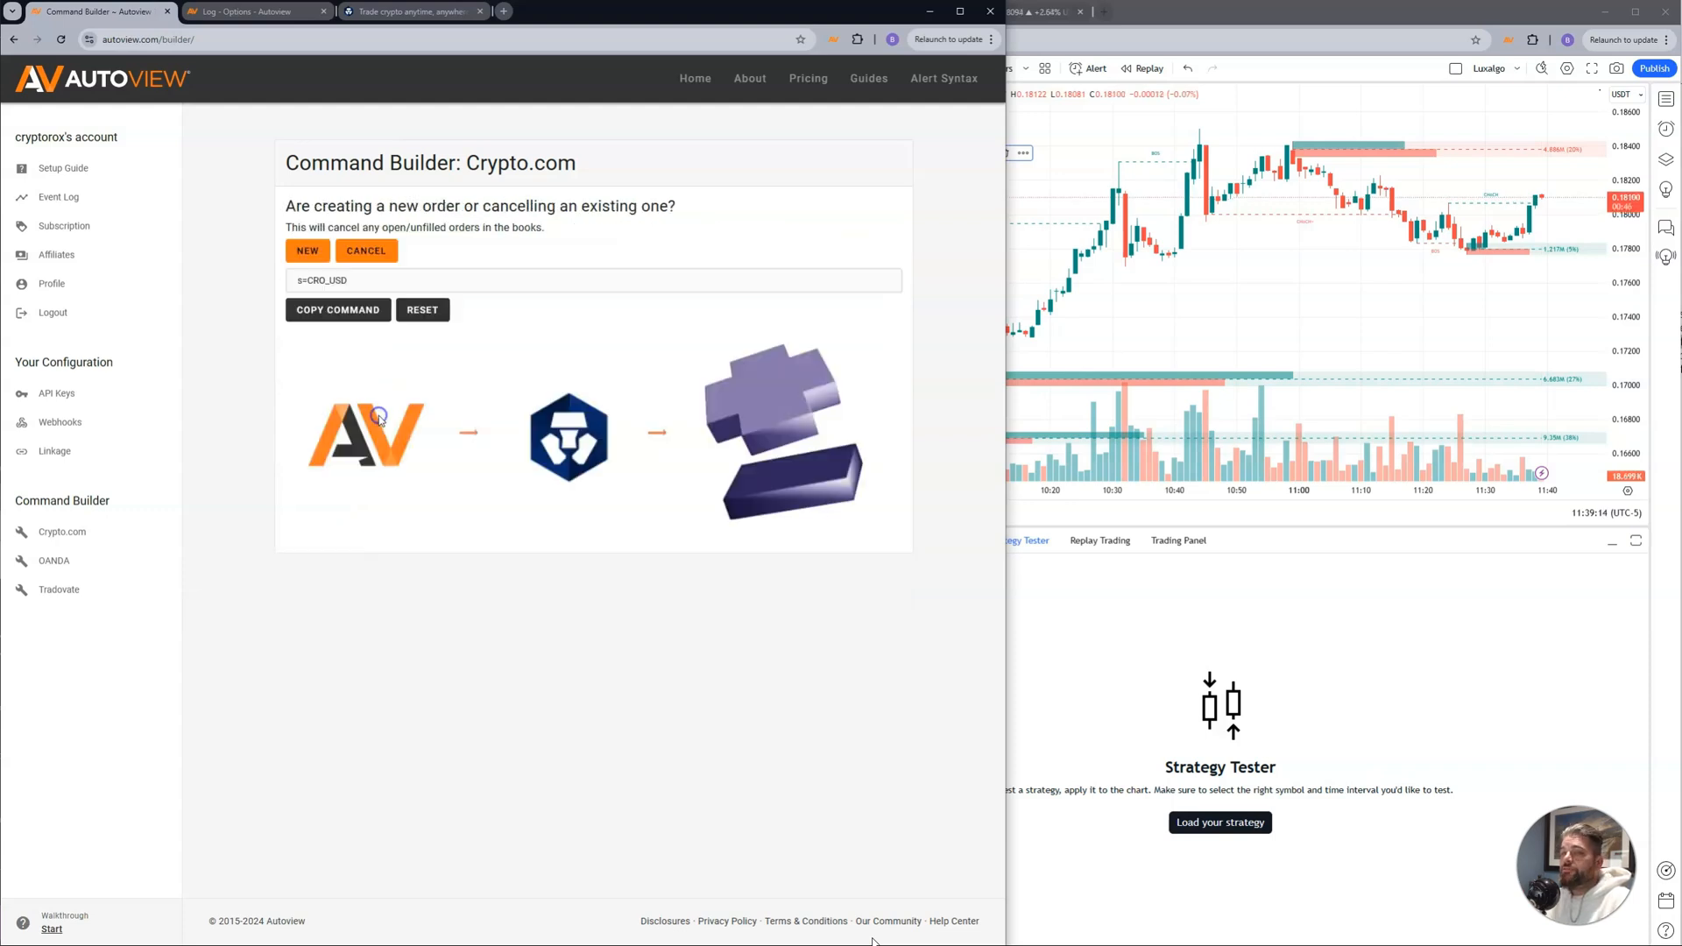
{"action": "mouse_move", "coordinate": [368, 362]}
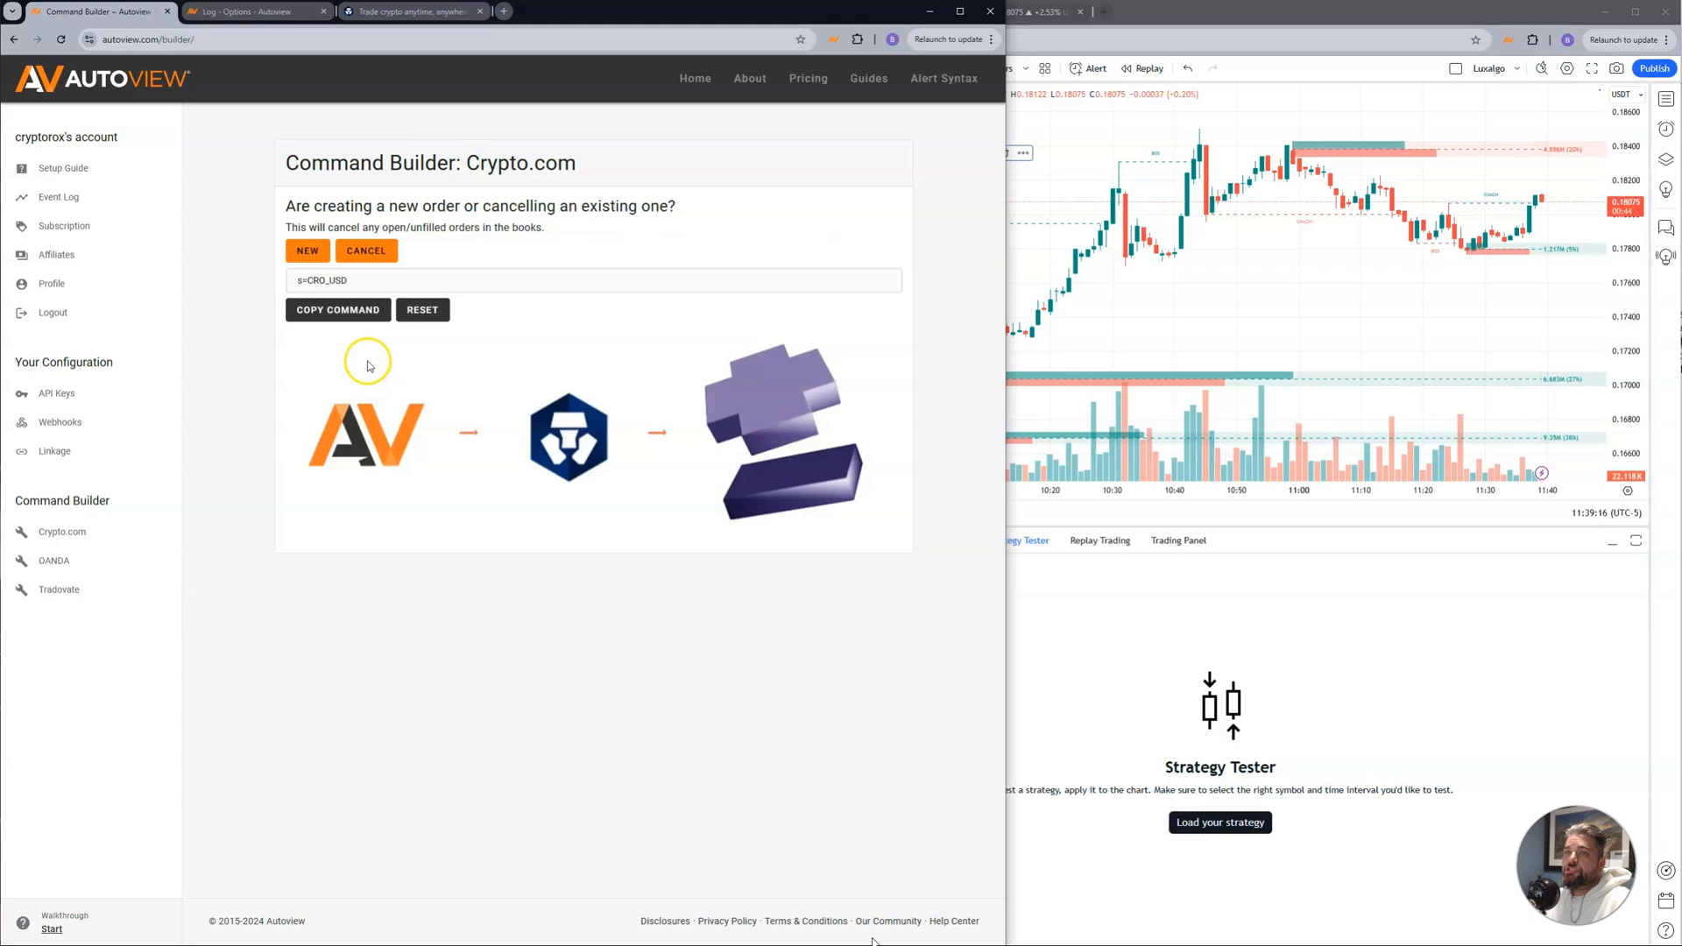
{"action": "left_click", "coordinate": [306, 250]}
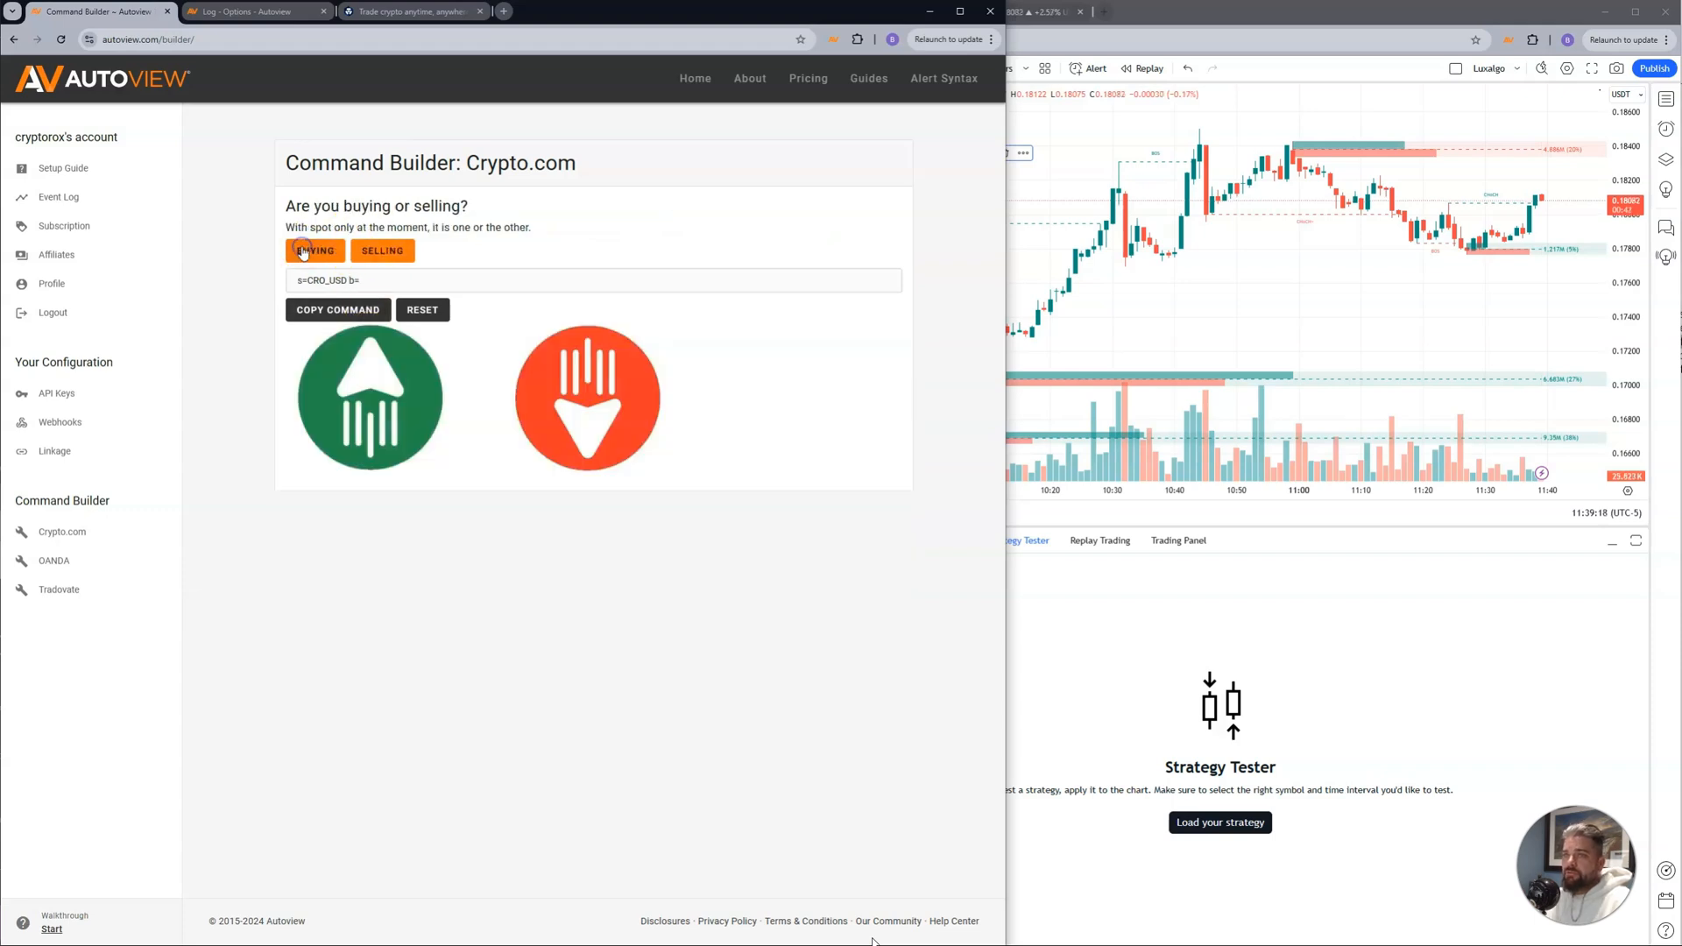
{"action": "left_click", "coordinate": [314, 251]}
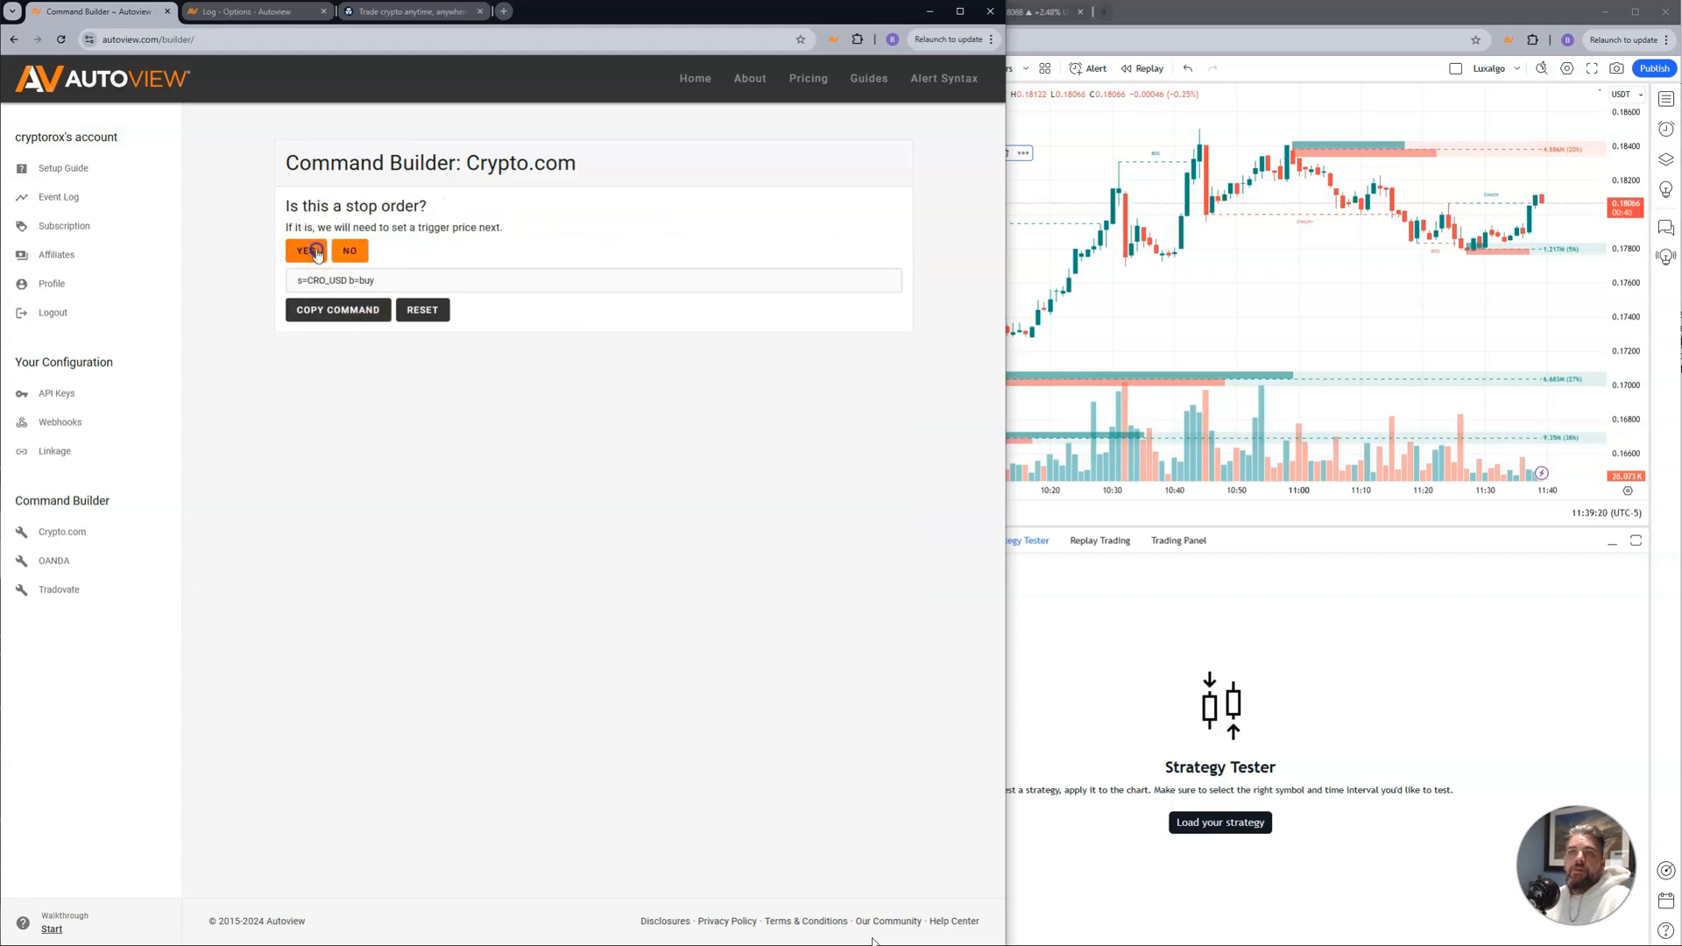
{"action": "mouse_move", "coordinate": [308, 250]}
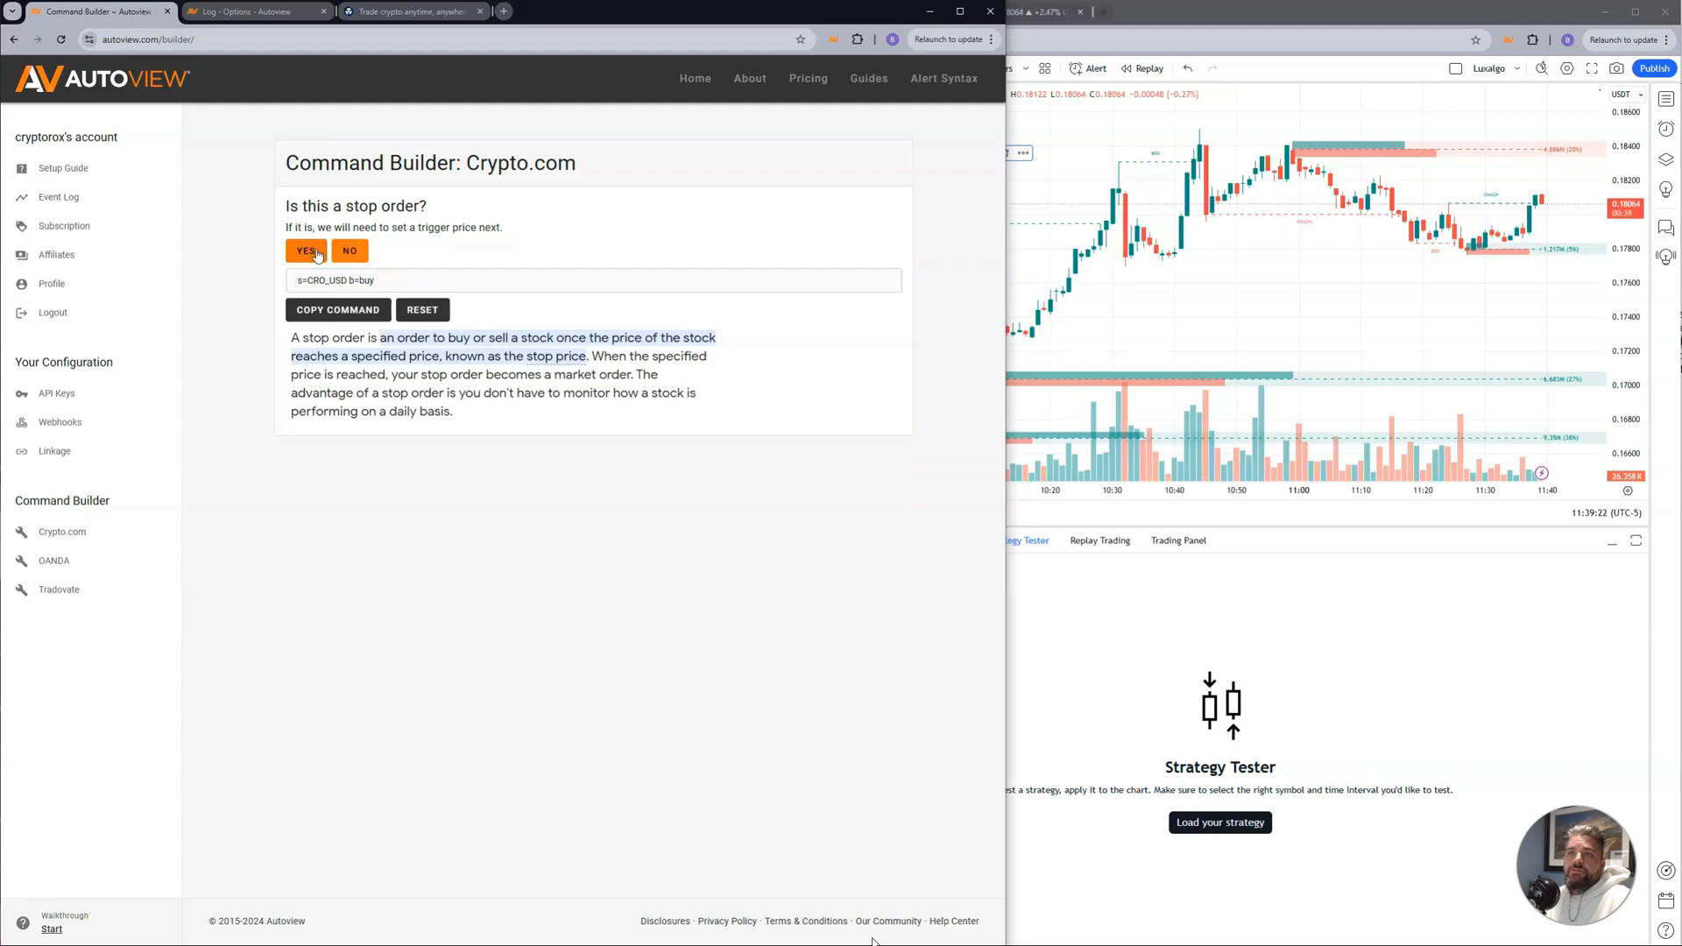
Make it a non-stop market order sized at 10% of available balance.
{"action": "left_click", "coordinate": [349, 250]}
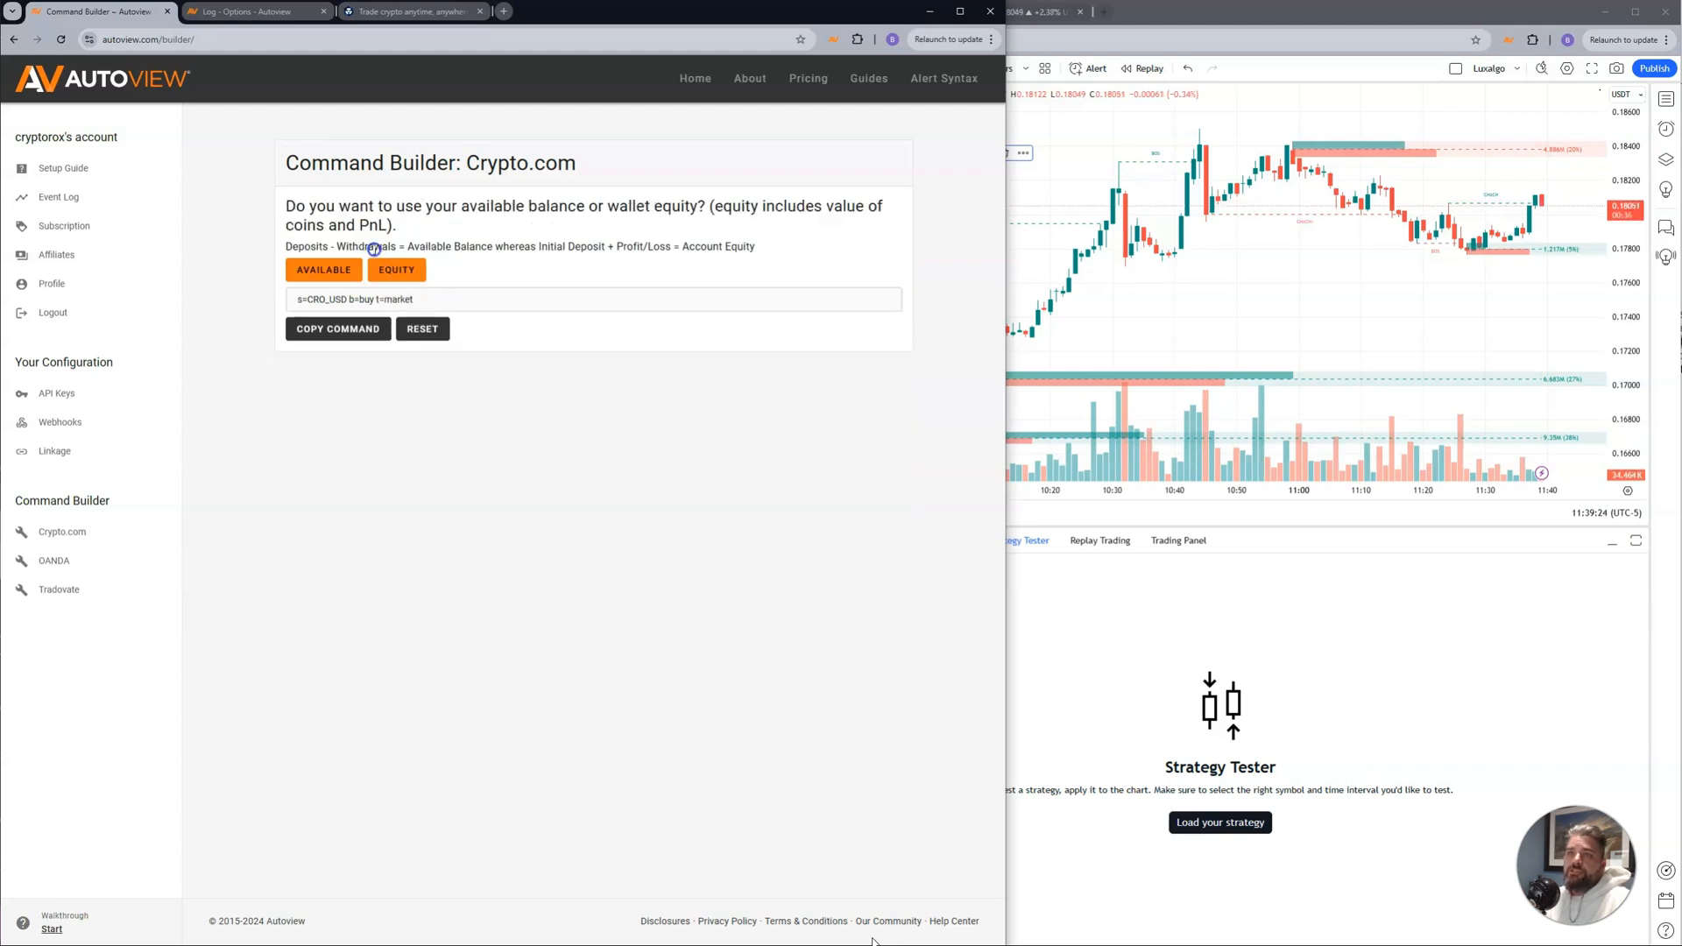
{"action": "left_click", "coordinate": [322, 270]}
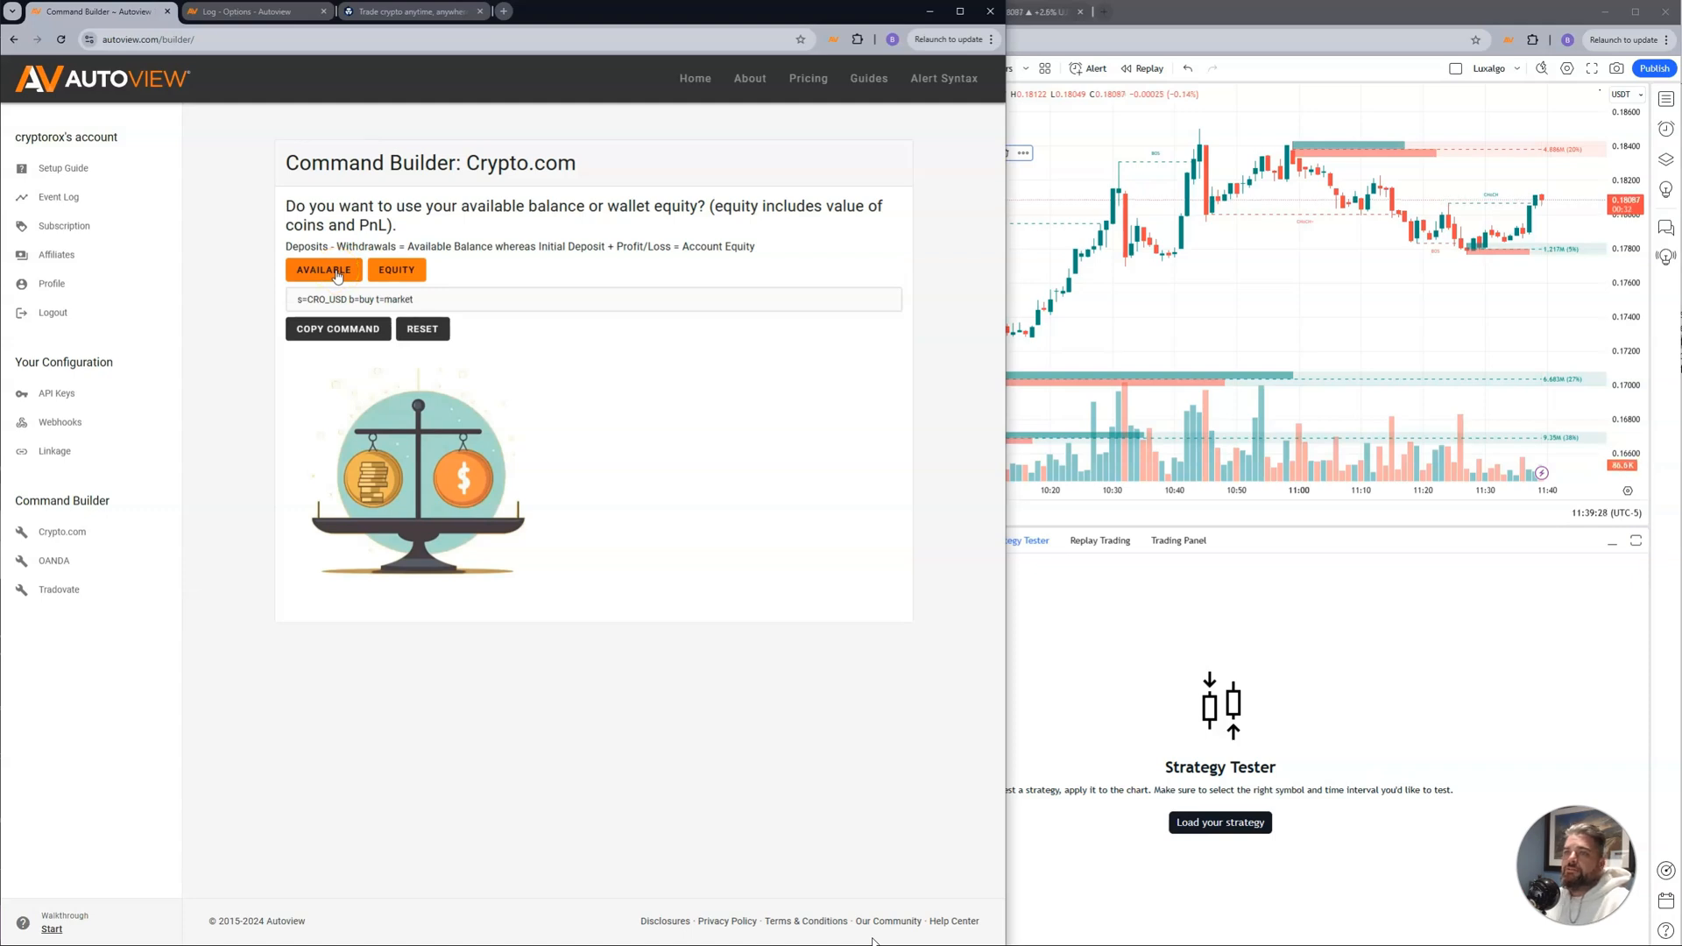
{"action": "left_click", "coordinate": [322, 270]}
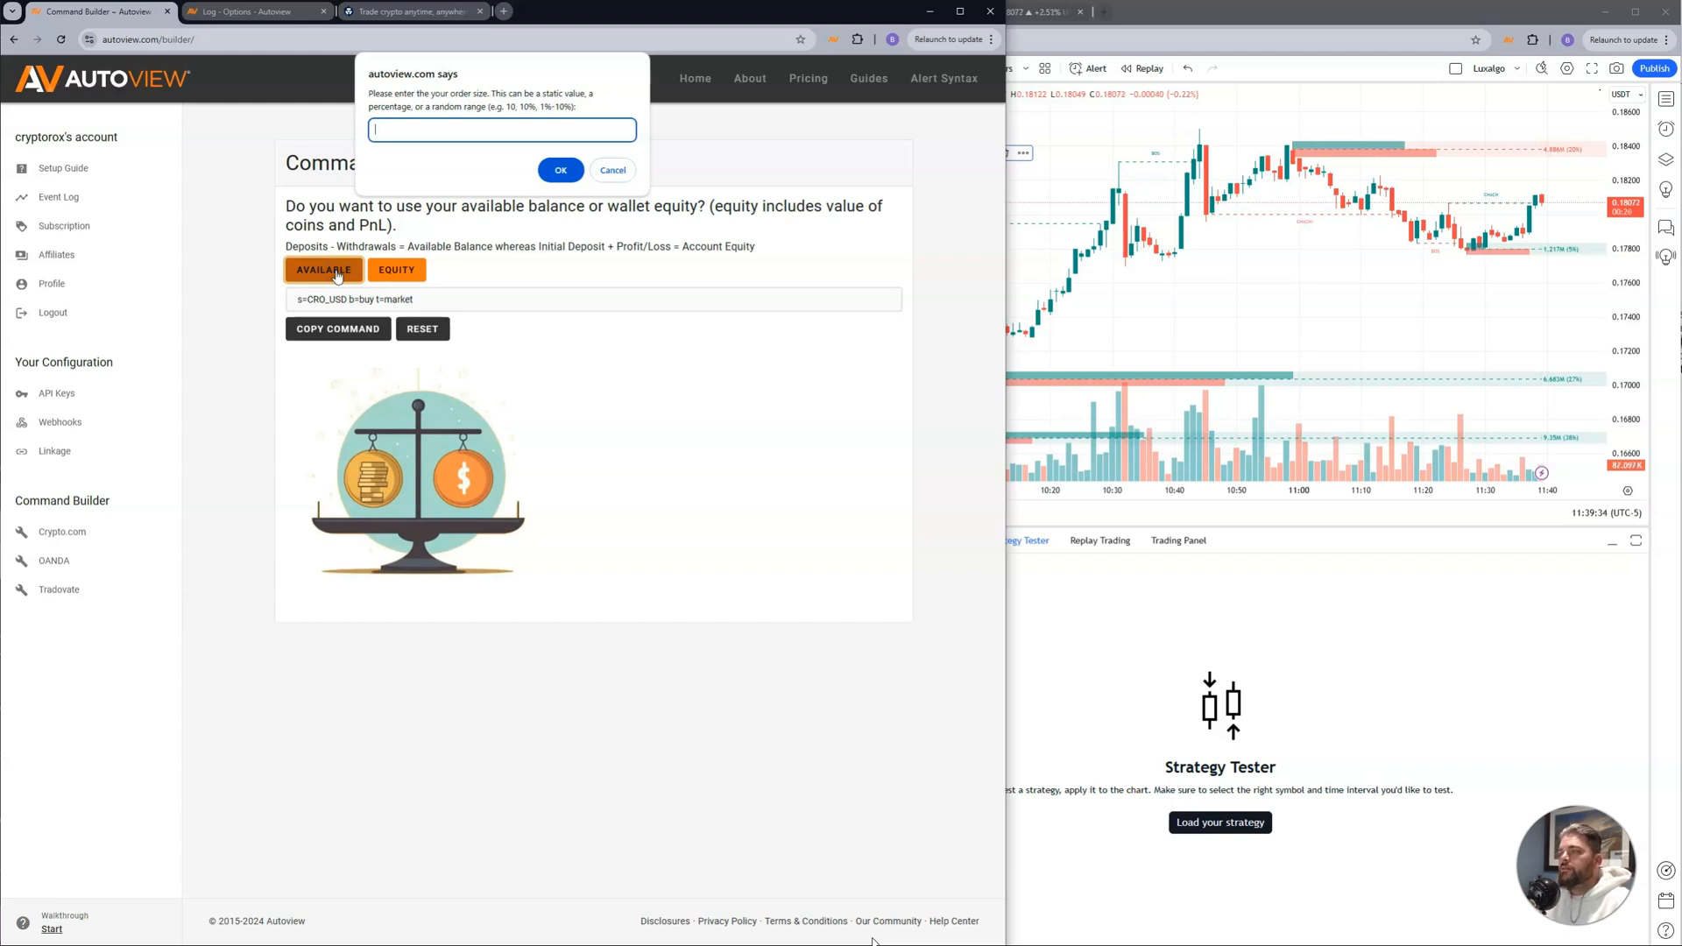
{"action": "type", "text": "10%"}
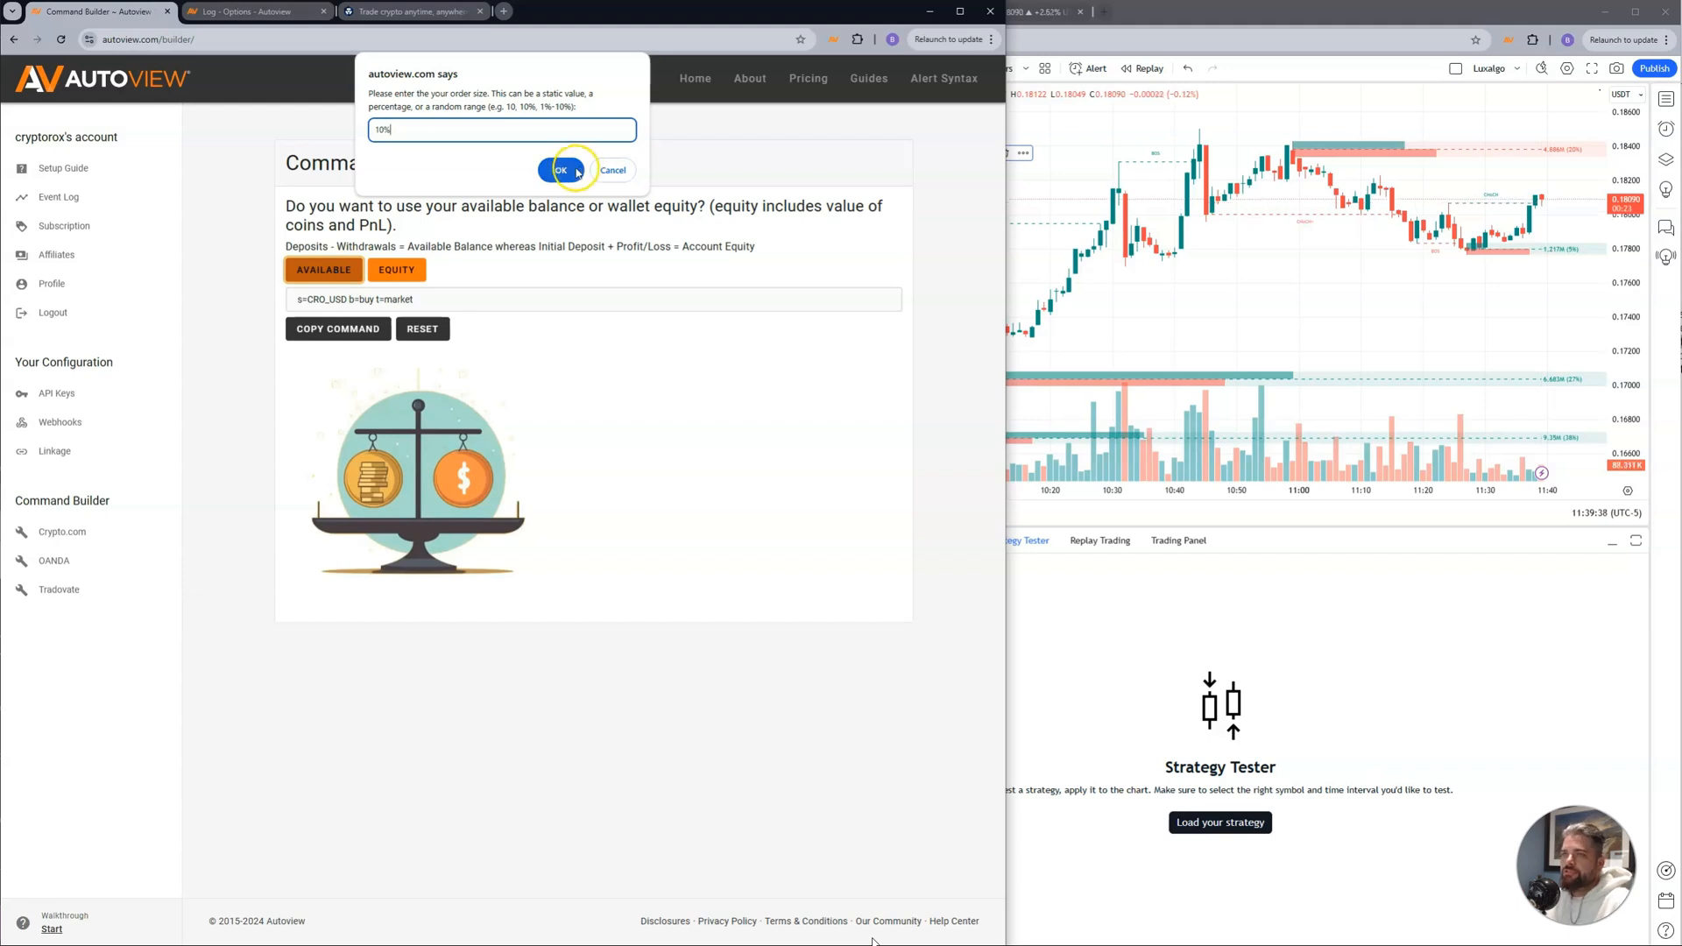
{"action": "left_click", "coordinate": [559, 170]}
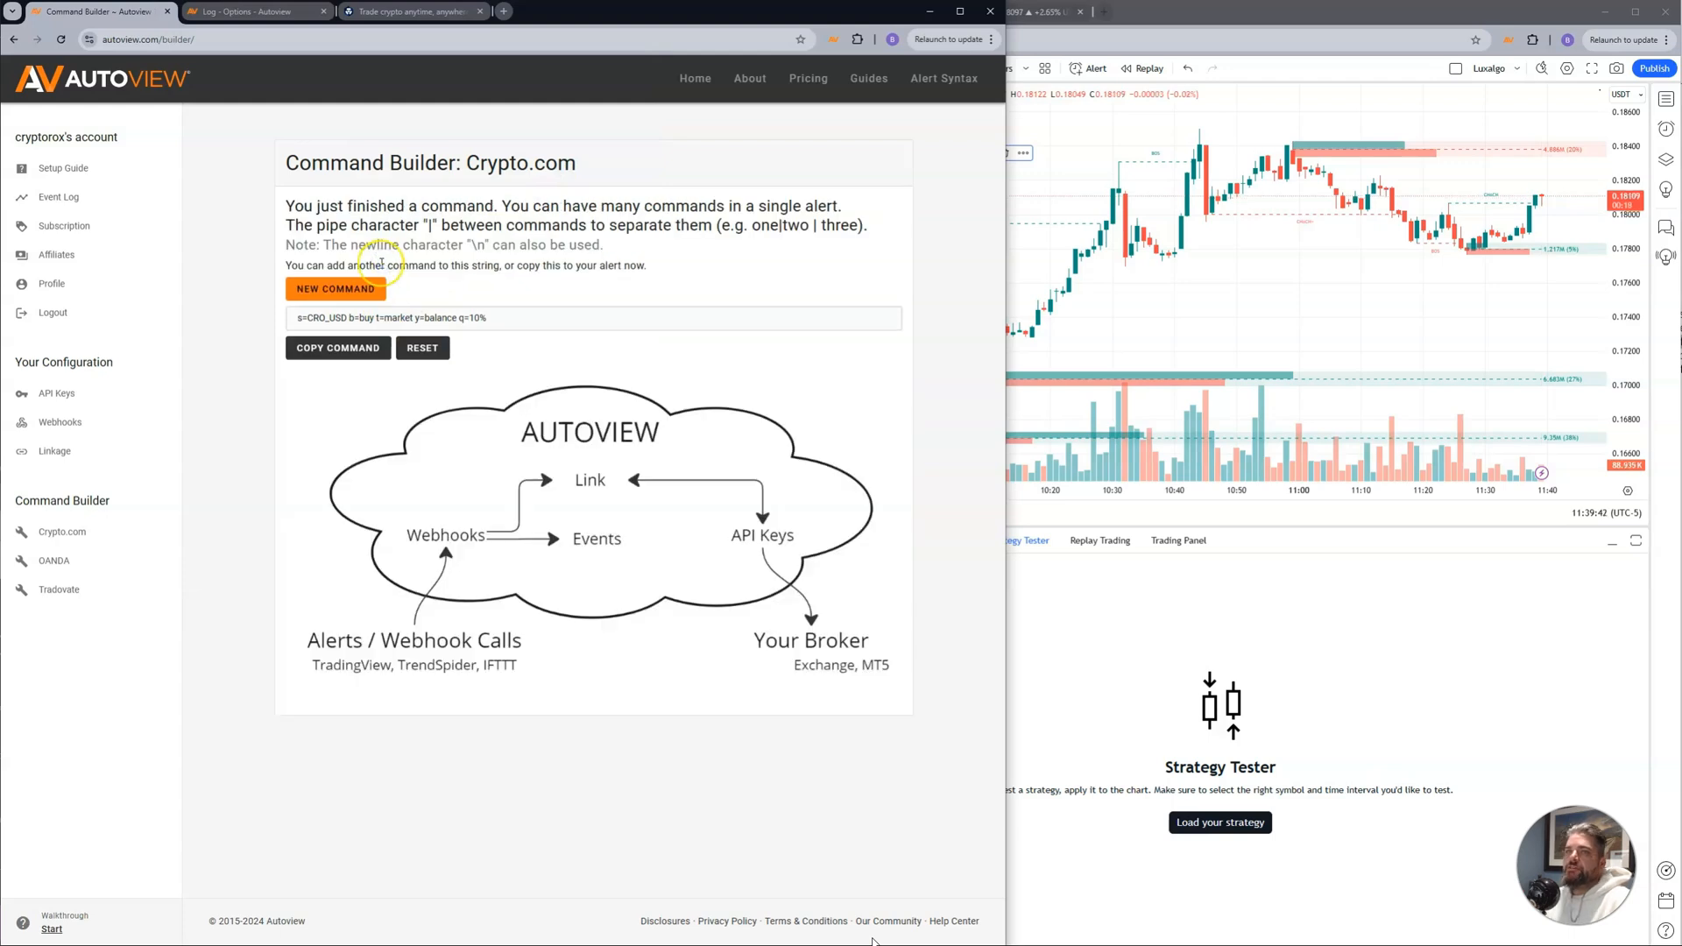
Create a CROUSDT alert on LuxAlgo Bullish I-CHOCH+ with the copied buy command as message.
{"action": "left_click", "coordinate": [337, 347]}
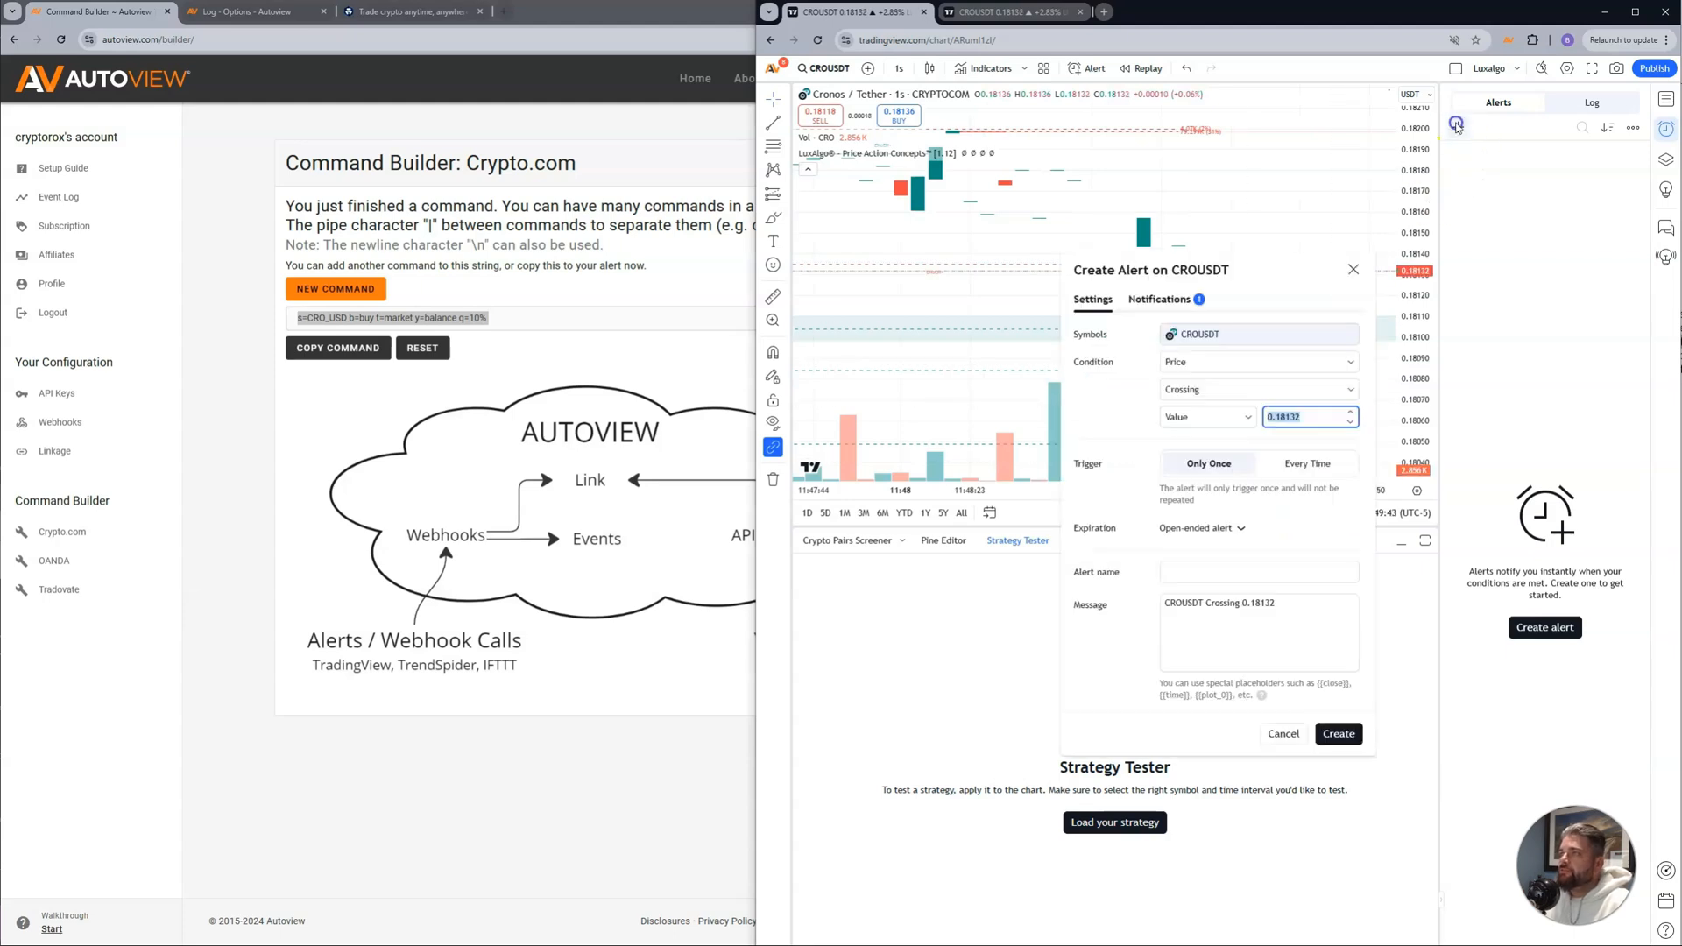
{"action": "left_click", "coordinate": [1258, 361]}
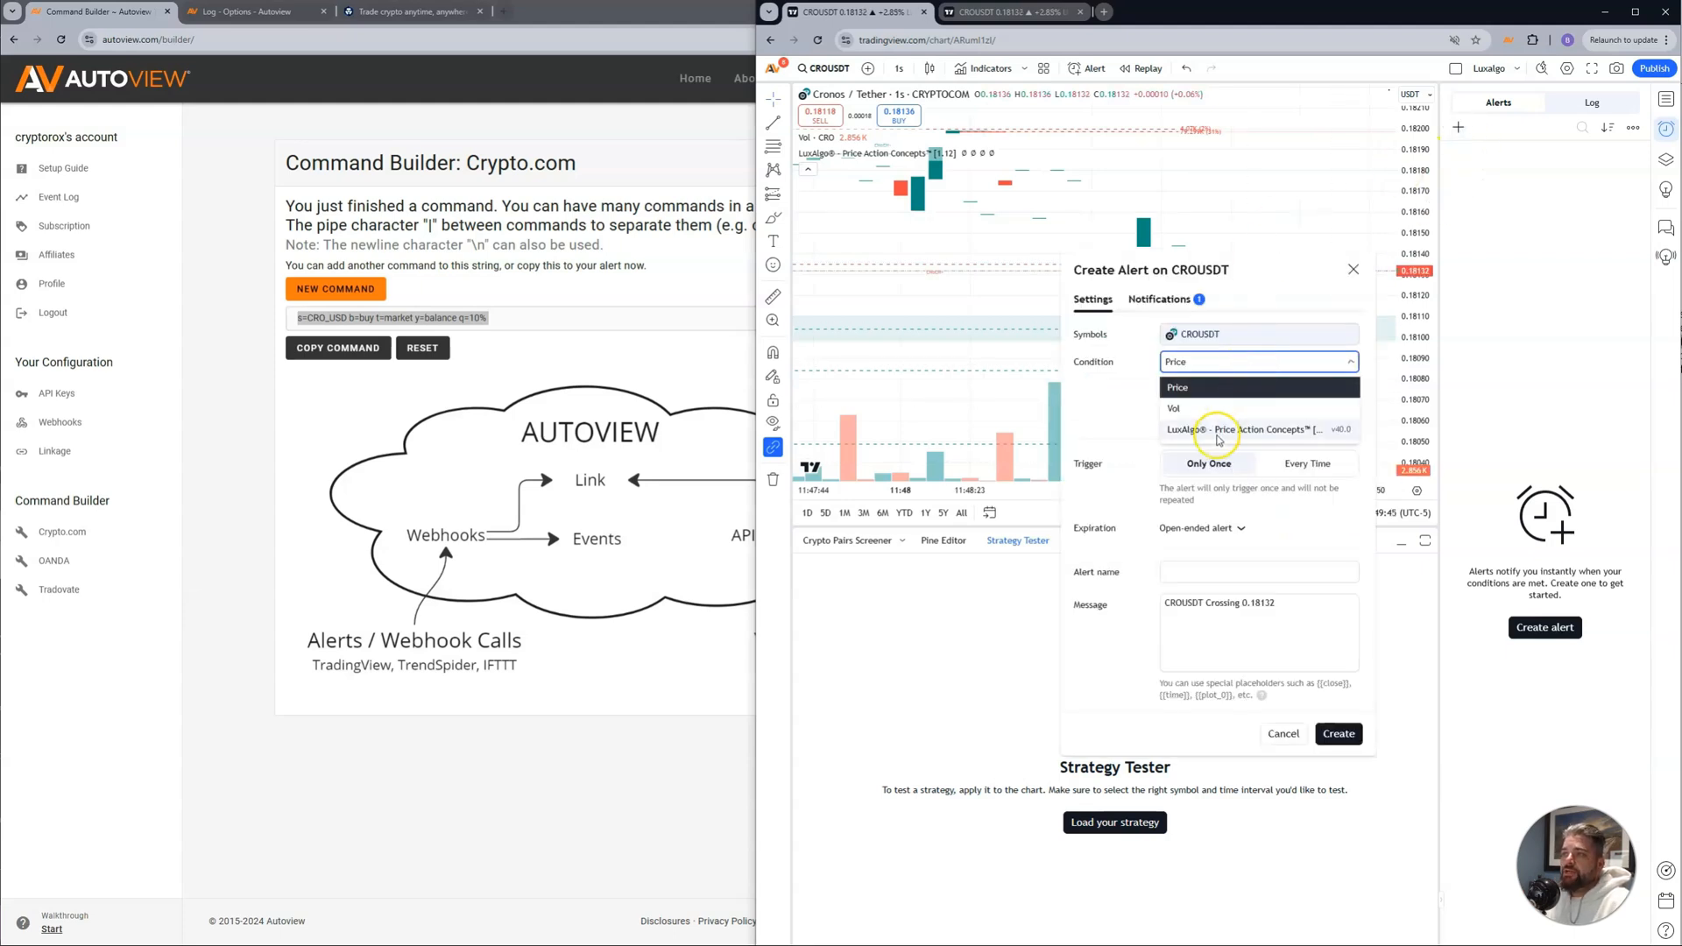
{"action": "left_click", "coordinate": [1239, 429]}
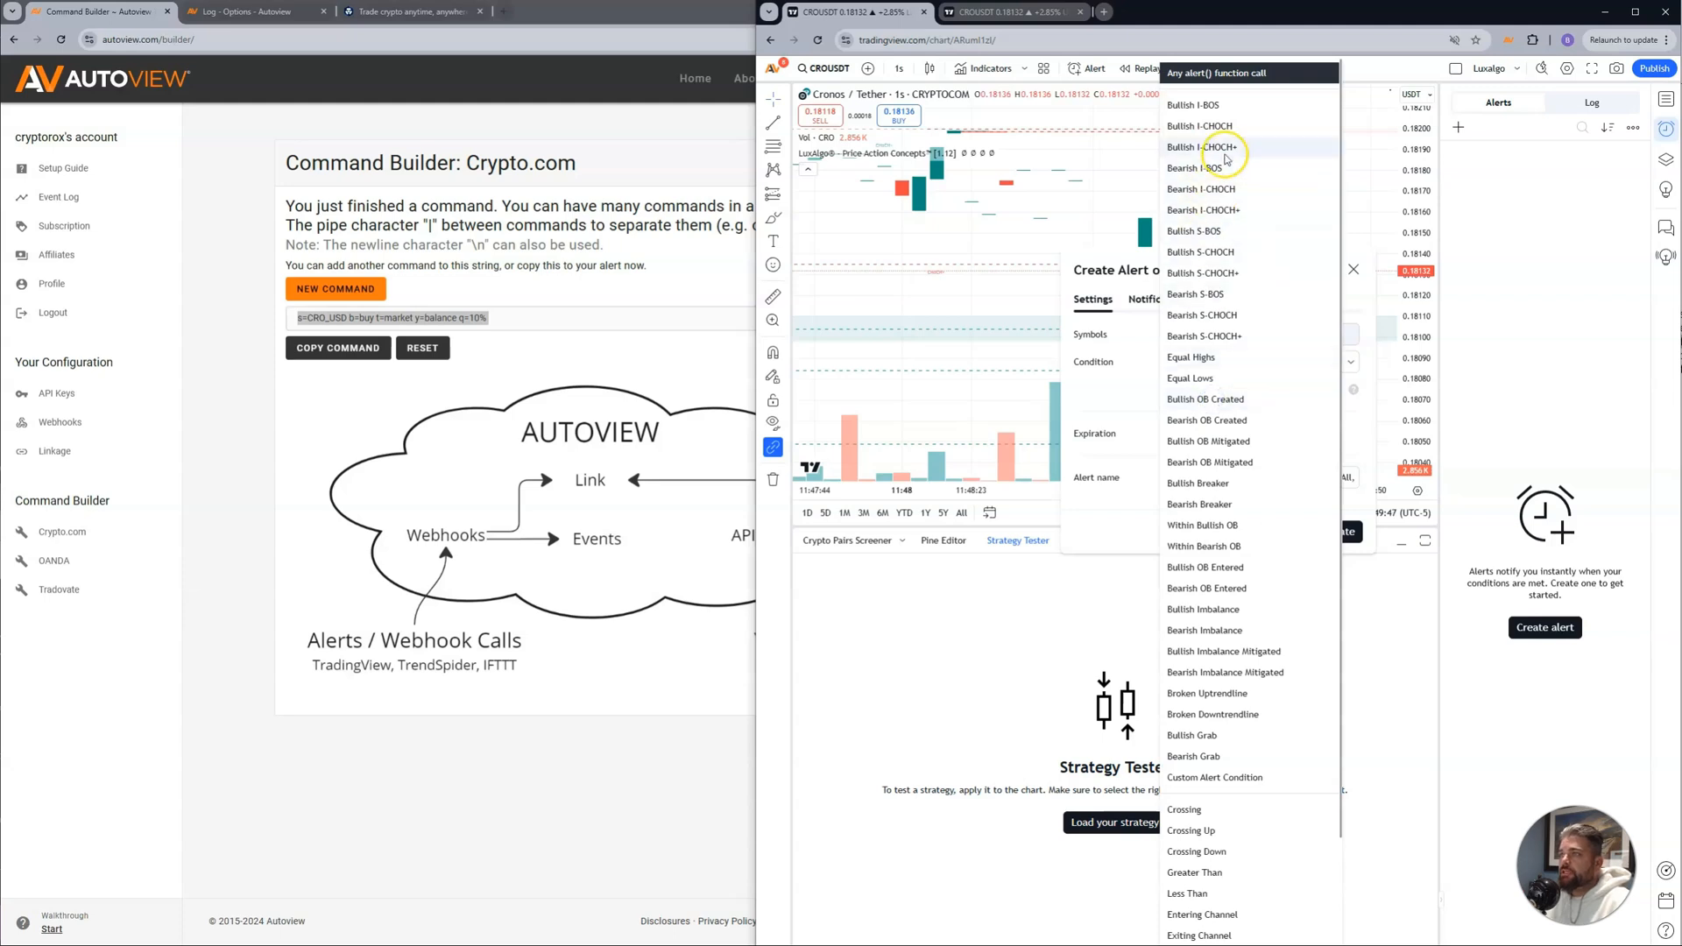
{"action": "left_click", "coordinate": [1206, 147]}
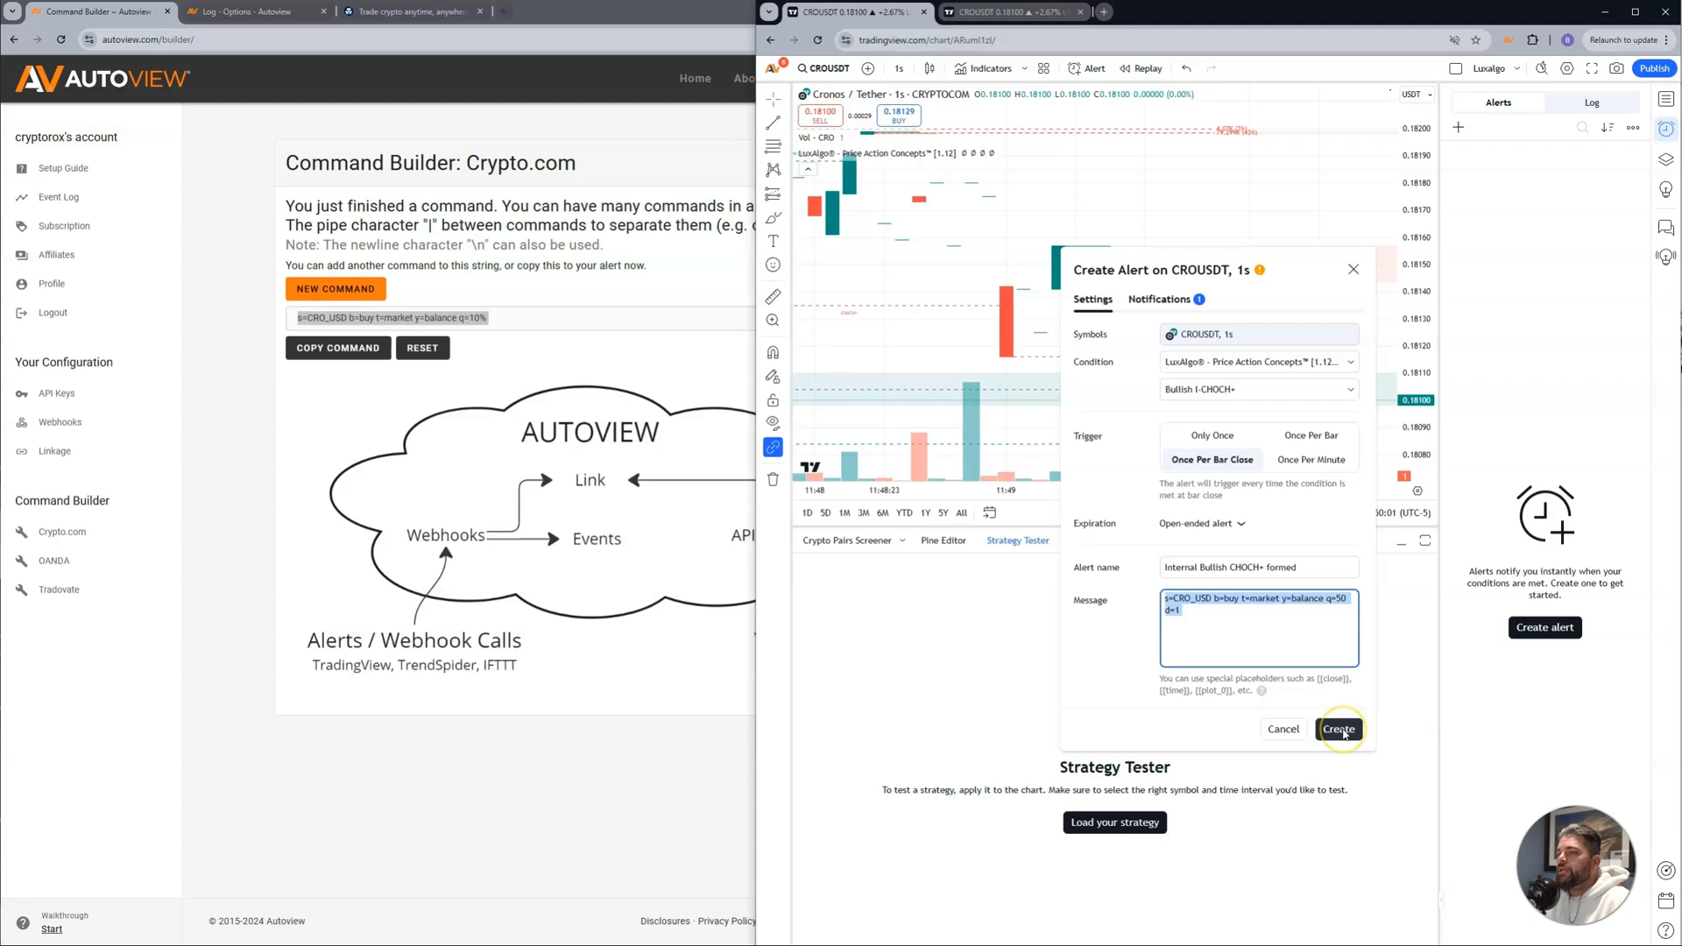
{"action": "left_click", "coordinate": [1337, 729]}
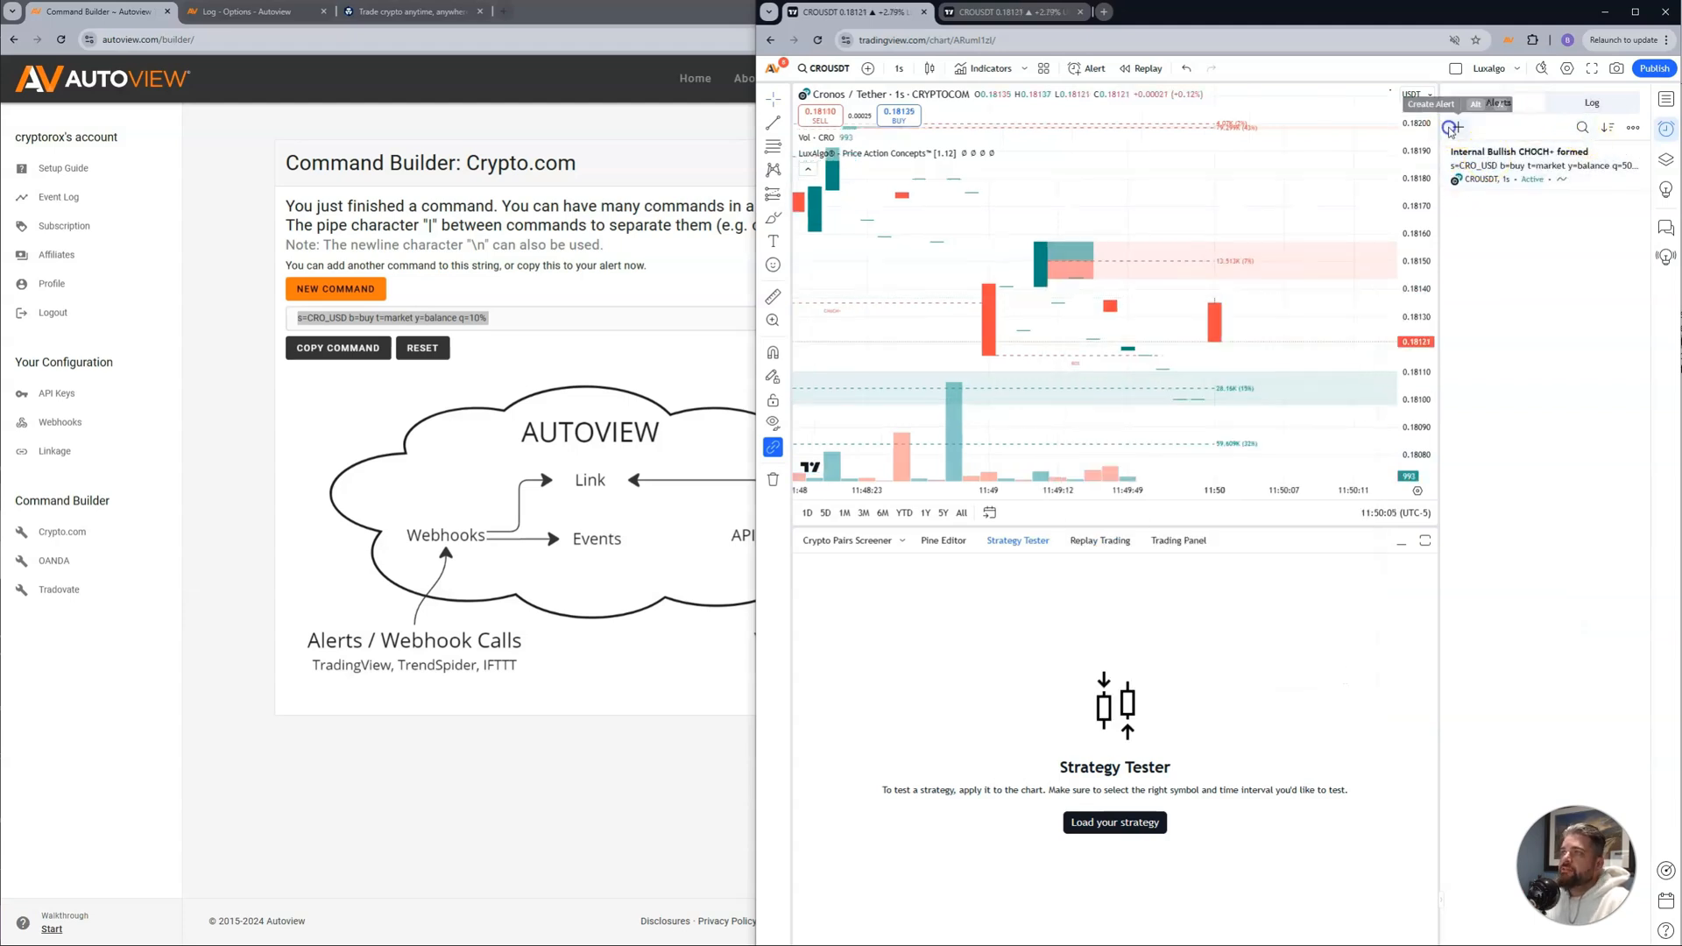
Create a Bearish I-CHOCH+ alert, once per bar close, sending a CRO_USD sell command at 50% balance.
{"action": "left_click", "coordinate": [1455, 128]}
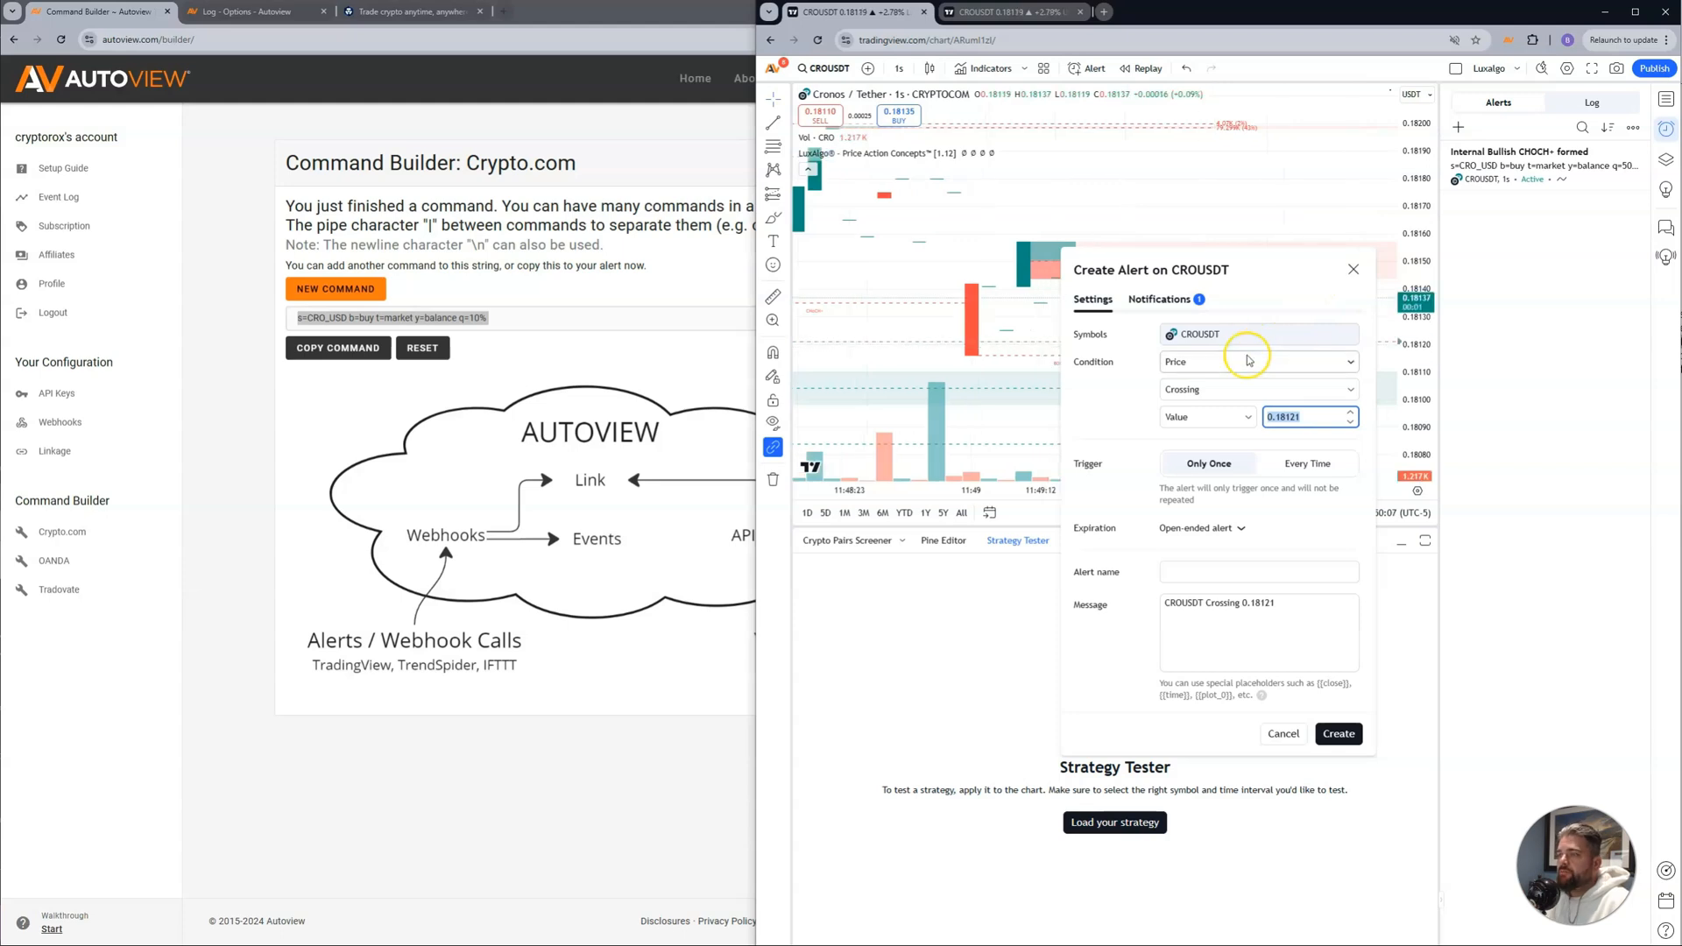
{"action": "left_click", "coordinate": [1254, 361]}
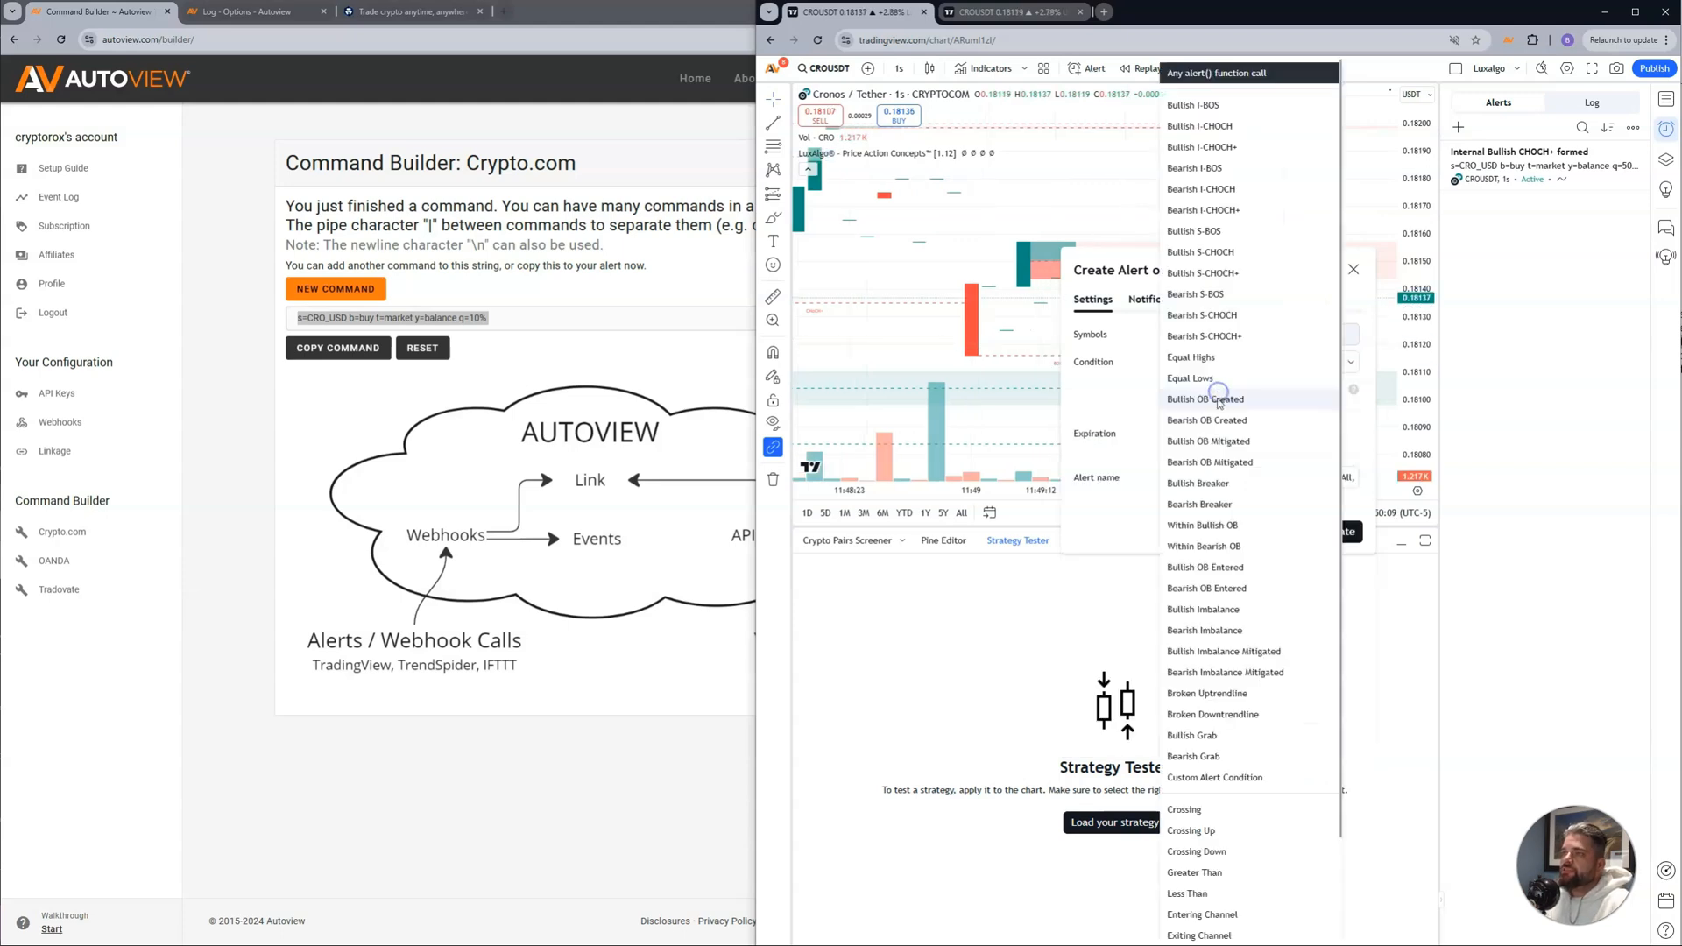
{"action": "left_click", "coordinate": [1202, 209]}
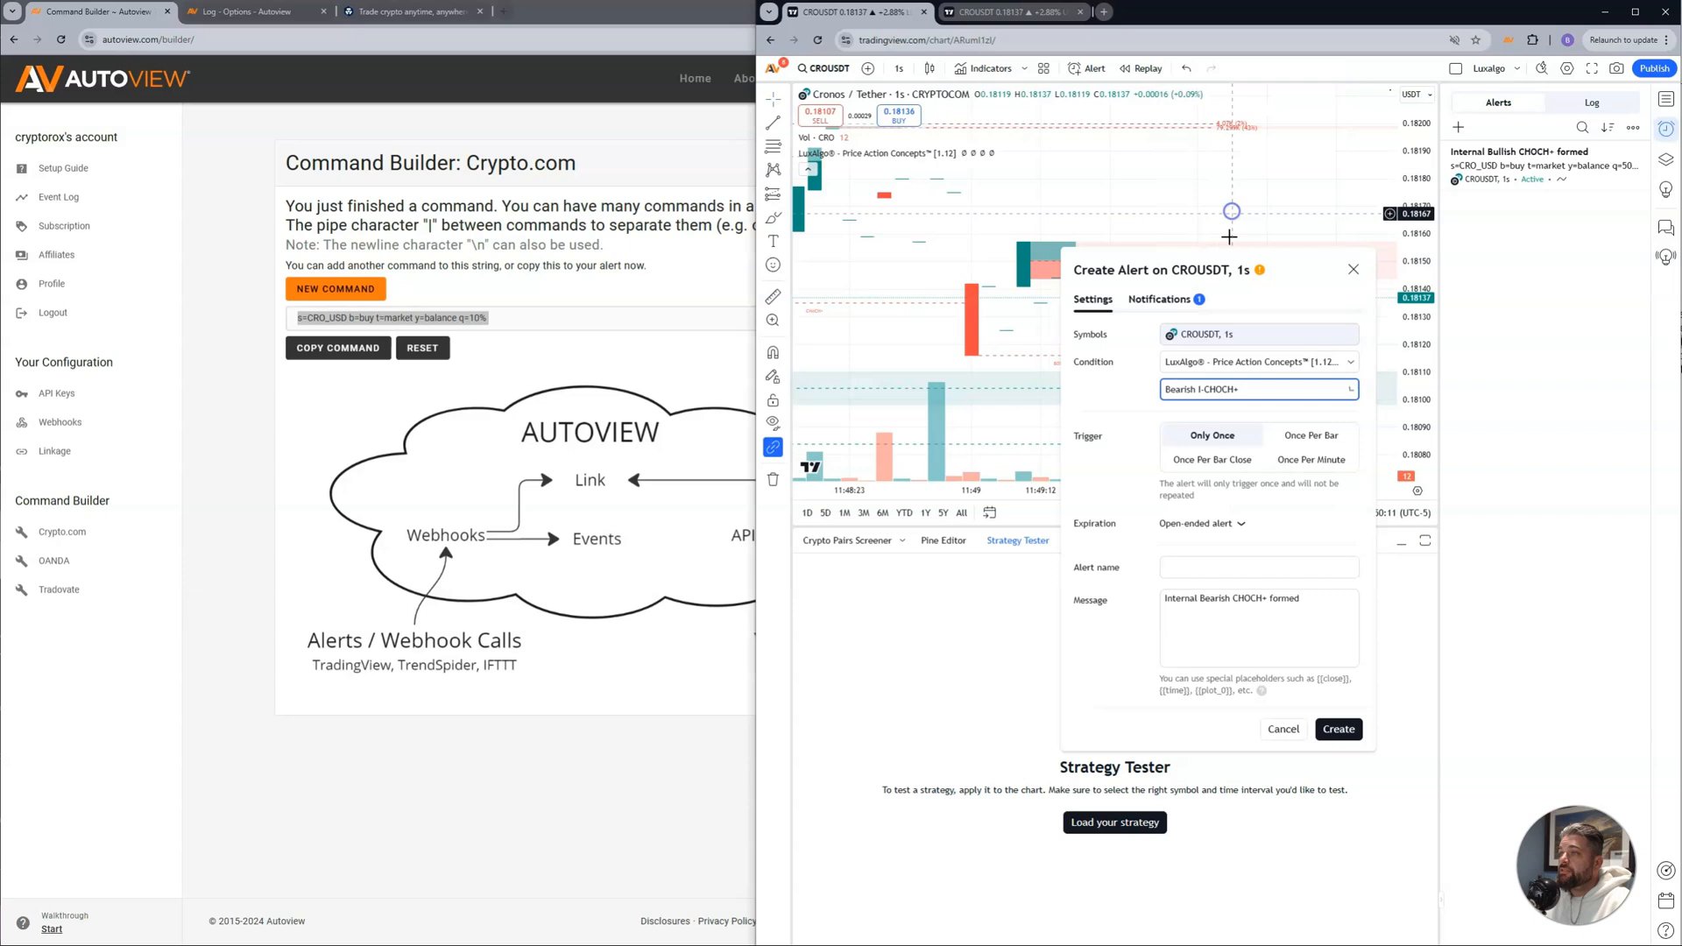
{"action": "left_click", "coordinate": [1210, 459]}
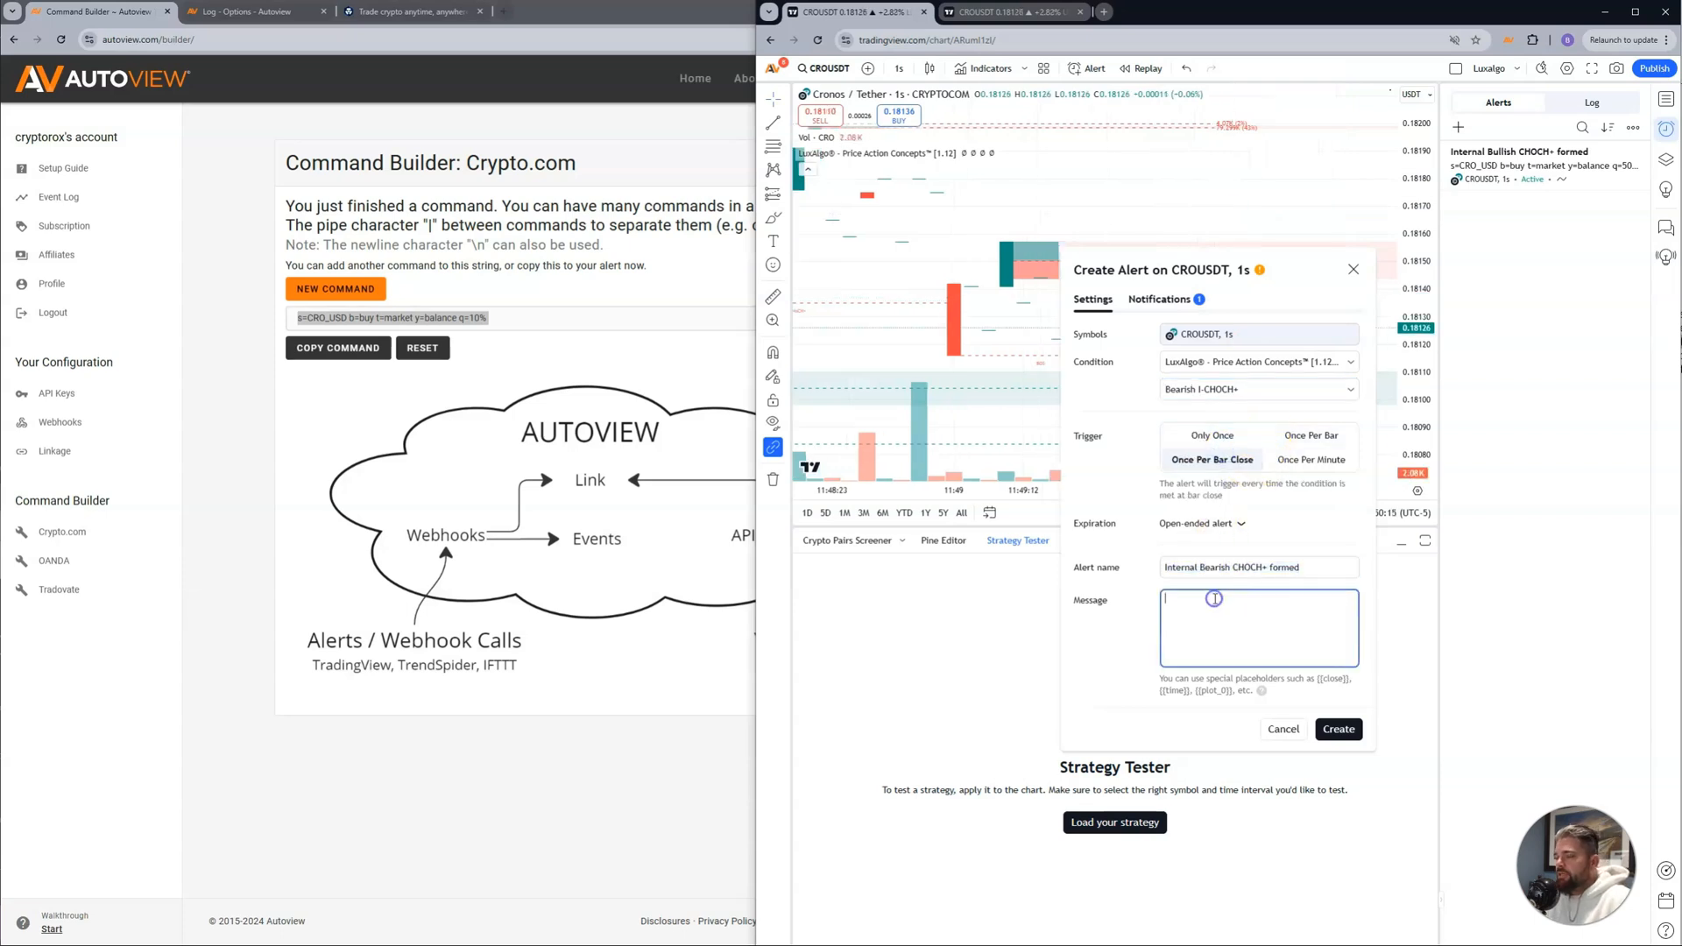
{"action": "type", "text": "s=CRO_USD b=buy t=market y=balance q=50 d=1"}
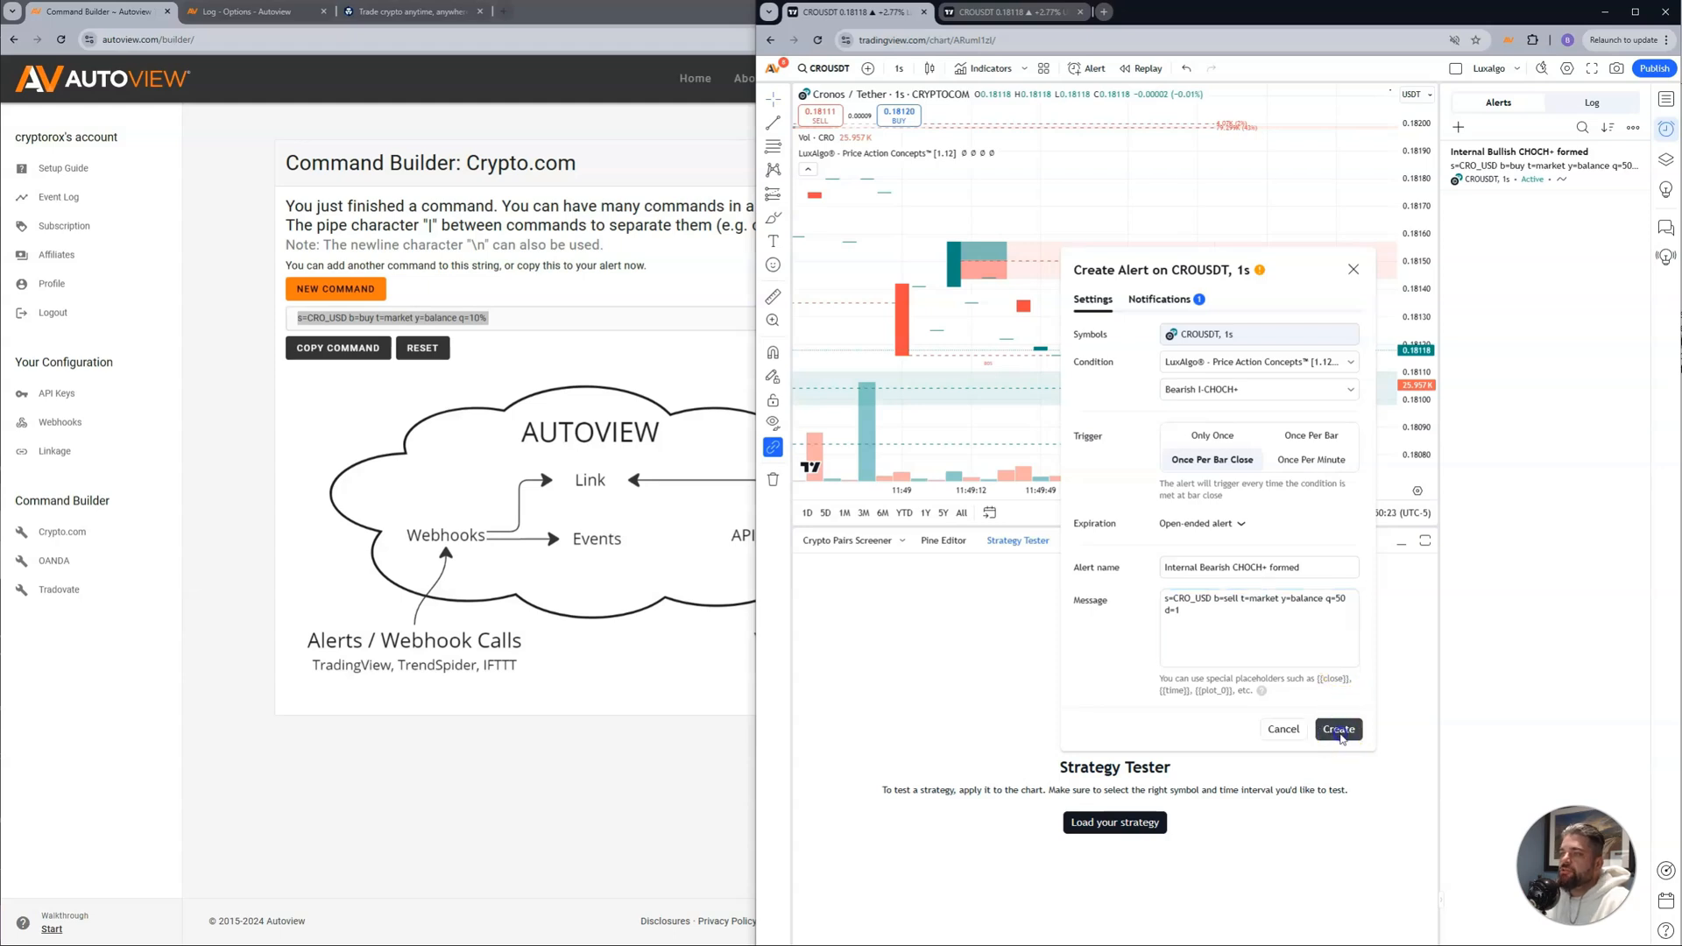
{"action": "left_click", "coordinate": [1336, 729]}
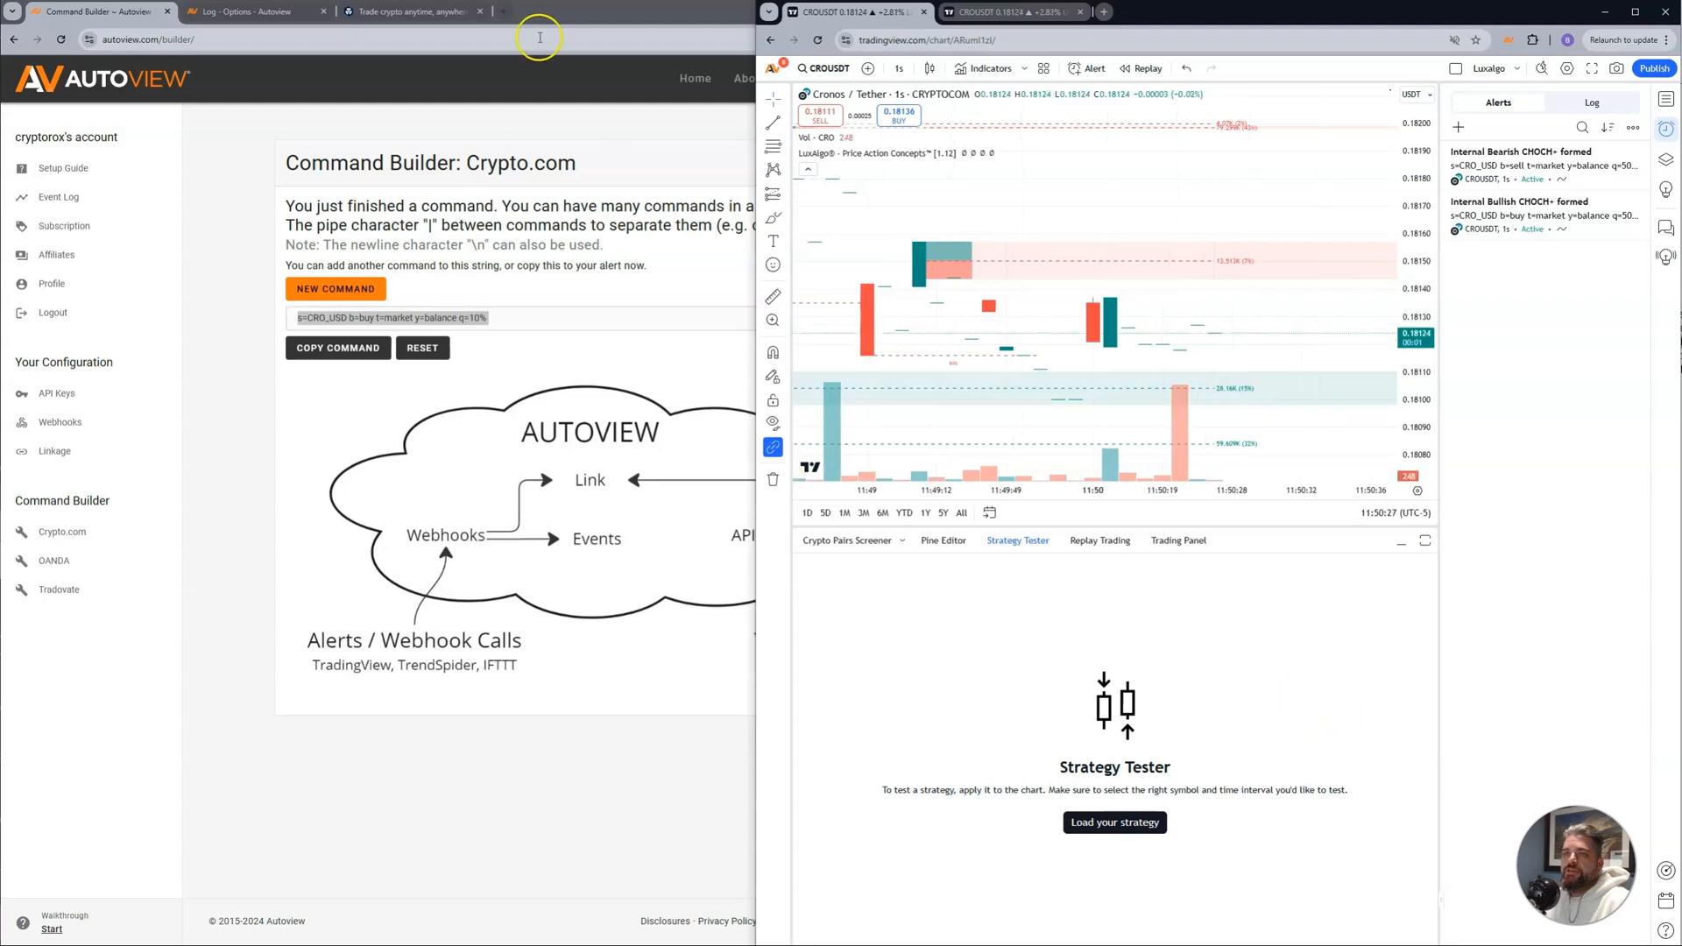
{"action": "mouse_move", "coordinate": [691, 142]}
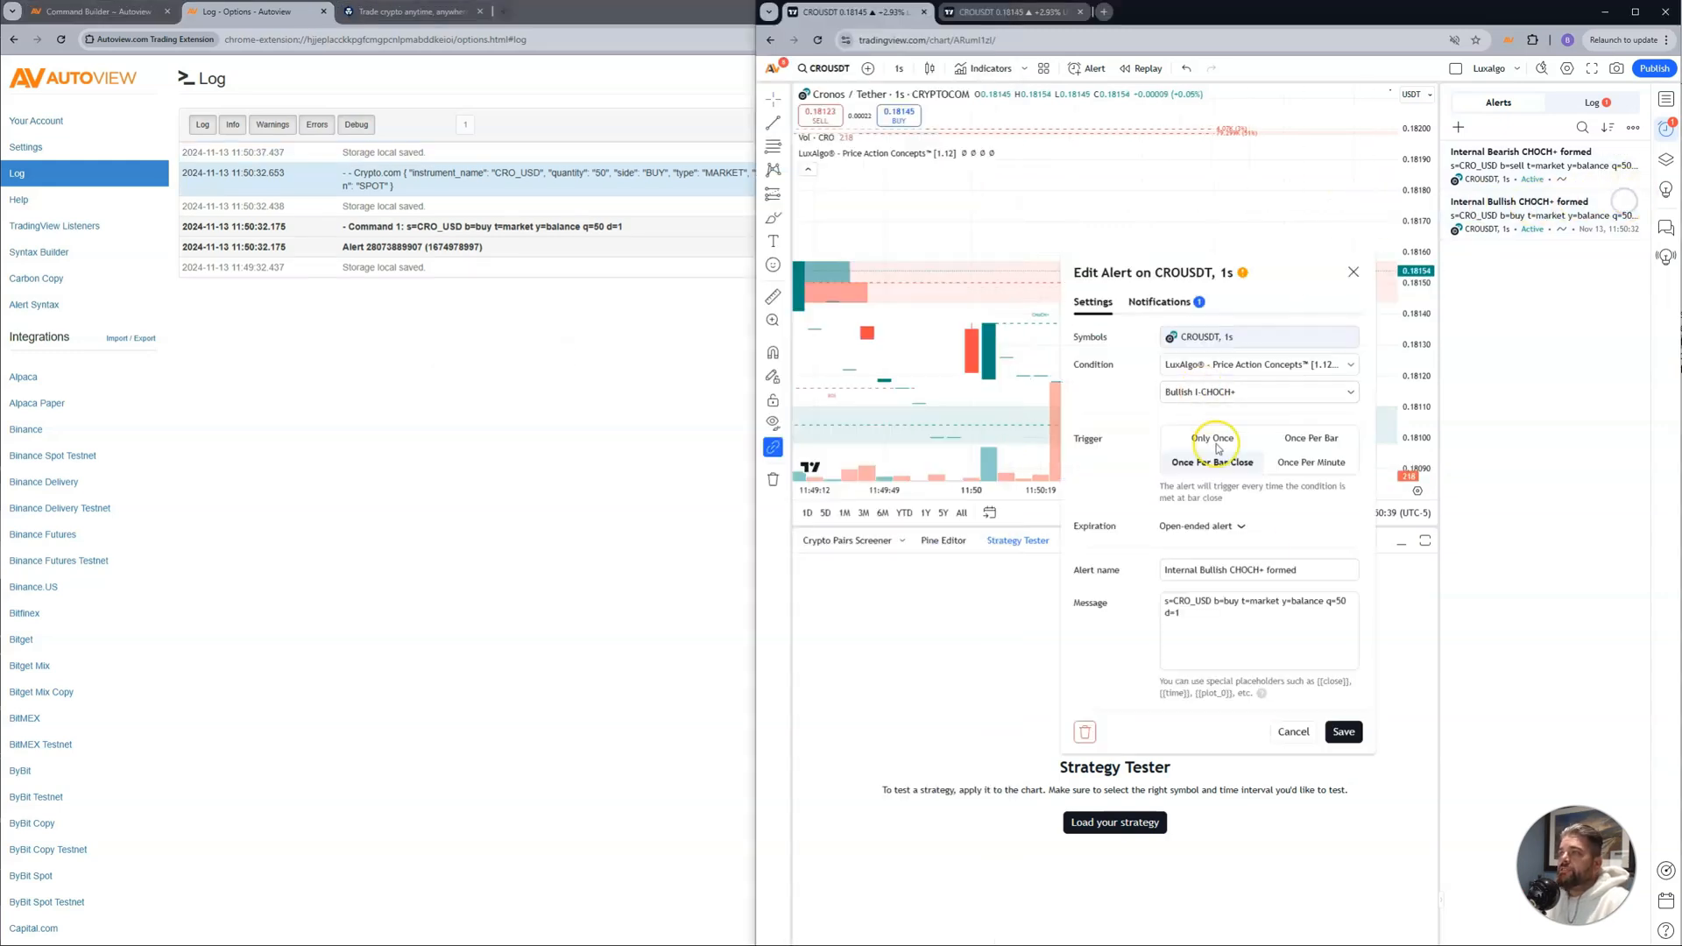
Change both alert messages from t=market to t=limit and save them.
{"action": "left_click", "coordinate": [1258, 629]}
{"action": "type", "text": "limi"}
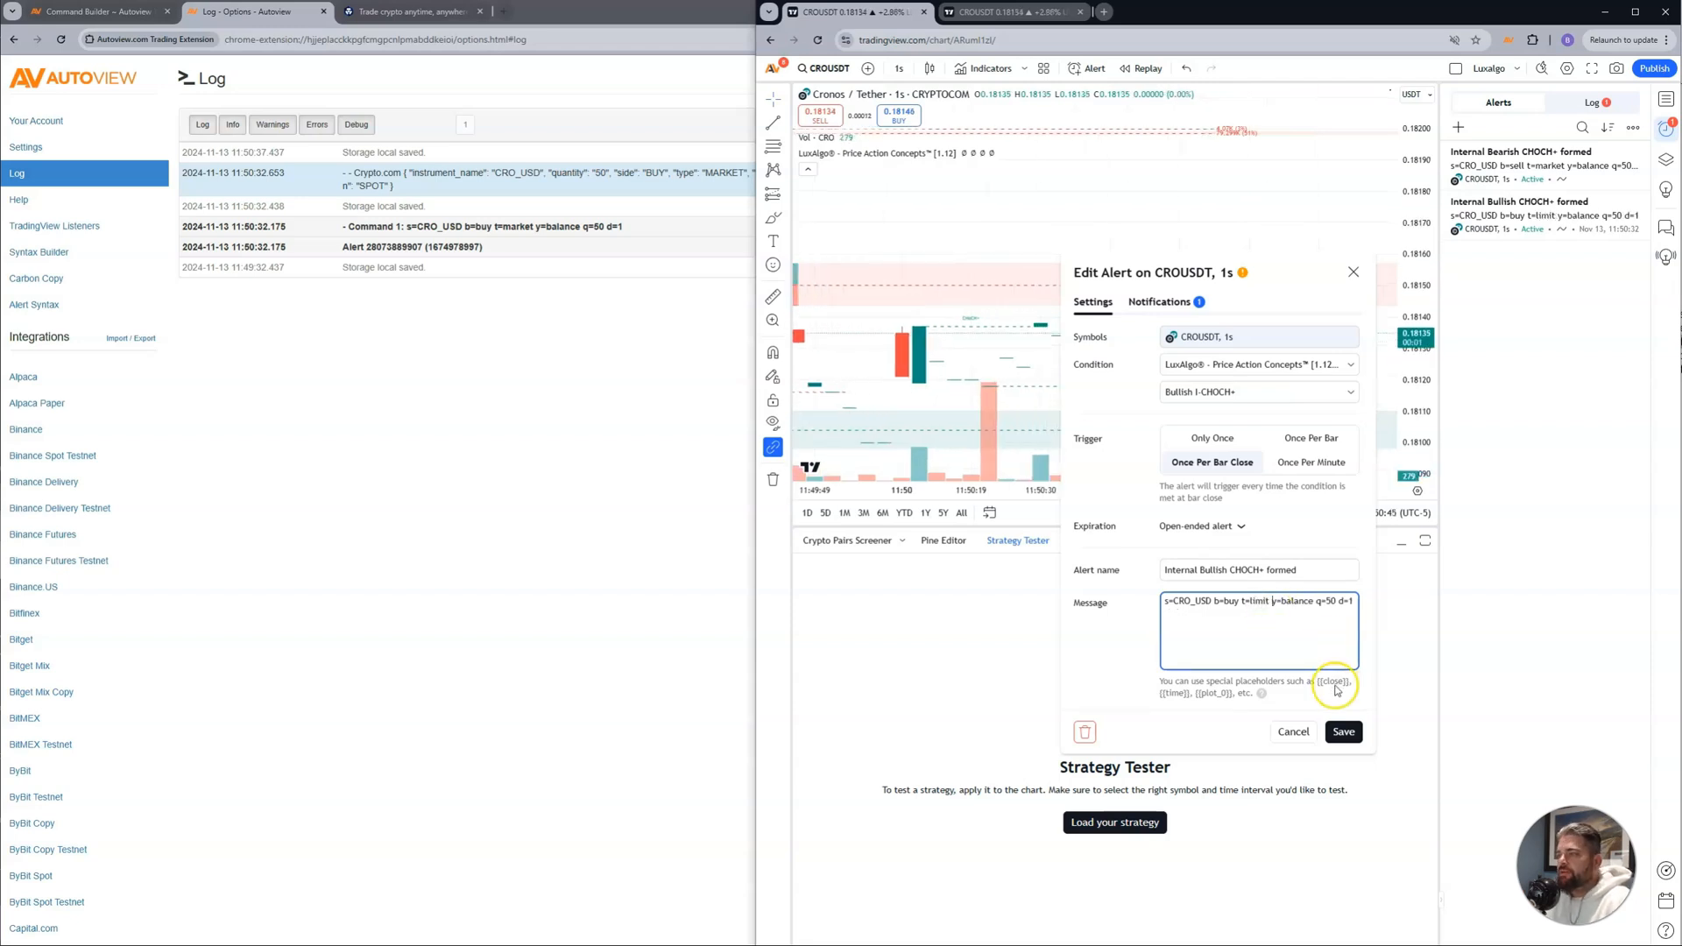
{"action": "left_click", "coordinate": [1342, 732]}
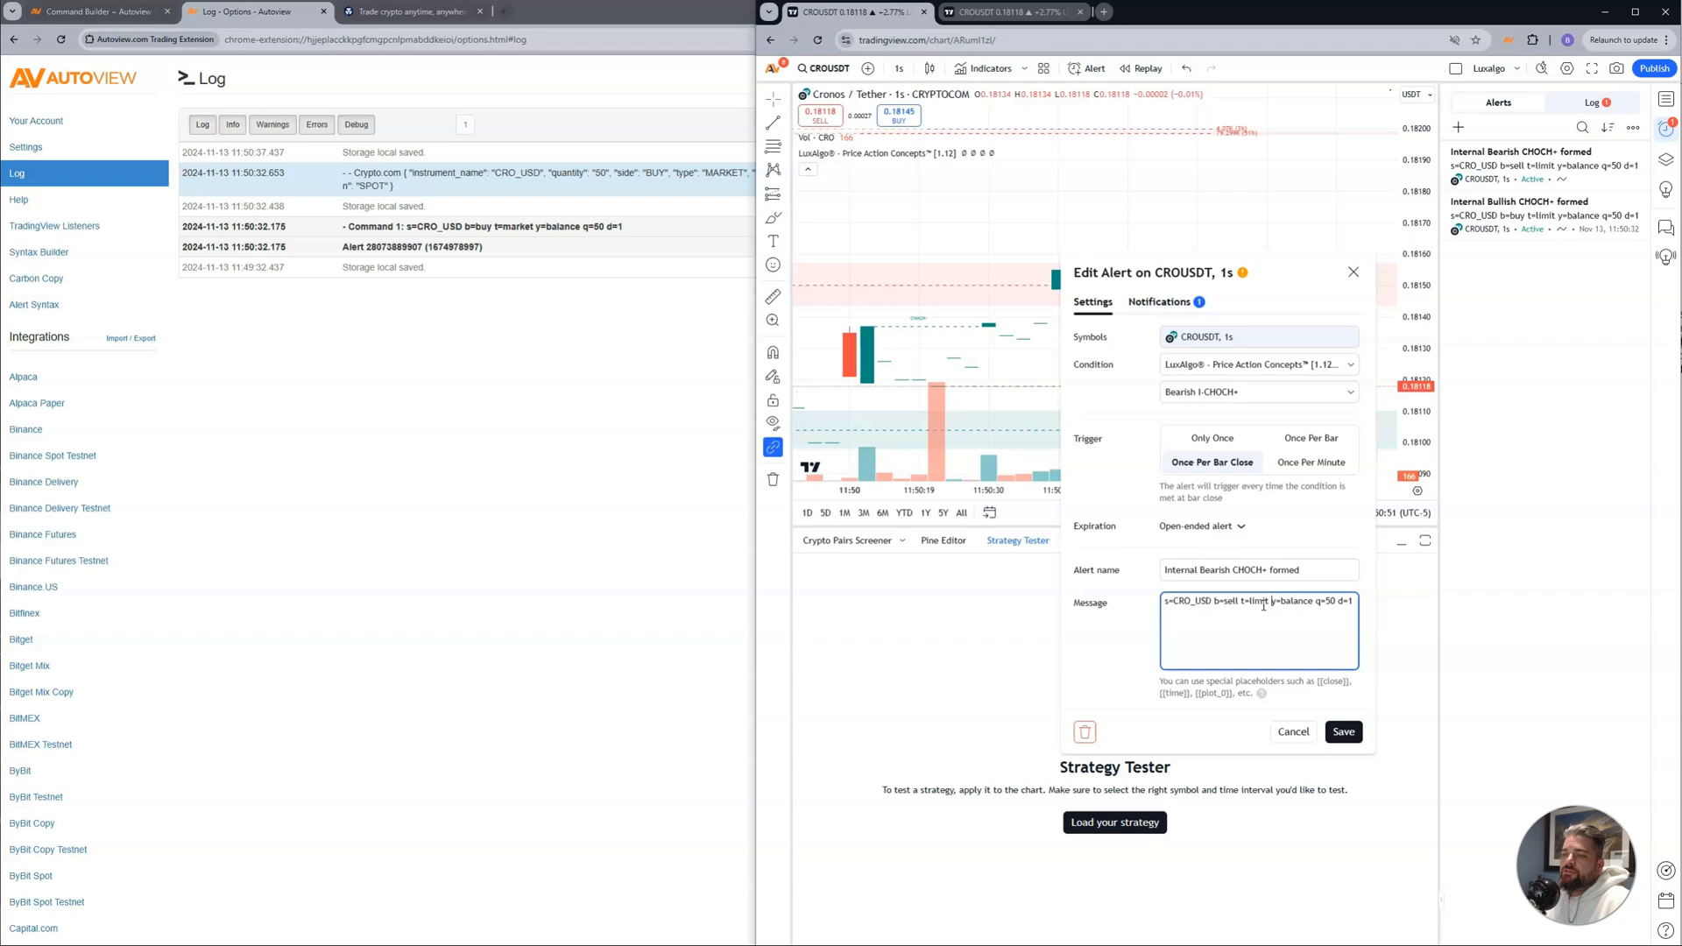
{"action": "left_click", "coordinate": [1293, 732]}
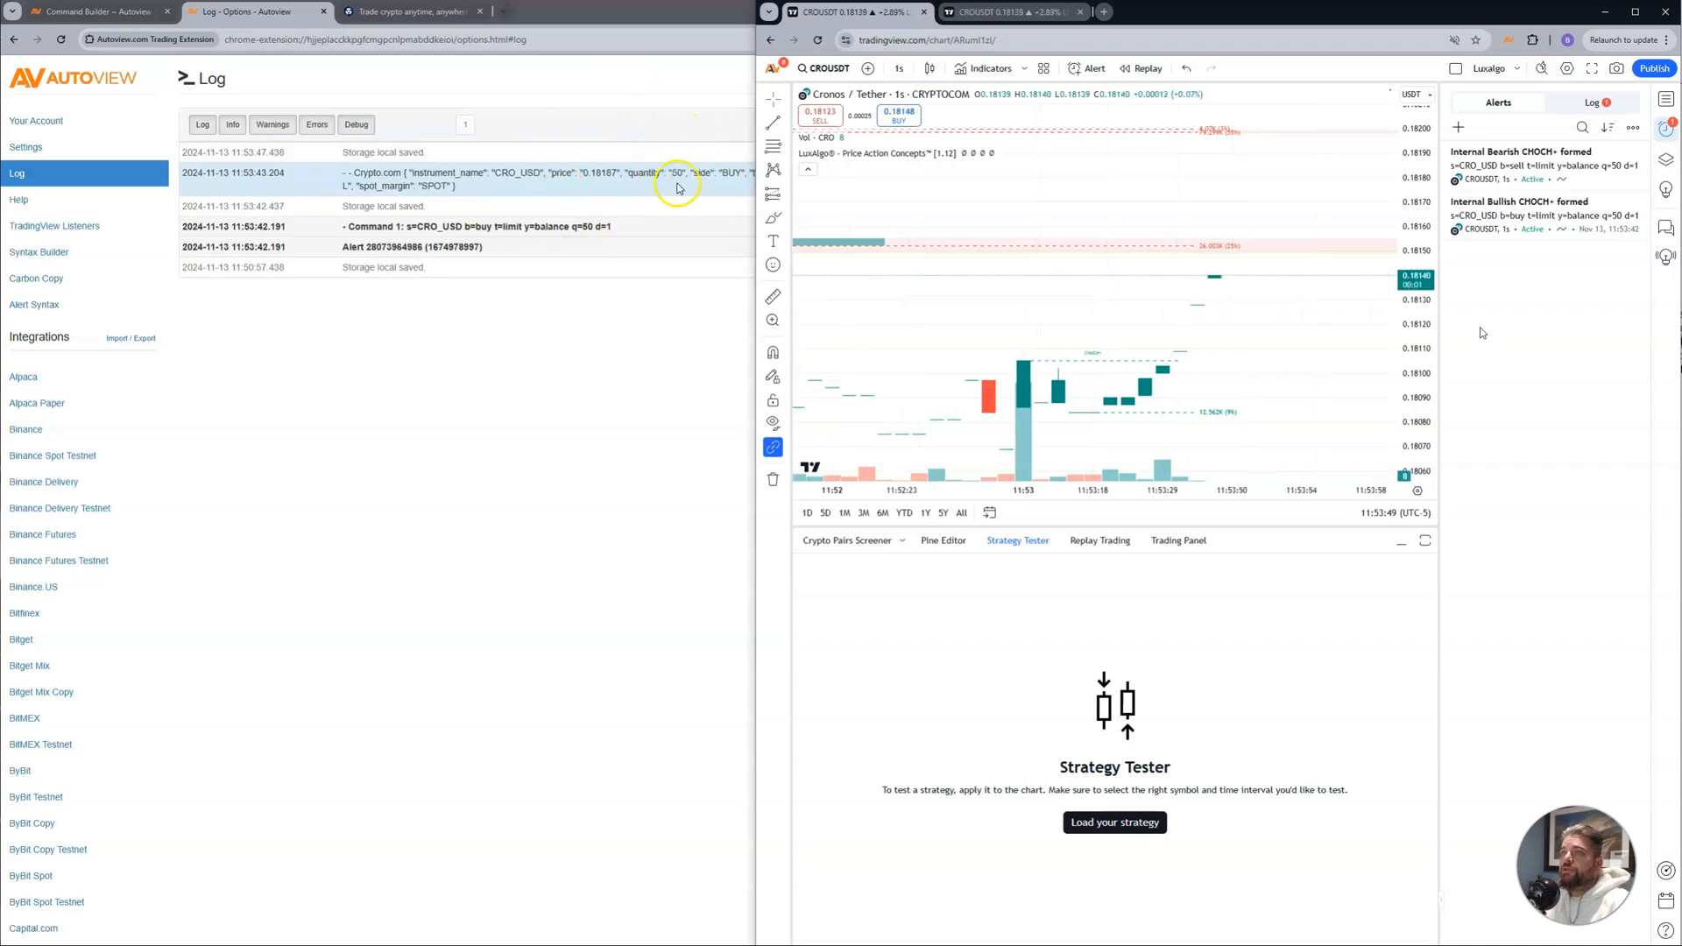
{"action": "mouse_move", "coordinate": [1114, 585]}
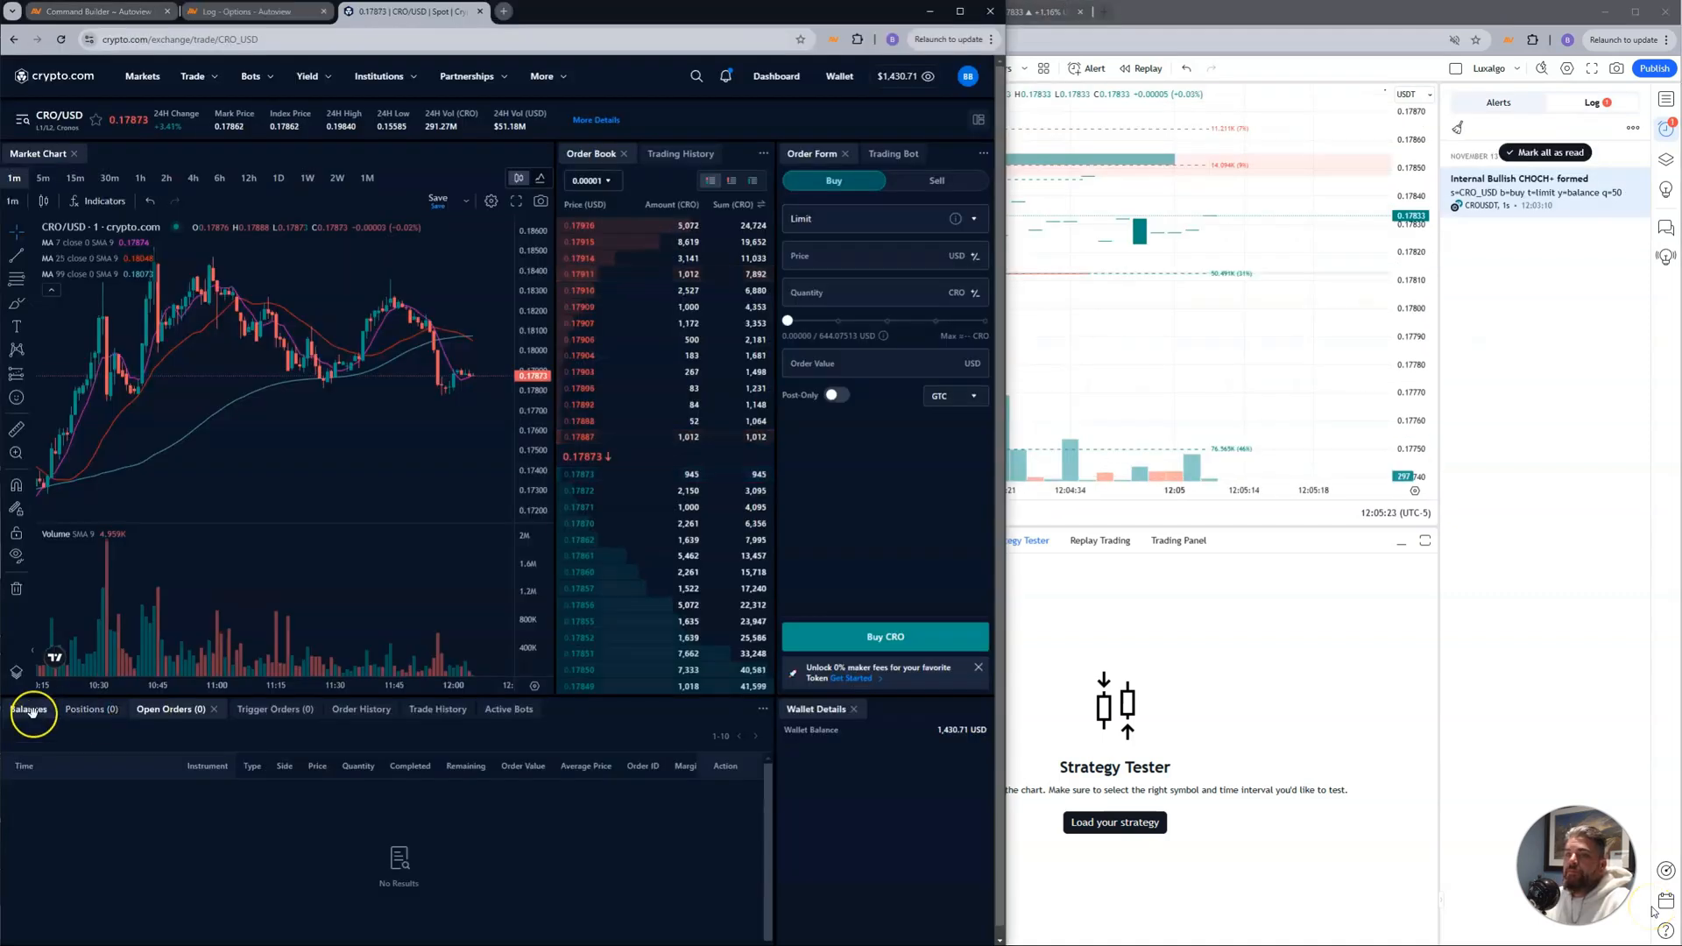
Show the Order History listing the filled 50 CRO/USD limit buy at 0.17904 and sell at 0.17857.
{"action": "left_click", "coordinate": [347, 710]}
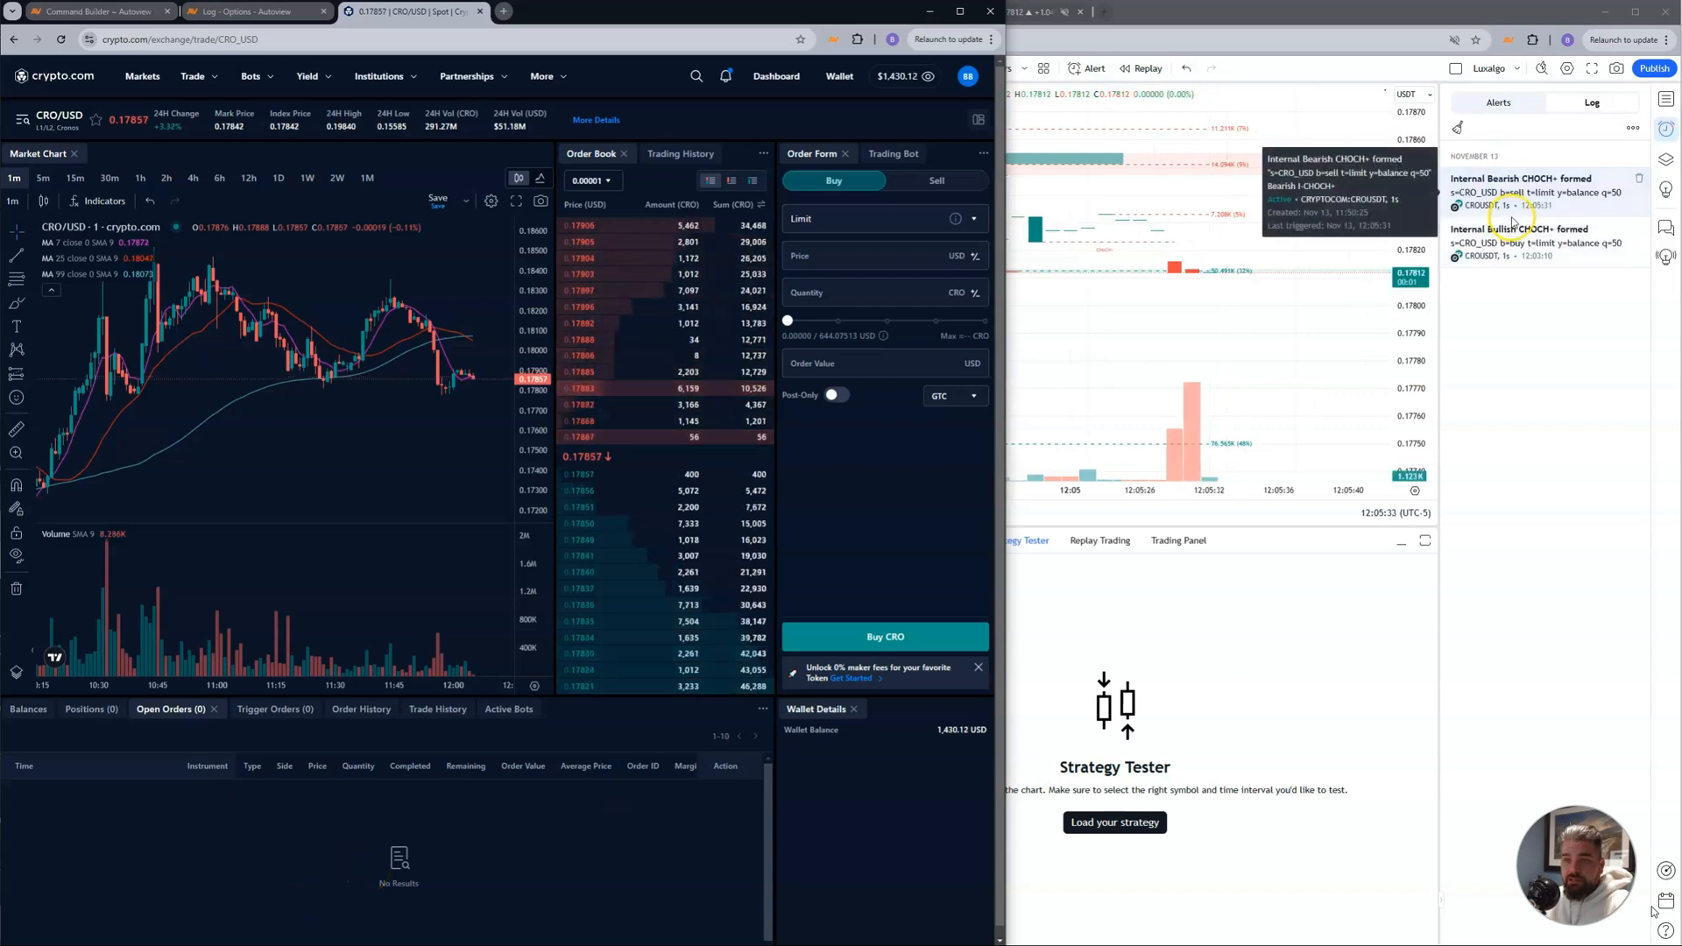
{"action": "left_click", "coordinate": [347, 710]}
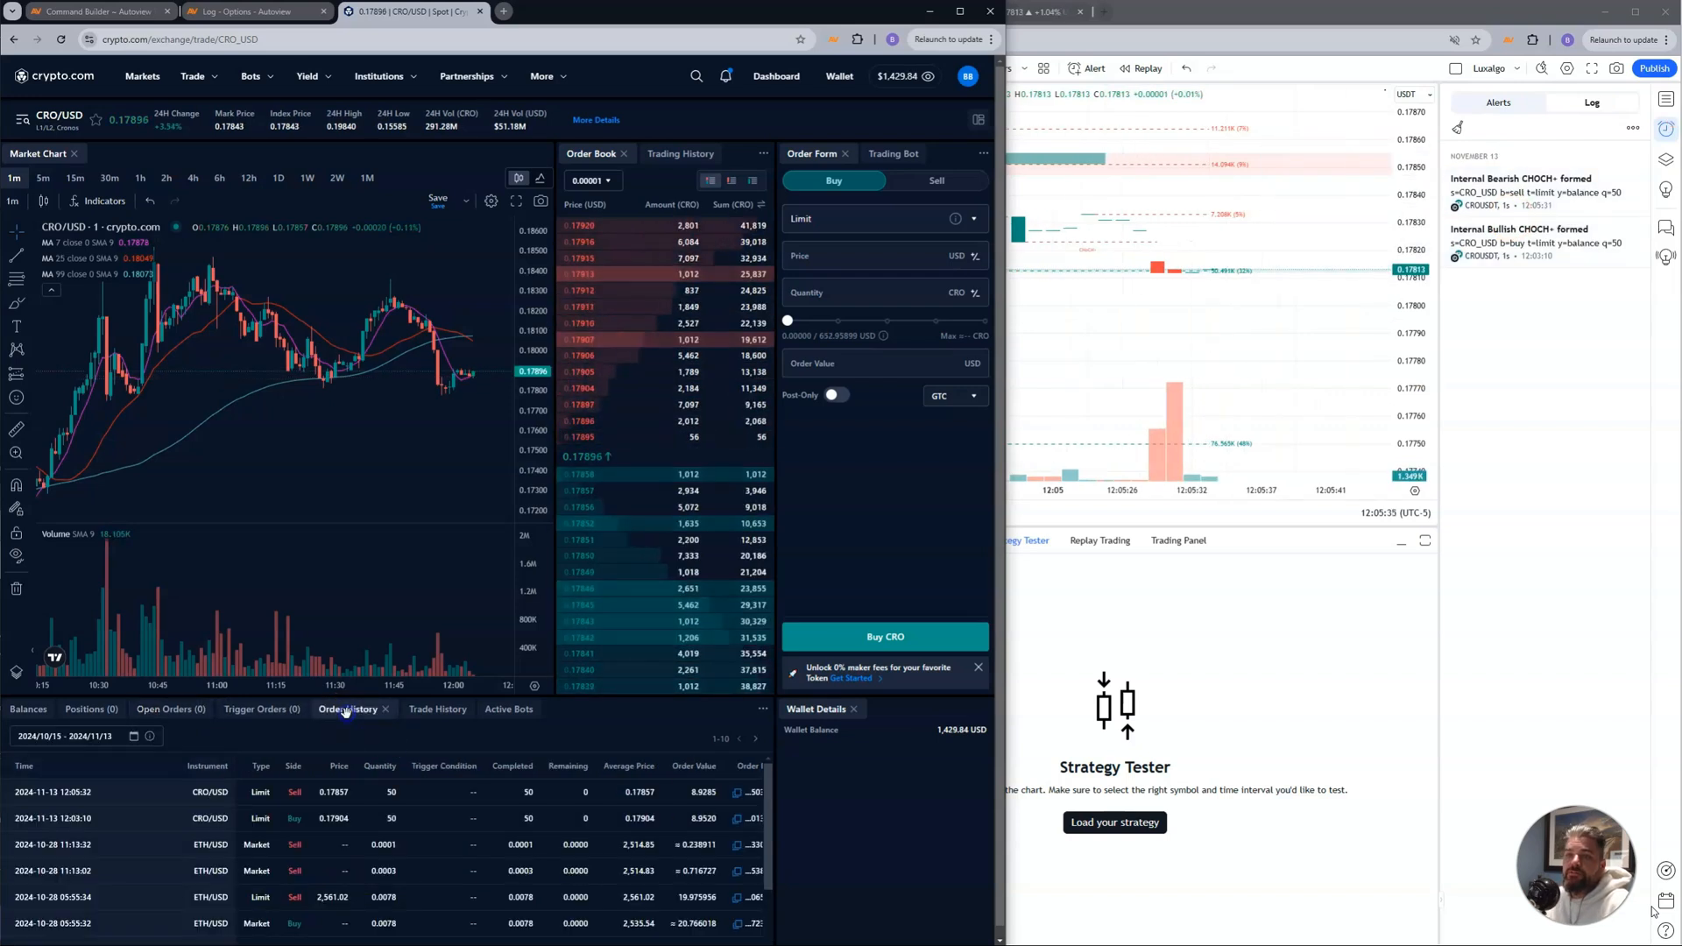